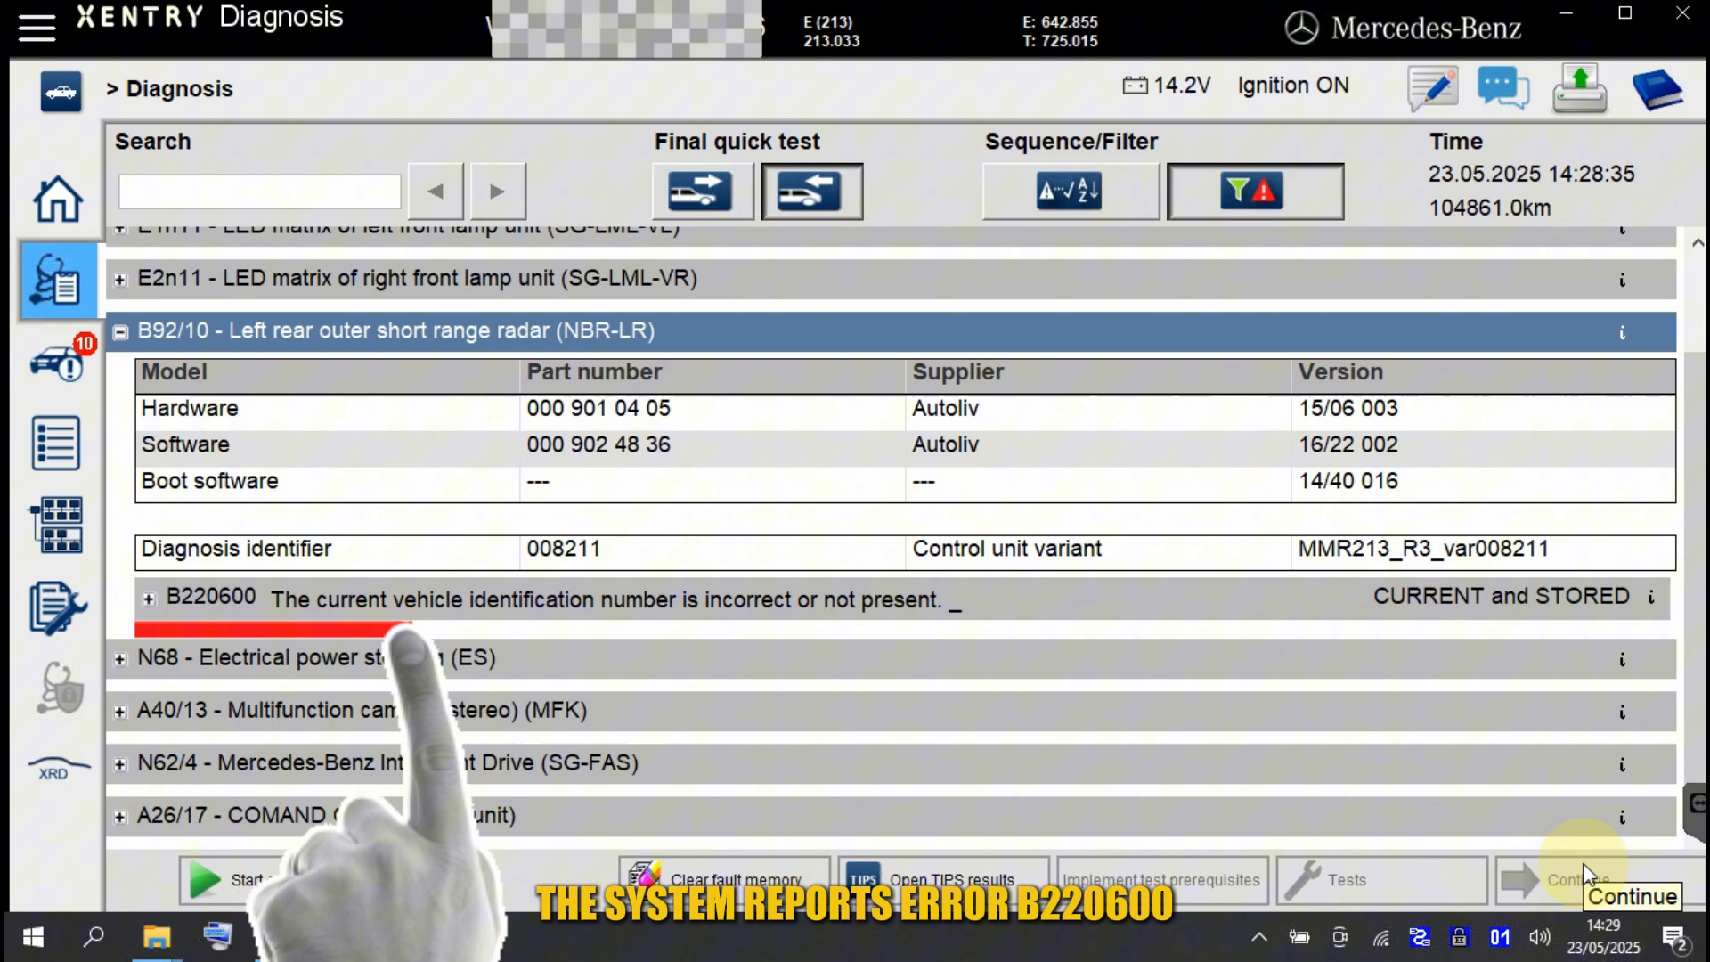
Continue past the fault overview and safety info to the B92/10 radar's Control unit update procedures
{"action": "left_click", "coordinate": [1633, 880]}
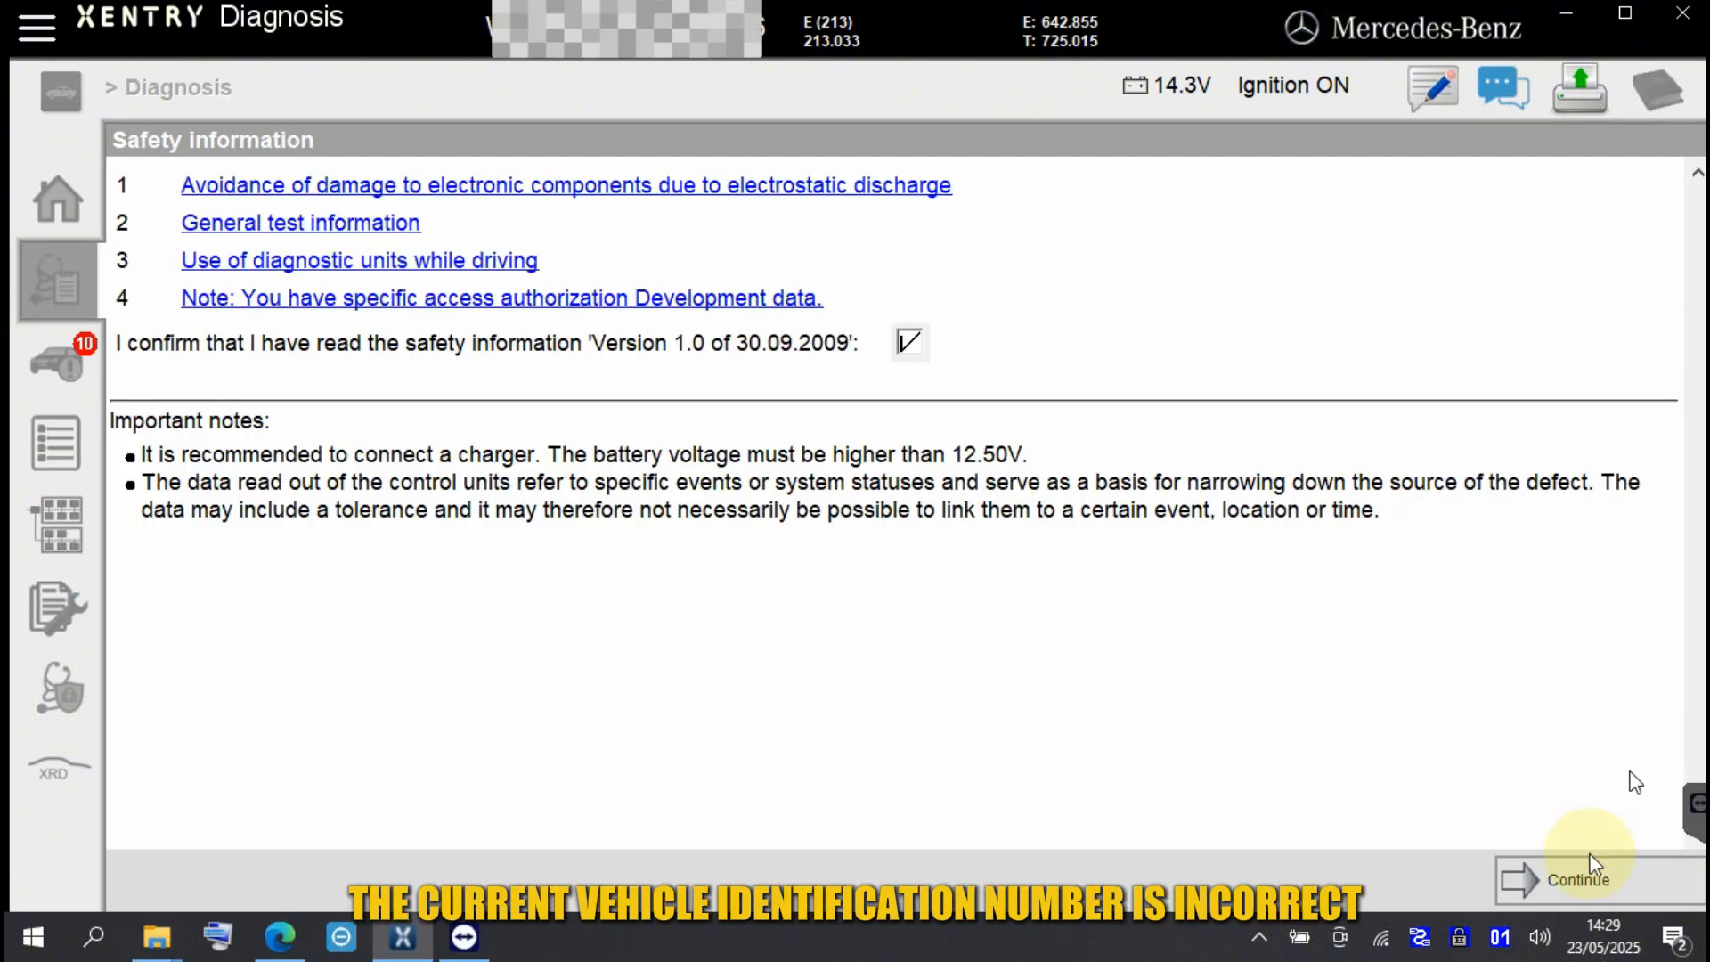
{"action": "left_click", "coordinate": [1577, 881]}
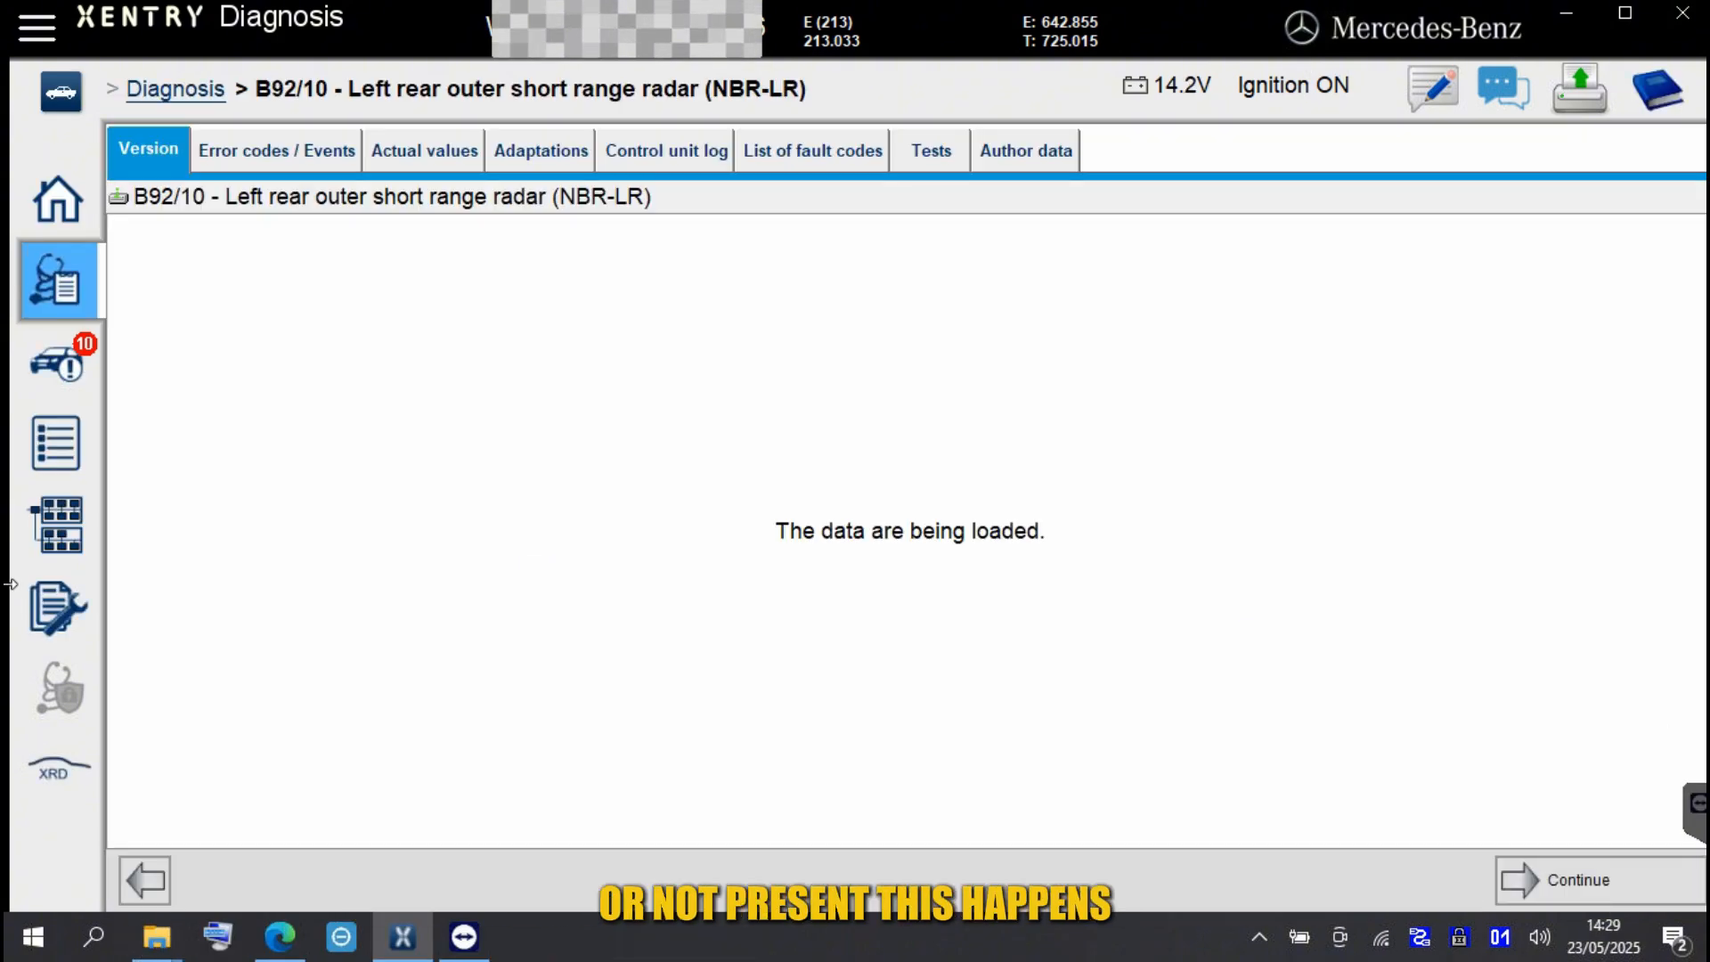
{"action": "left_click", "coordinate": [540, 149]}
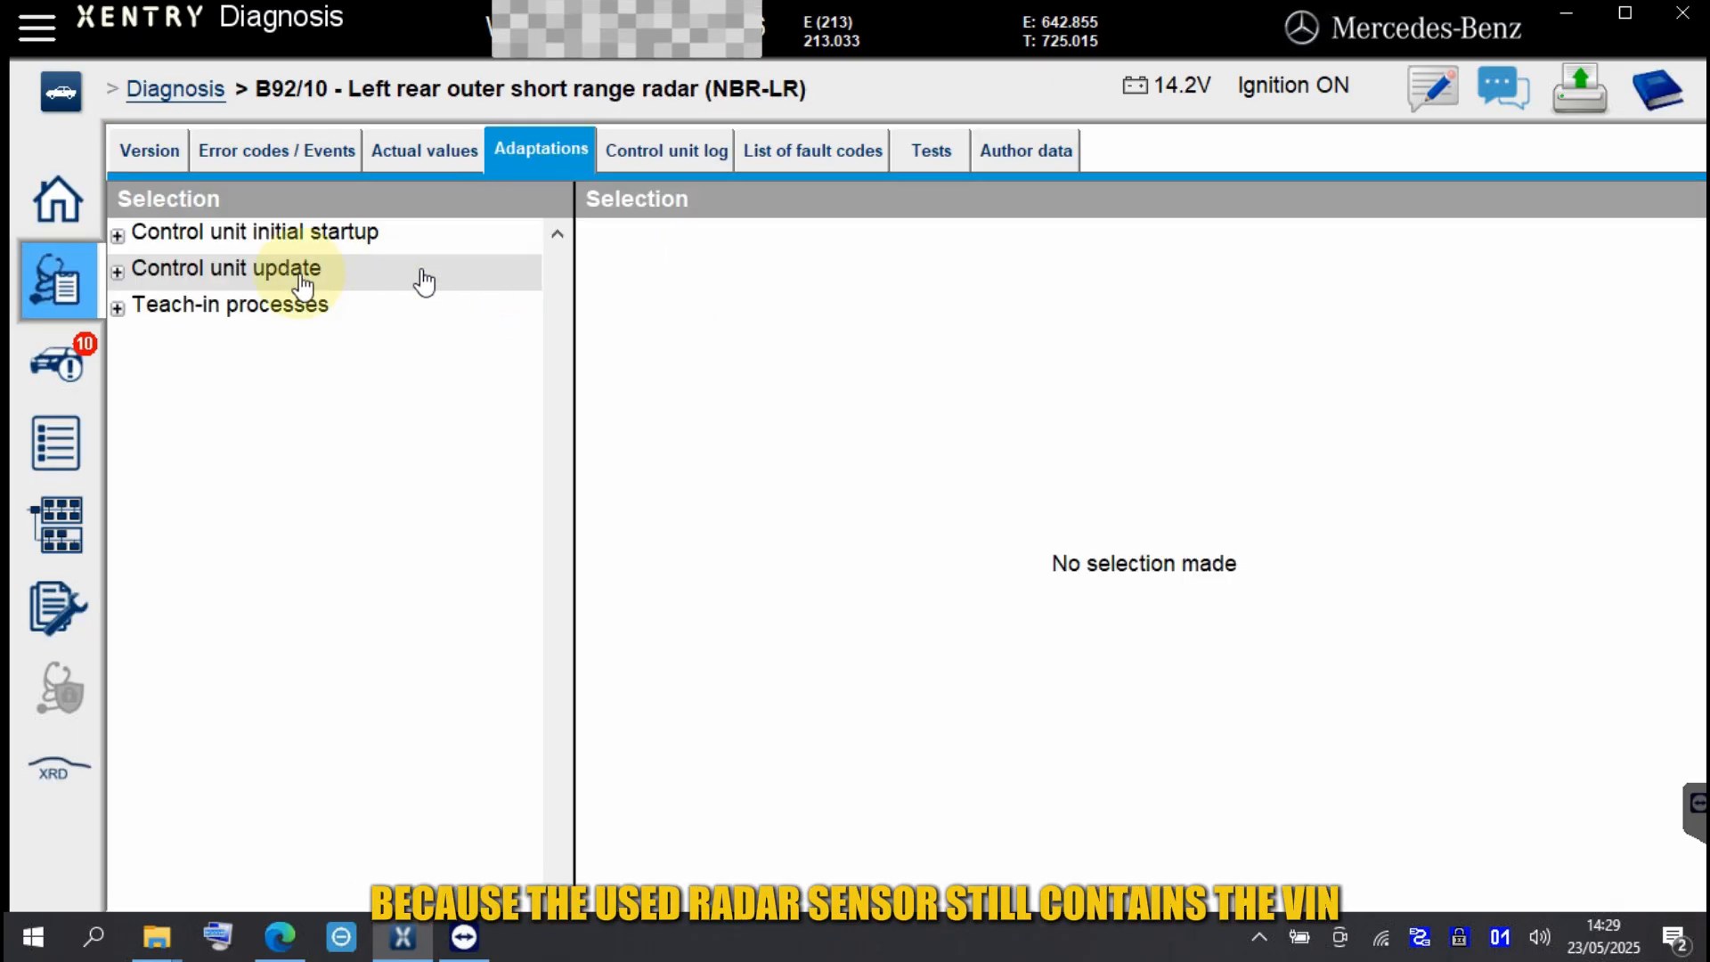
{"action": "left_click", "coordinate": [118, 269]}
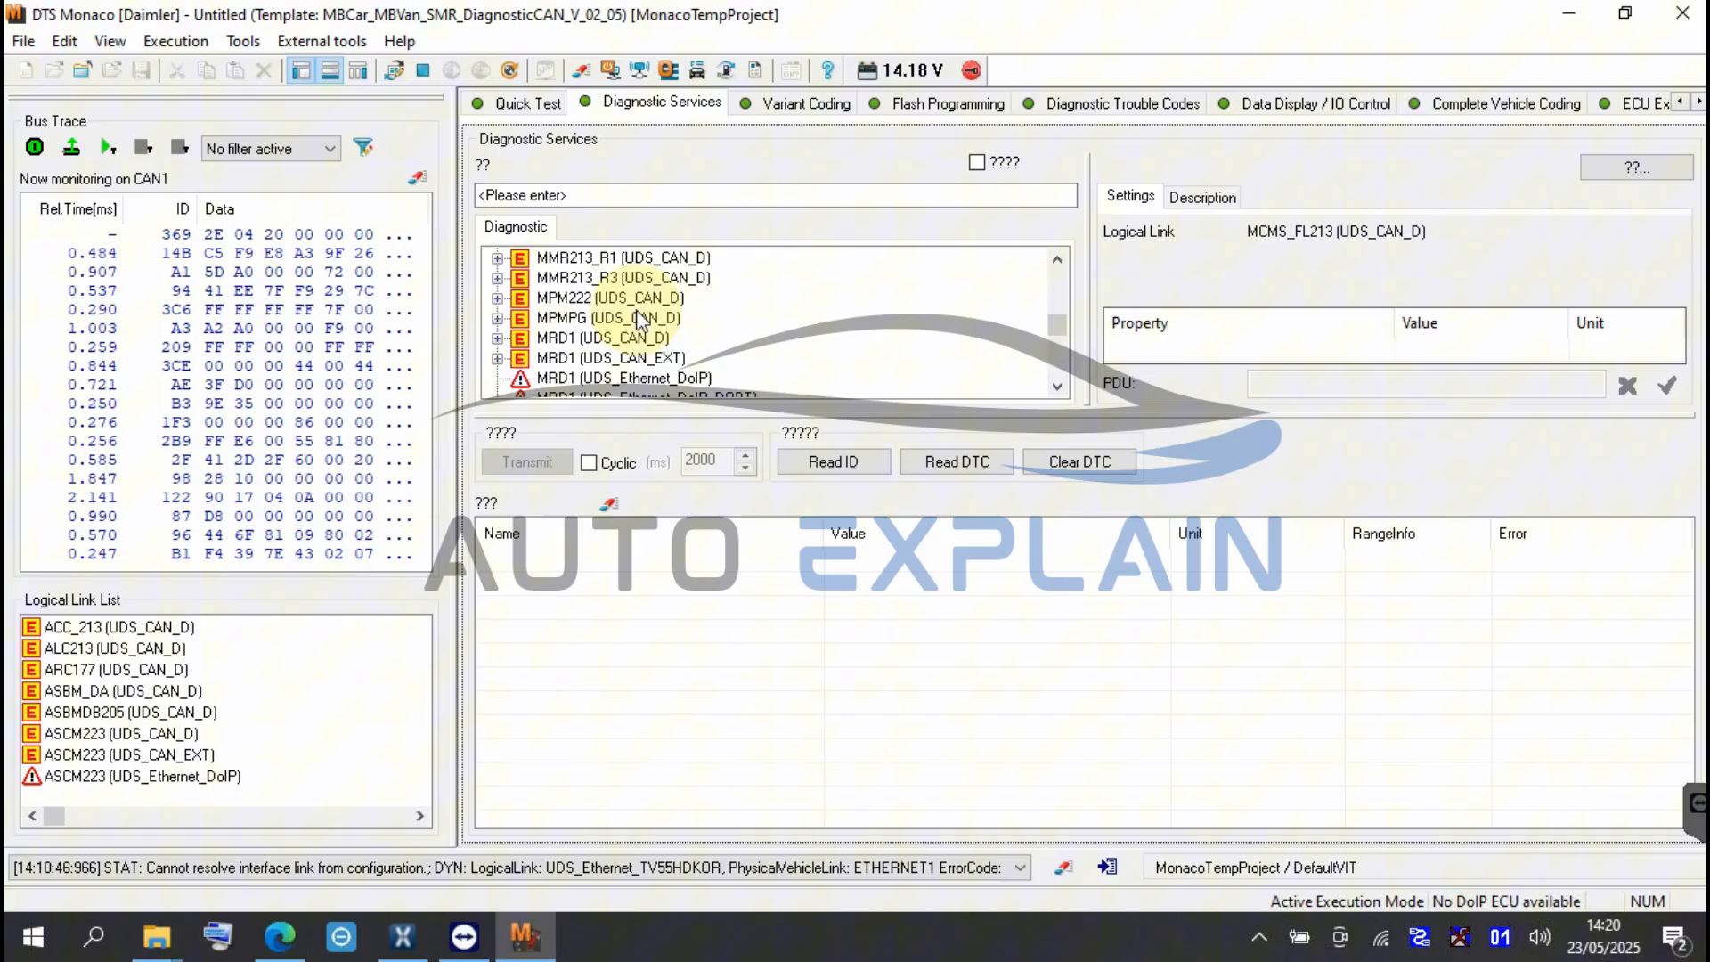
{"action": "mouse_move", "coordinate": [914, 317]}
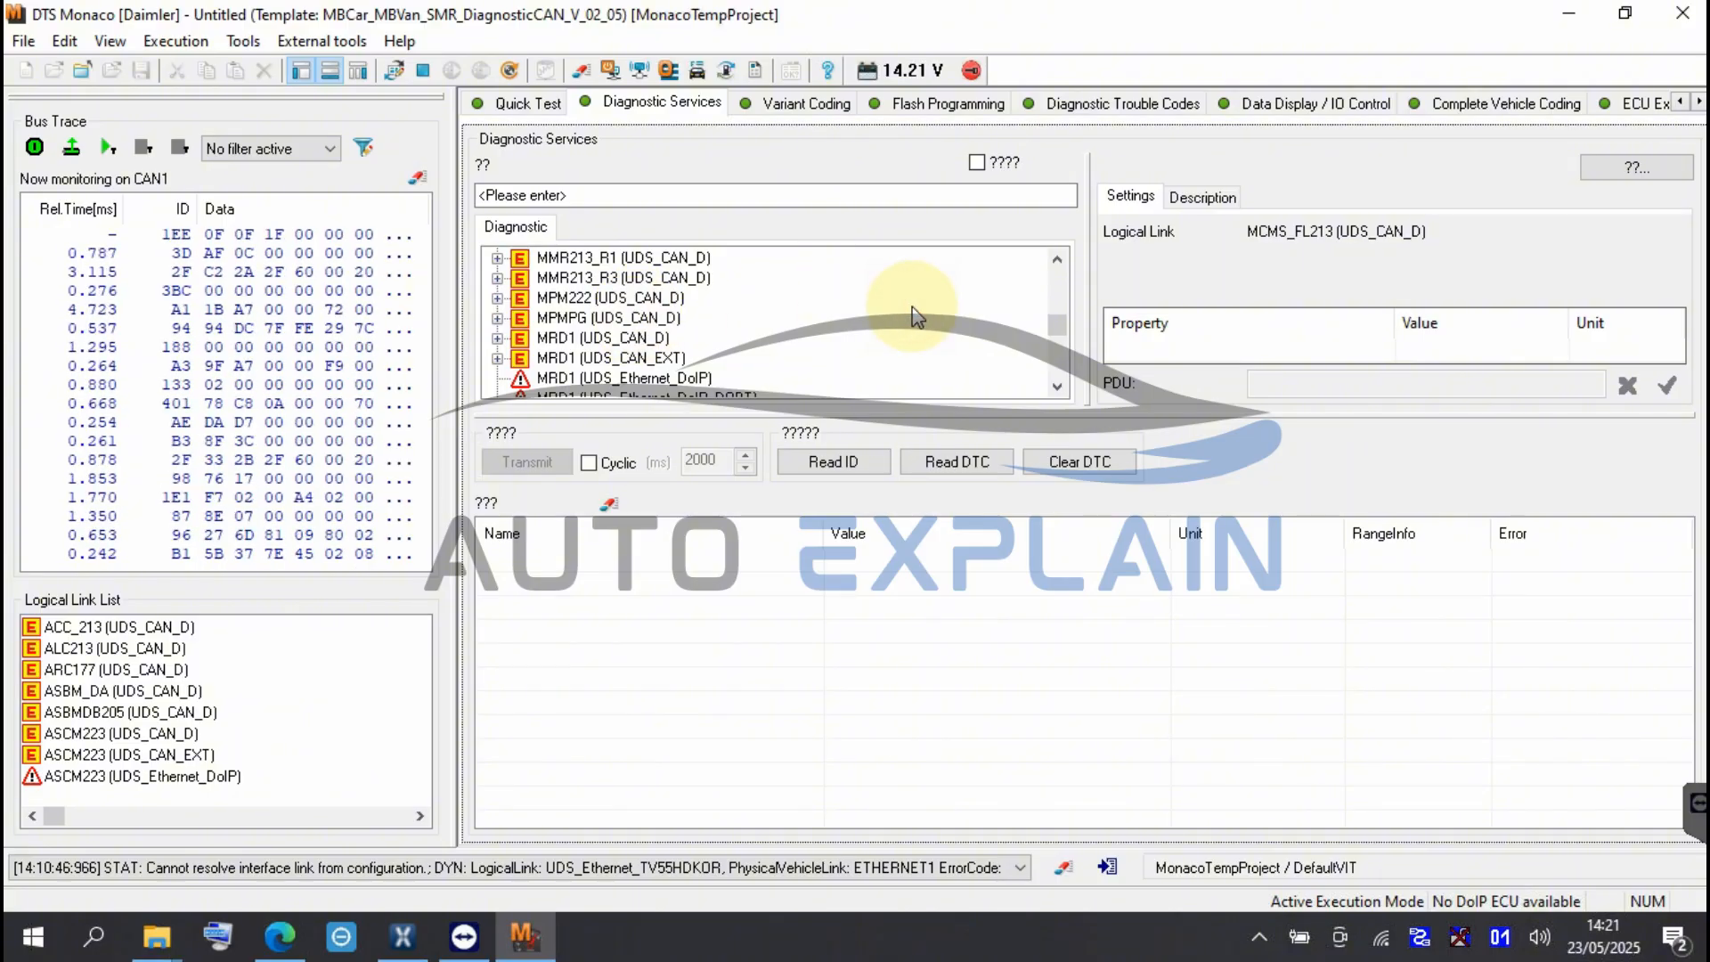
Connect to the MMR213_R3 (UDS_CAN_D) radar in Diagnostic Services
{"action": "left_click", "coordinate": [627, 278]}
{"action": "type", "text": "vin"}
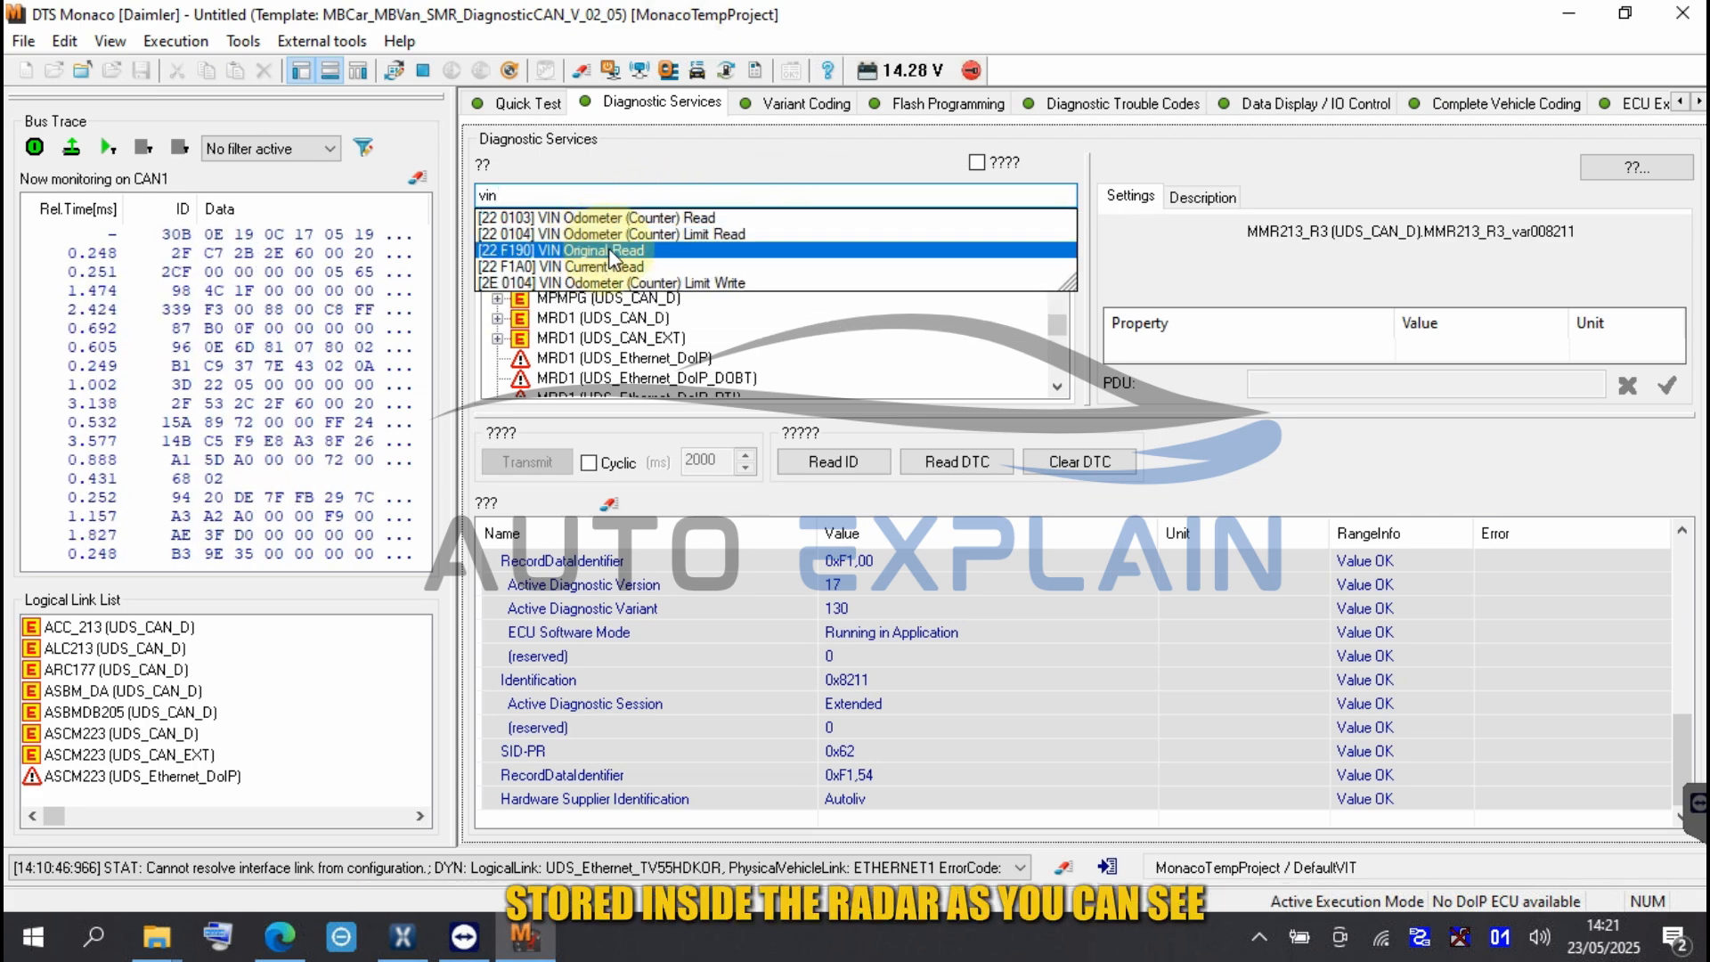
Read the radar's original VIN [22 F190] and current VIN [22 F1A0], which differ
{"action": "double_click", "coordinate": [567, 251]}
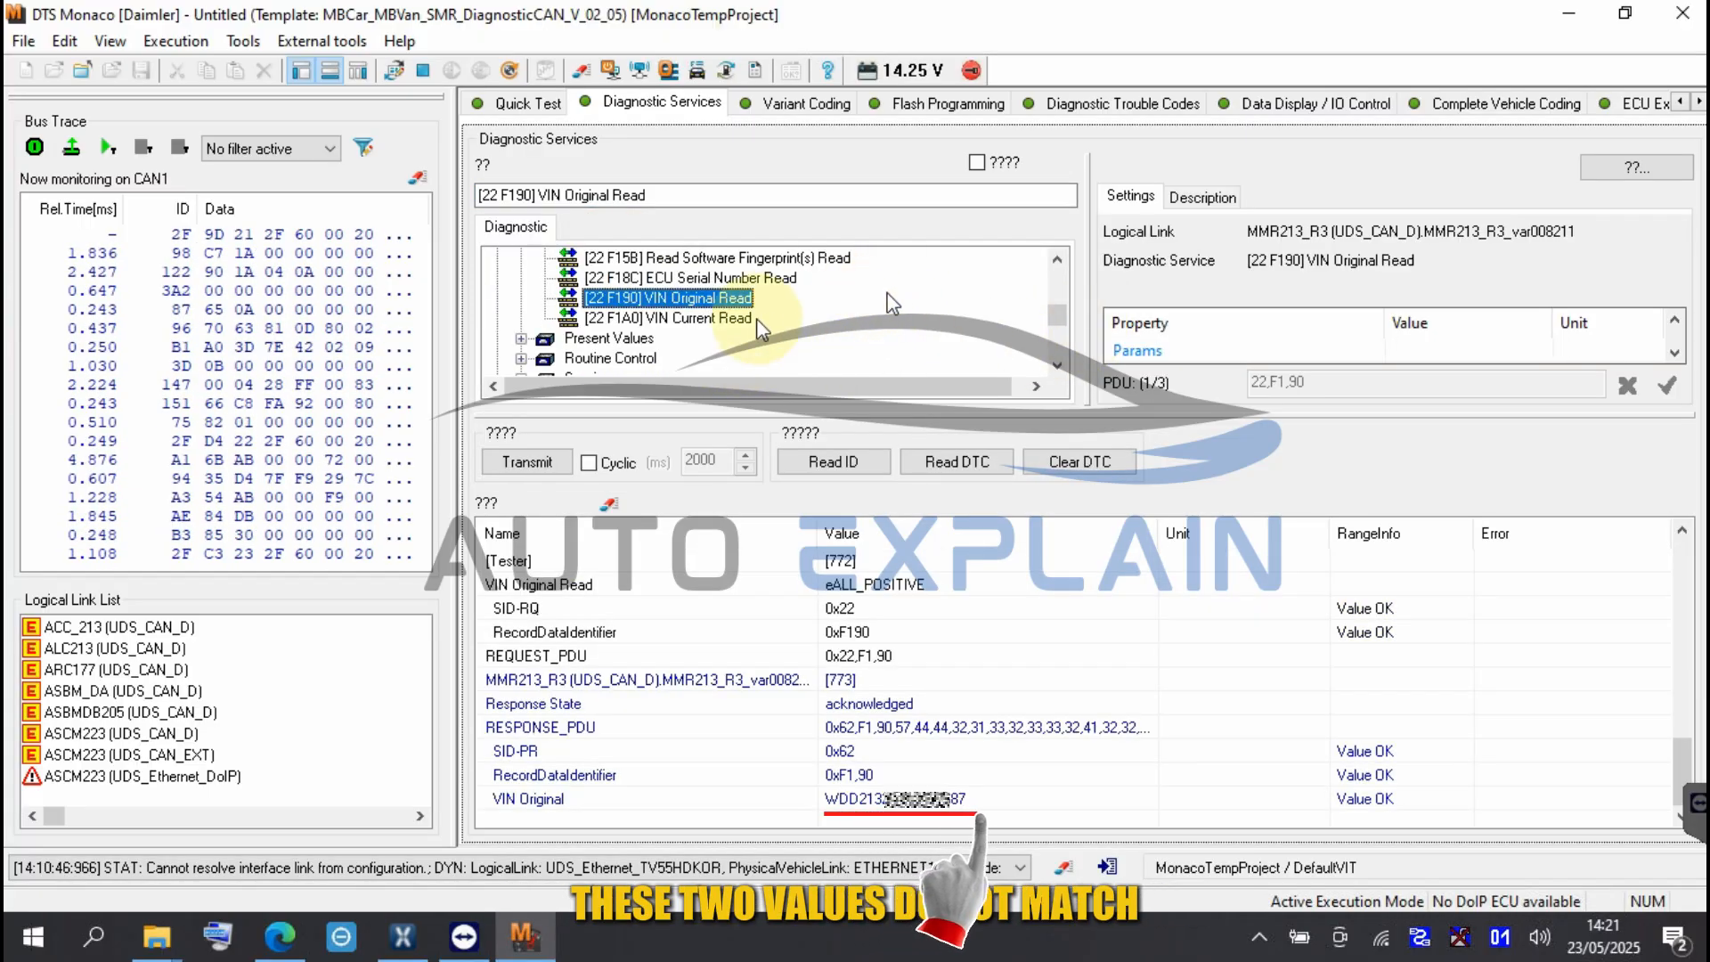
{"action": "left_click", "coordinate": [665, 317]}
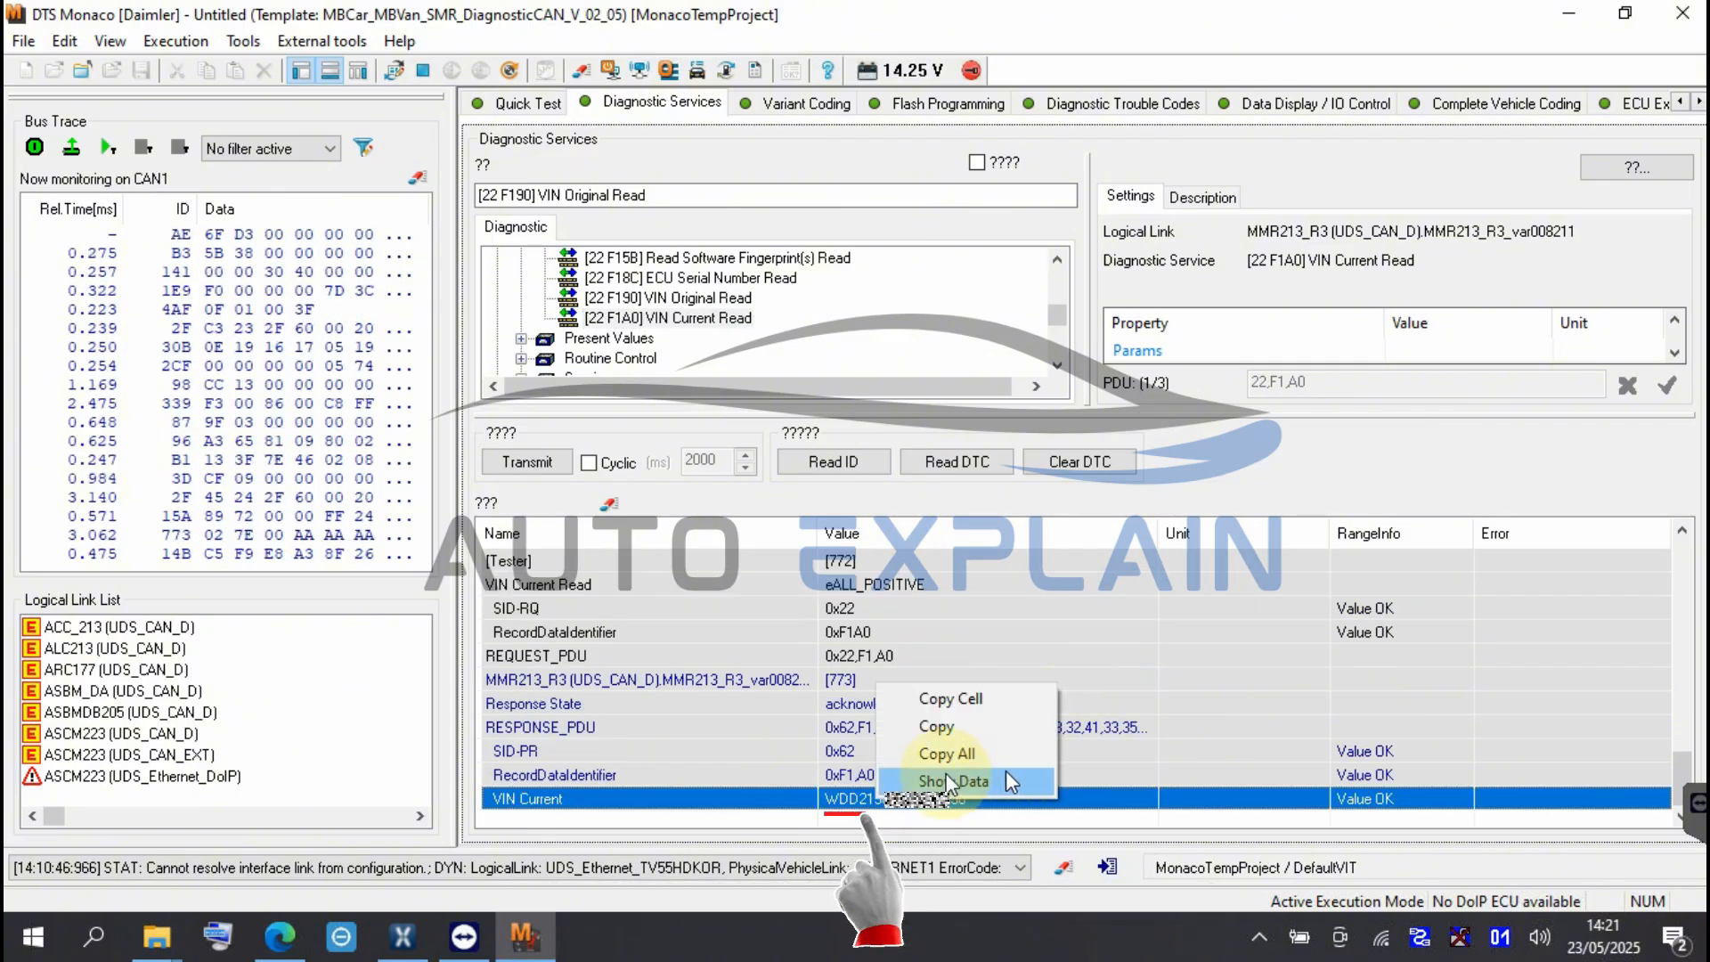
Code MMR213_R3's [002] Vehicle parameters Write domain to 100 % and return to diagnostic services
{"action": "left_click", "coordinate": [807, 104]}
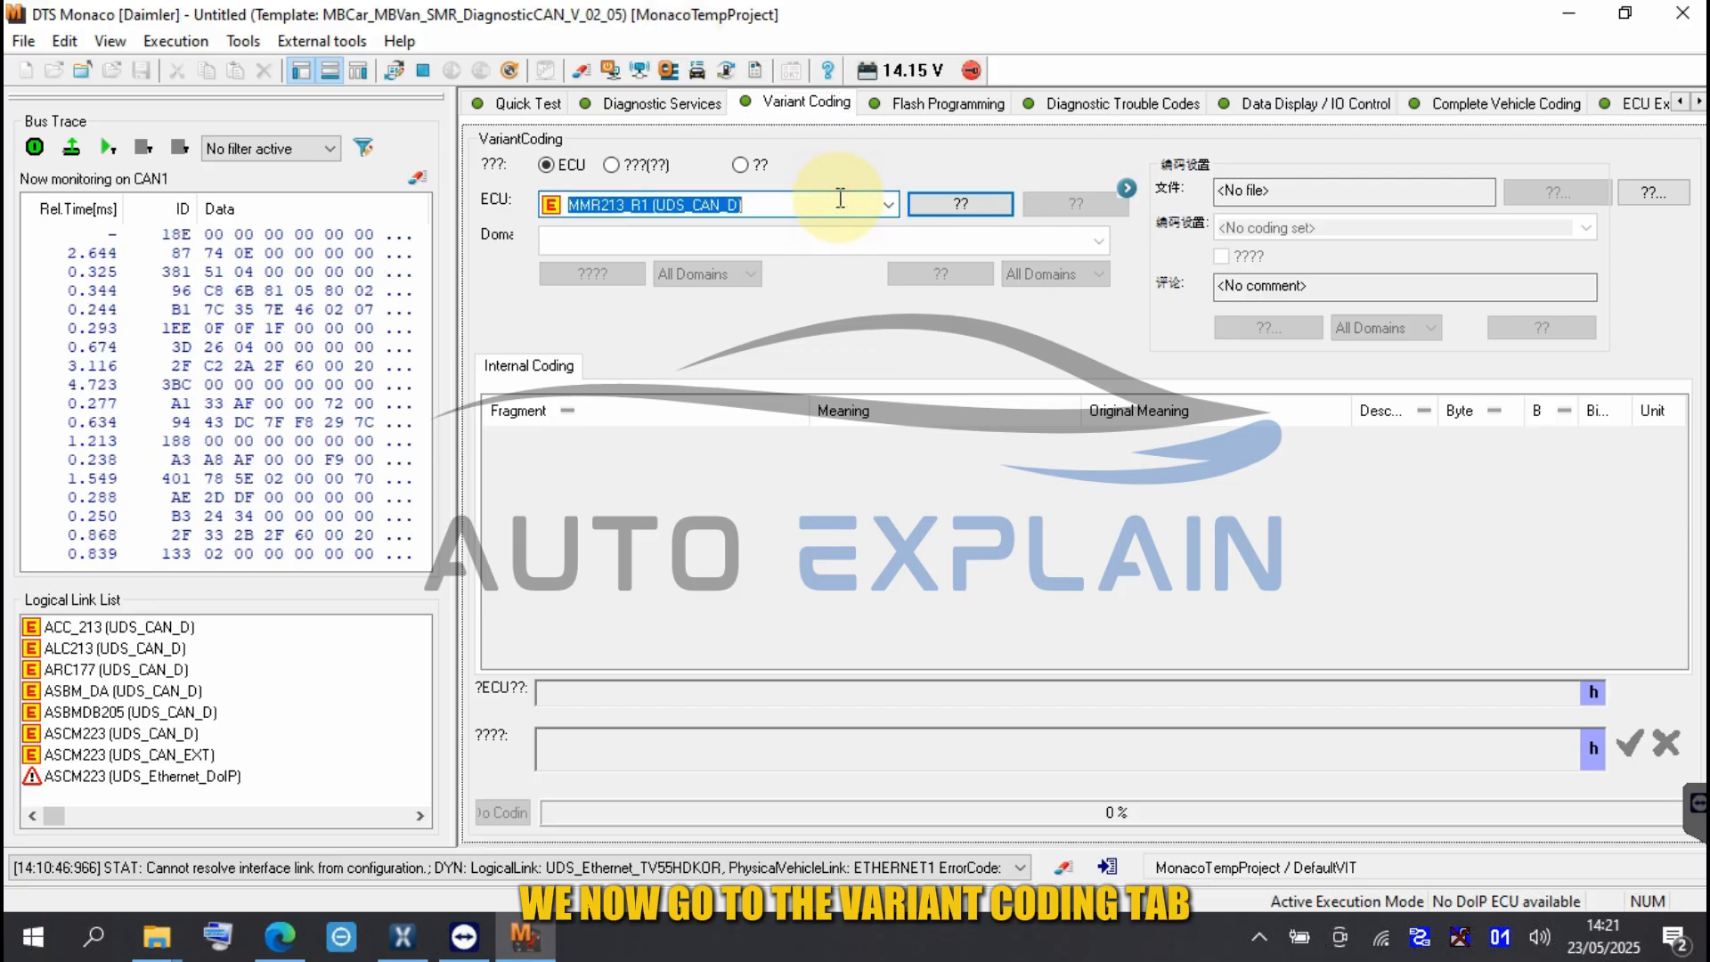
{"action": "left_click", "coordinate": [889, 203]}
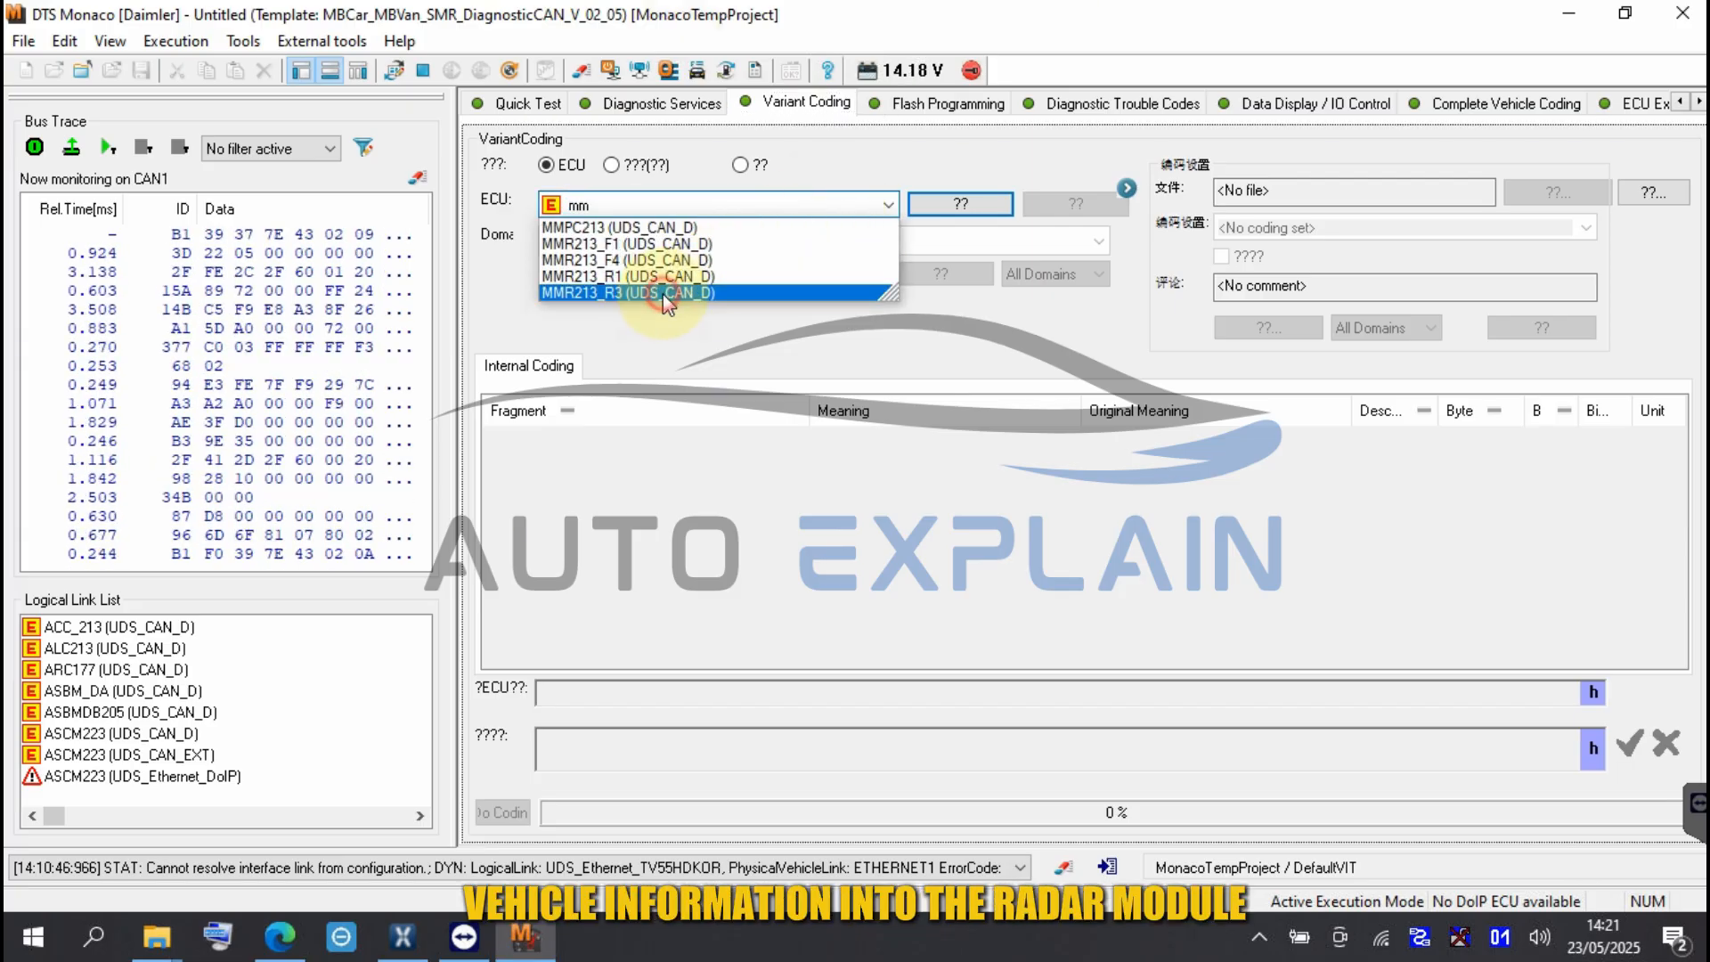
{"action": "left_click", "coordinate": [664, 293]}
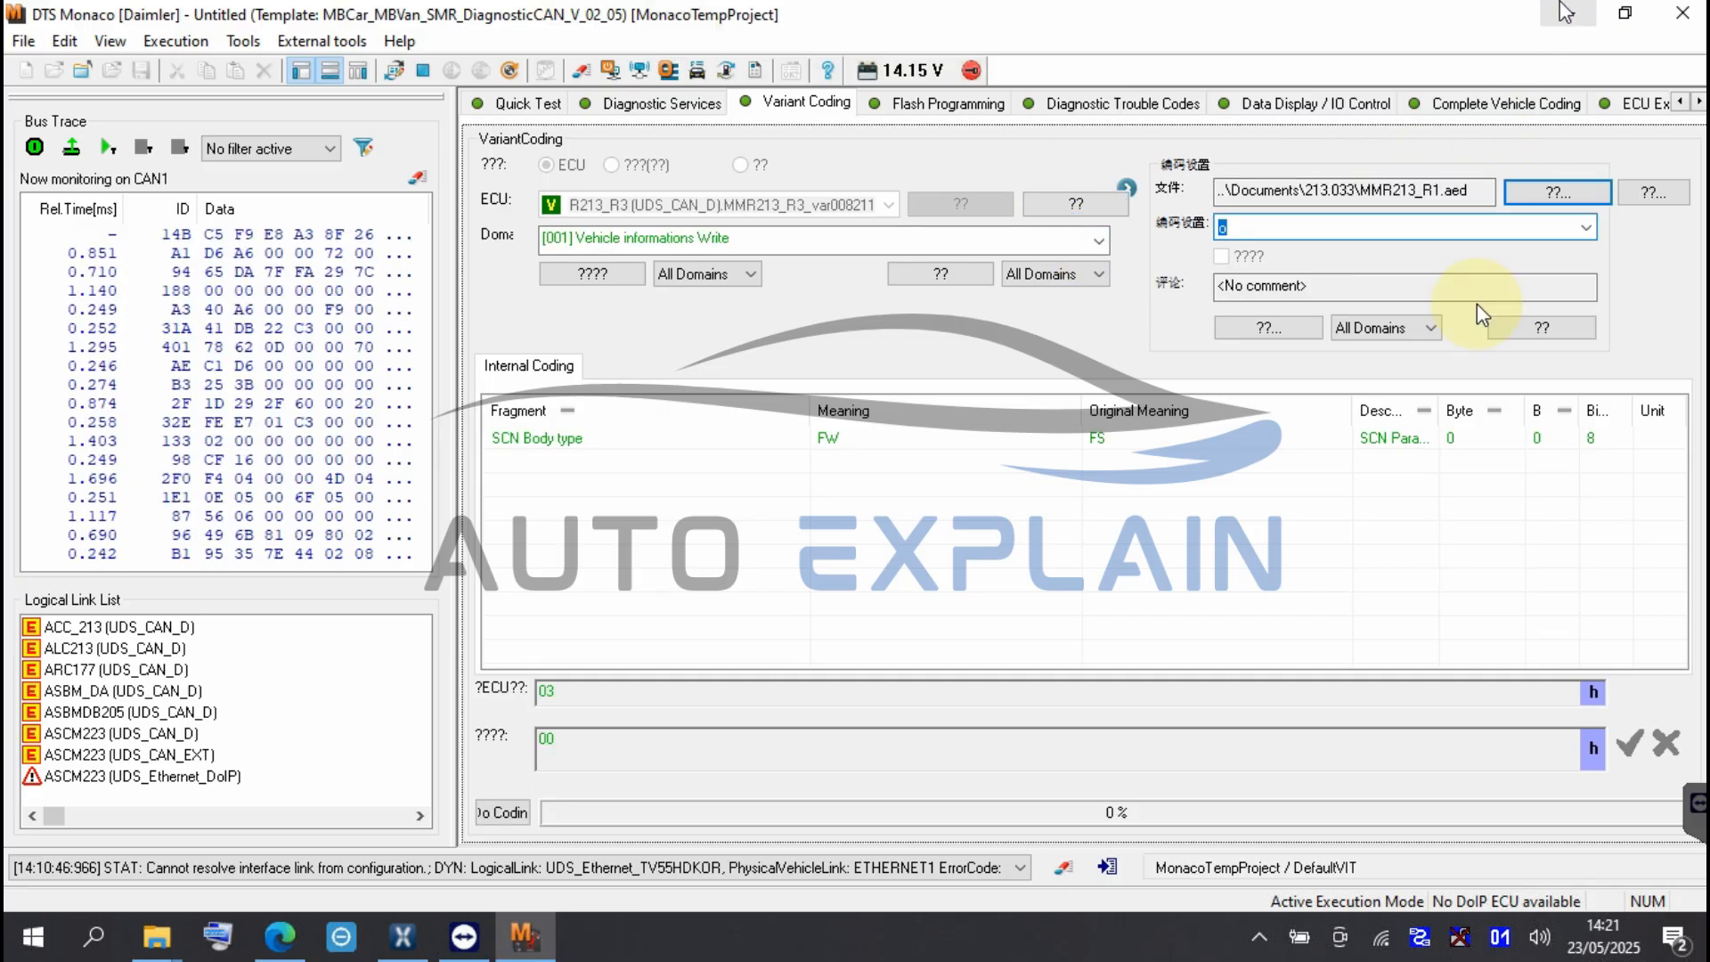
{"action": "left_click", "coordinate": [1099, 236]}
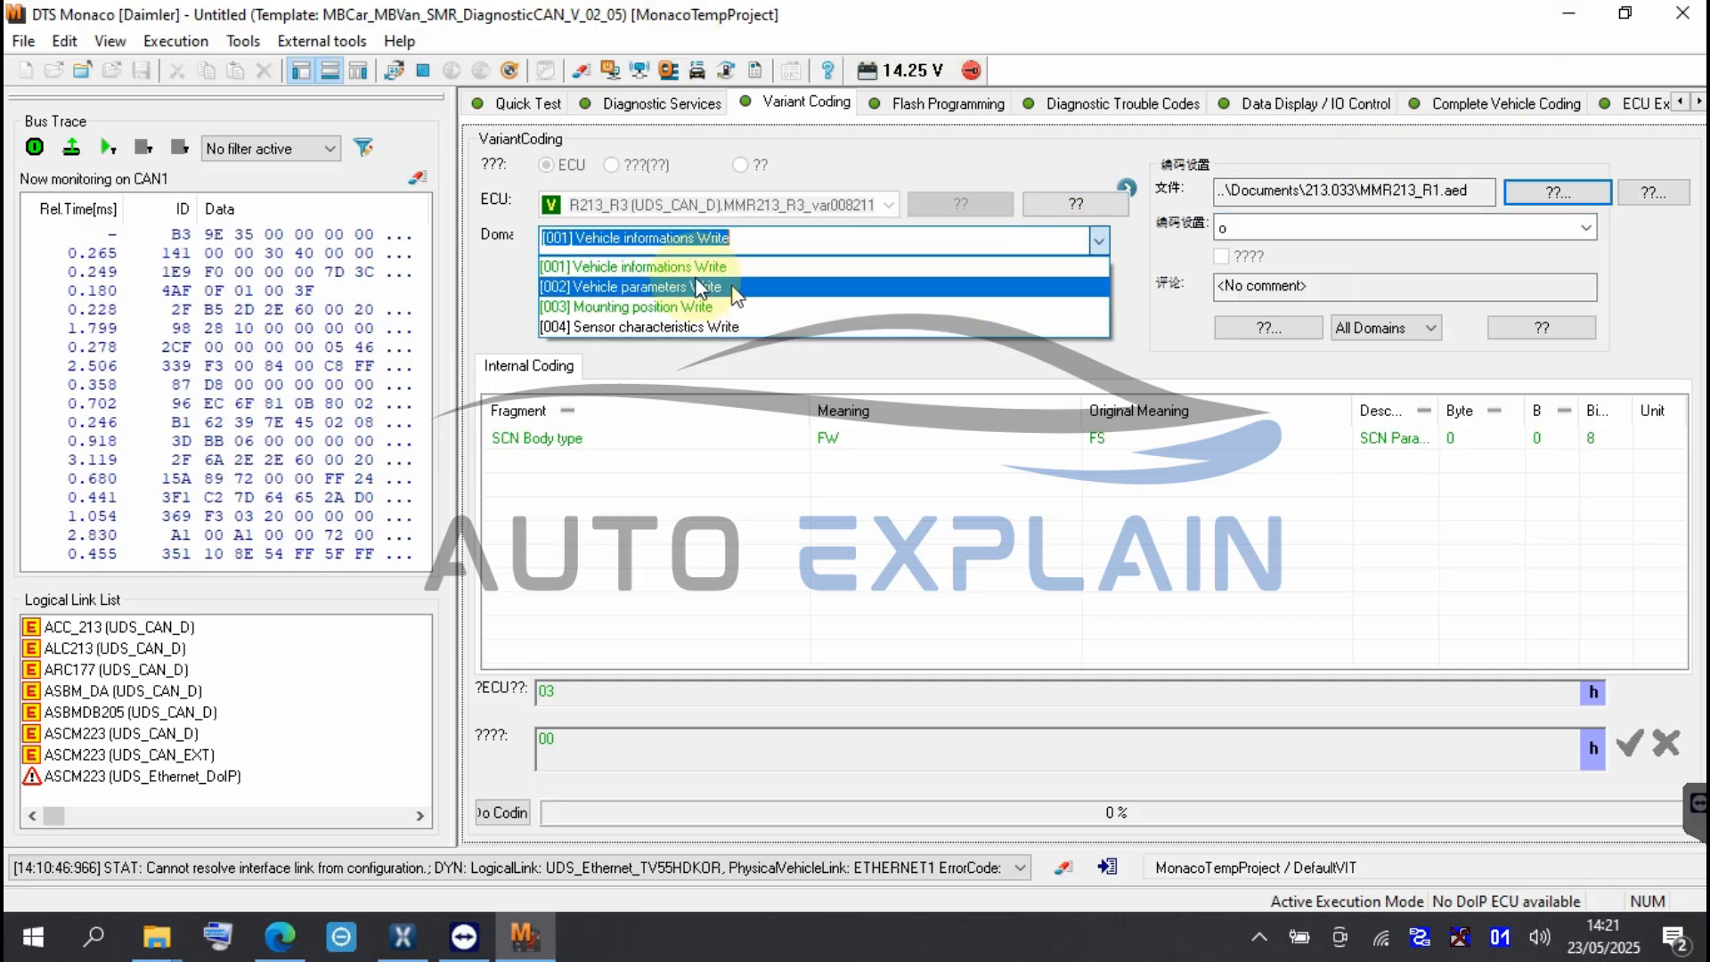
{"action": "left_click", "coordinate": [627, 285]}
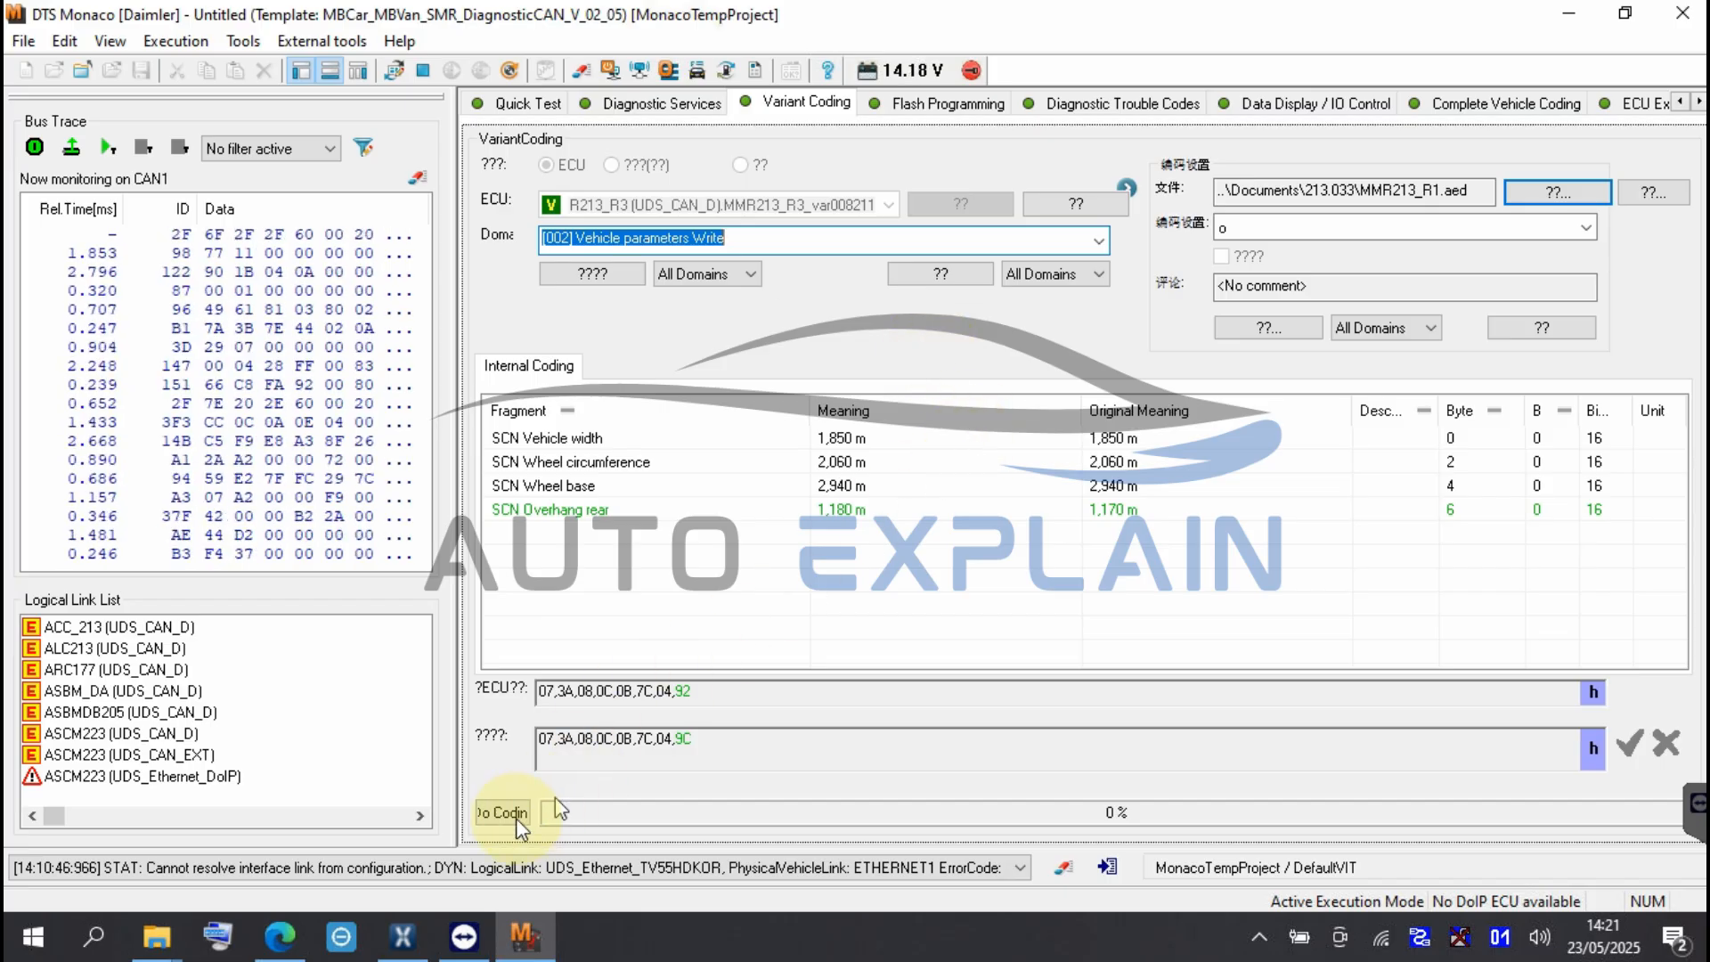
{"action": "left_click", "coordinate": [501, 812]}
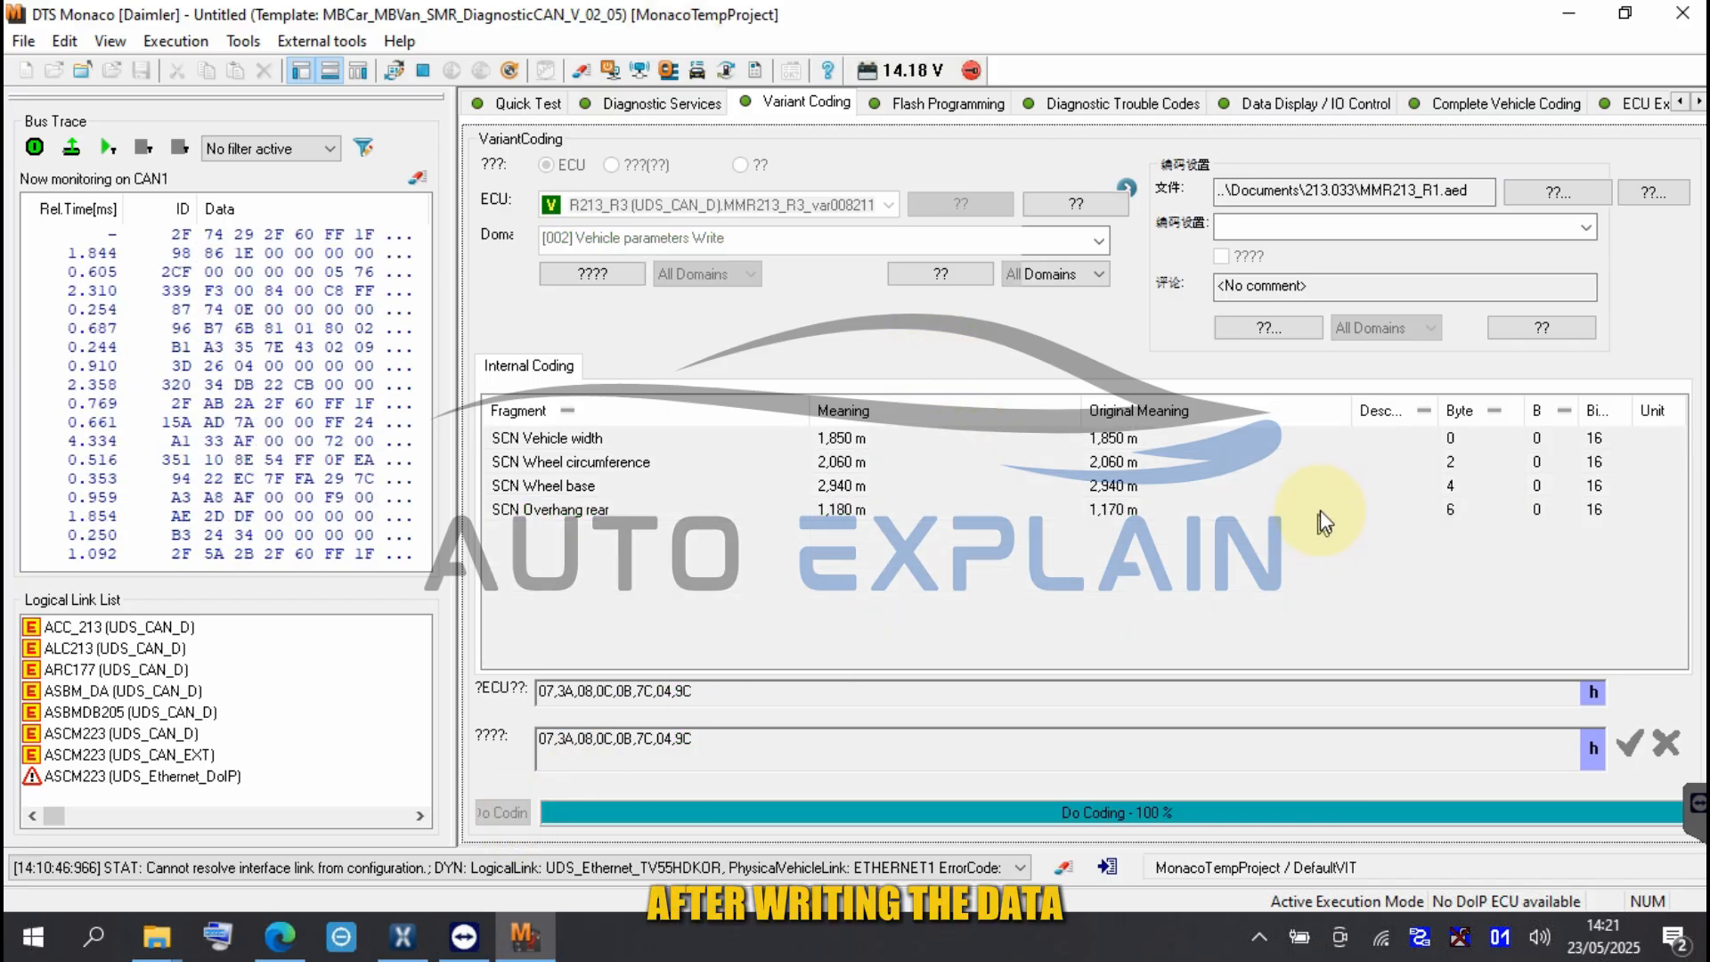
{"action": "left_click", "coordinate": [655, 103]}
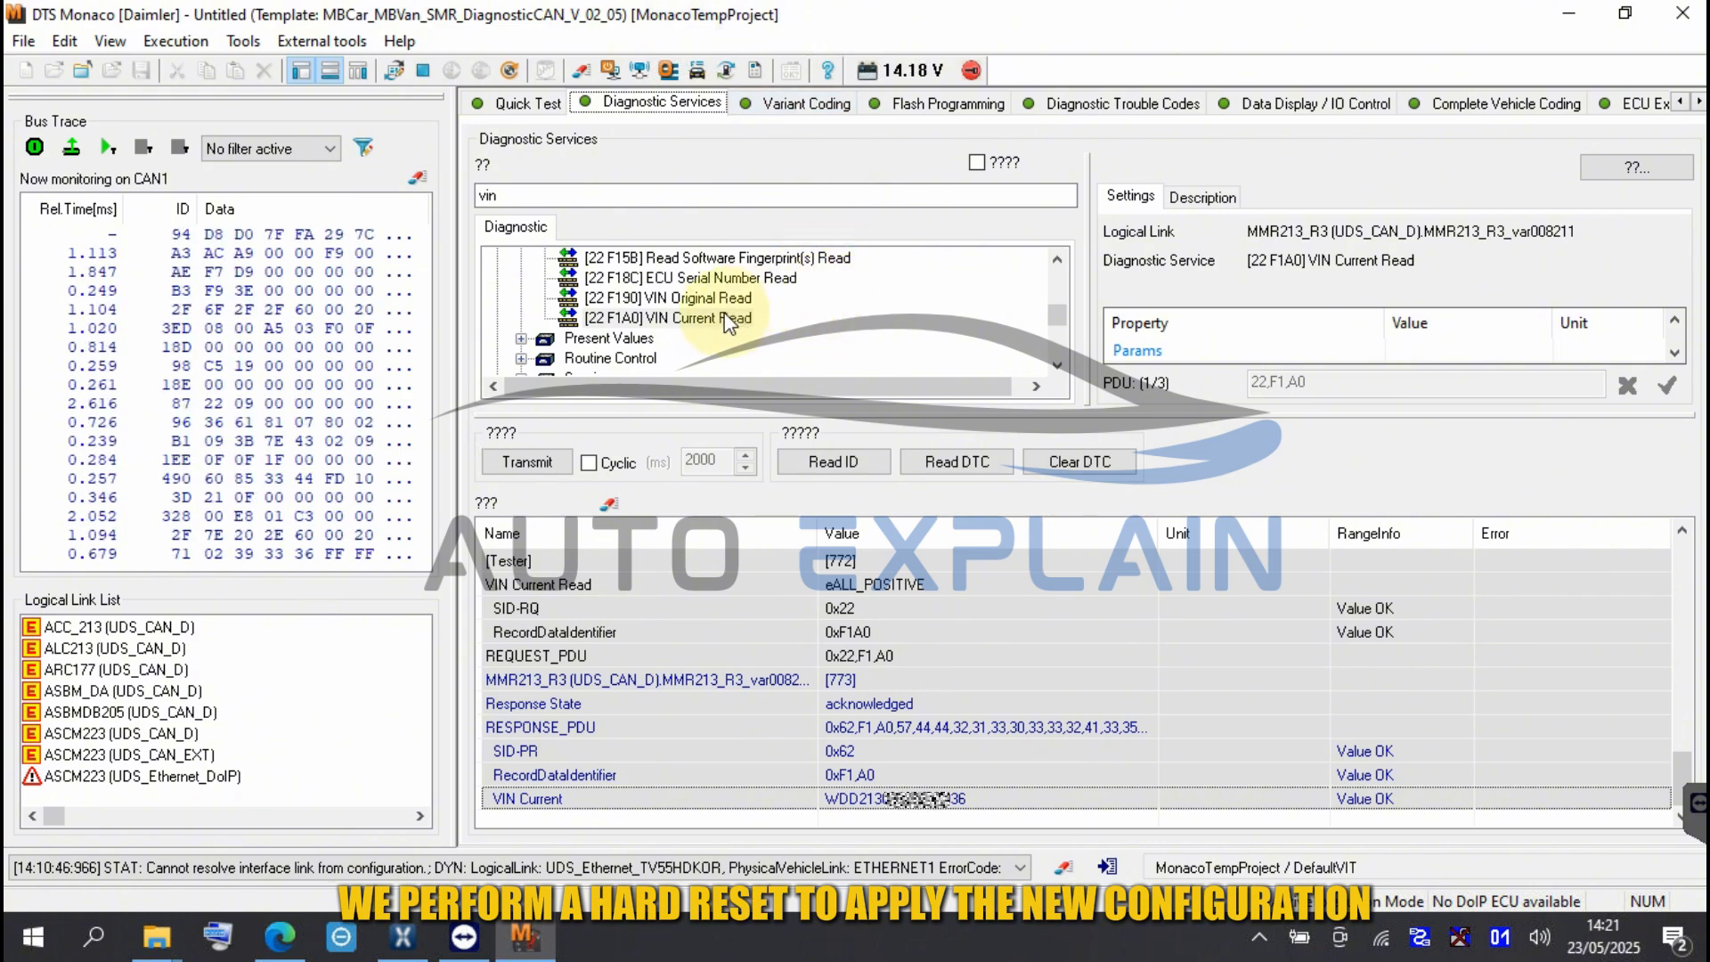
Re-read the original VIN, then run the [11 01] HardReset on the radar
{"action": "left_click", "coordinate": [666, 297]}
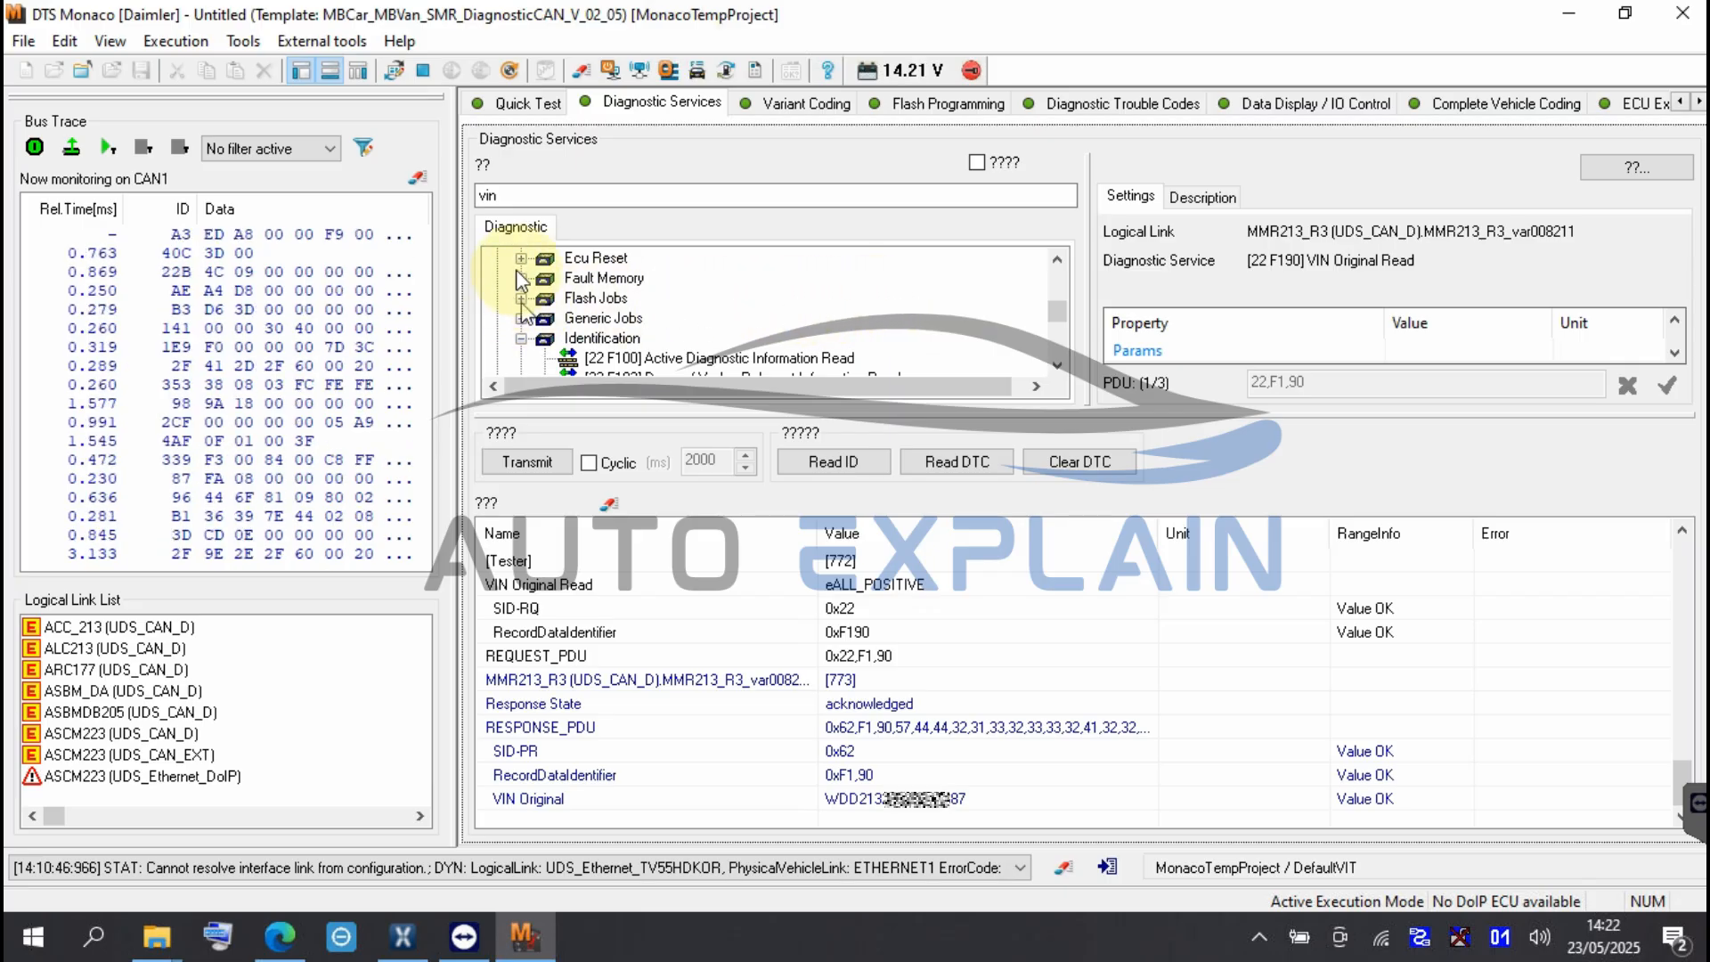
{"action": "left_click", "coordinate": [654, 278]}
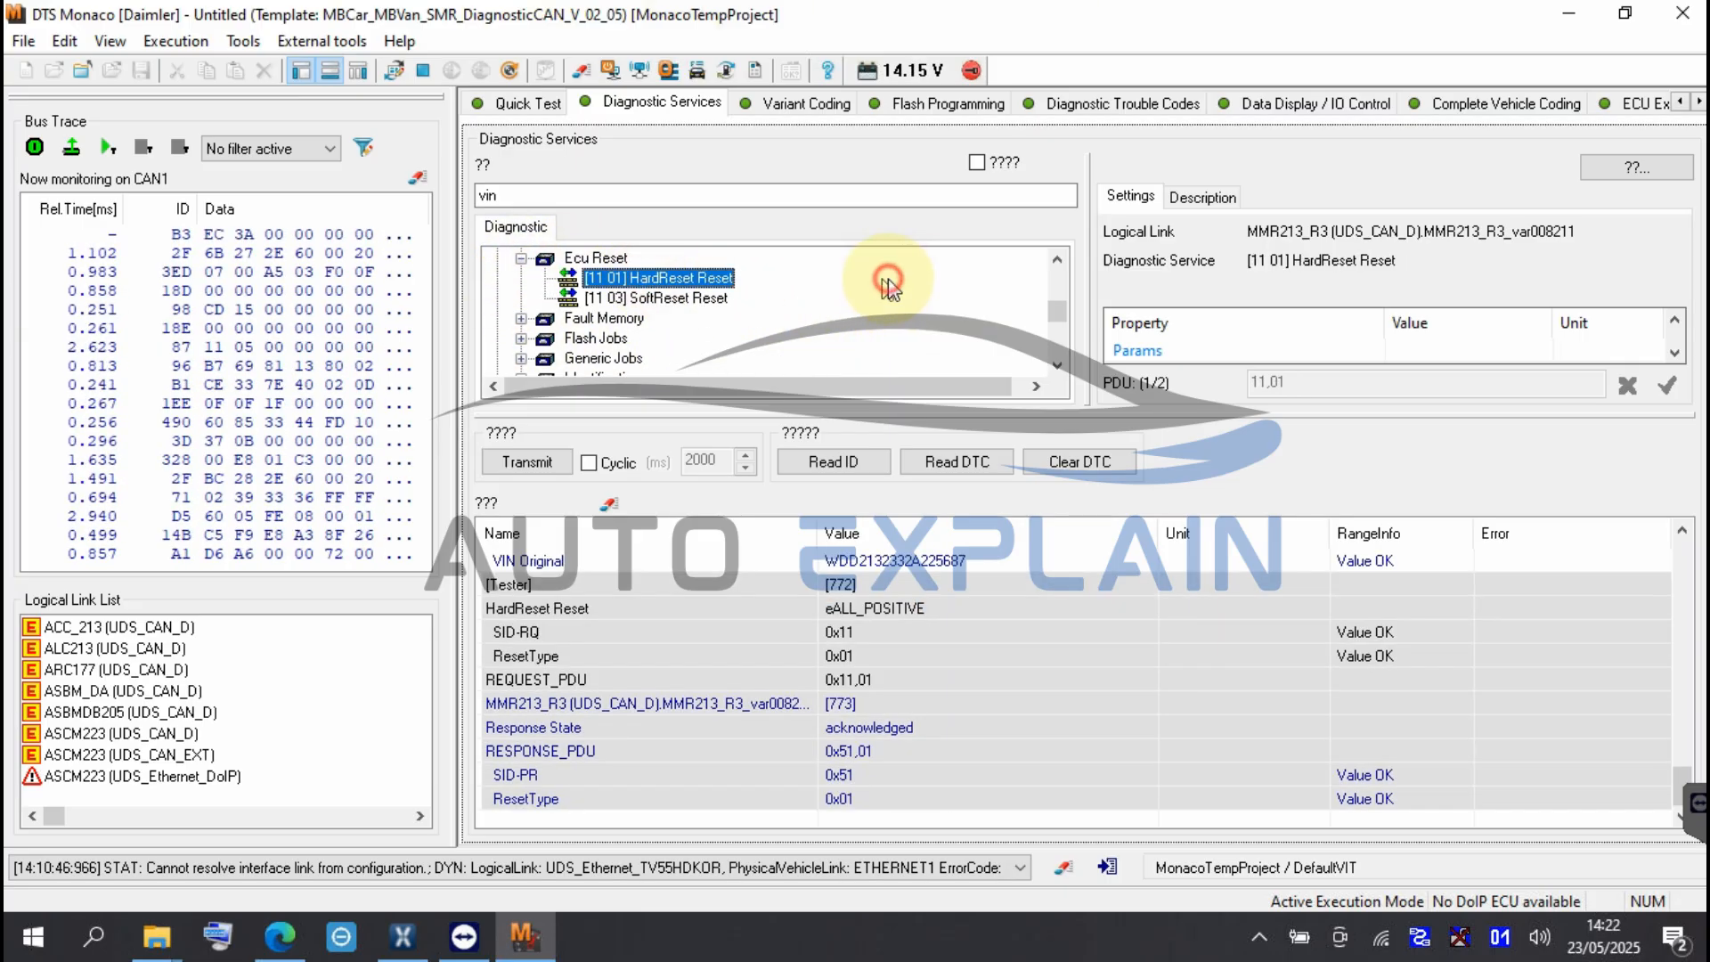
{"action": "left_click", "coordinate": [1119, 103]}
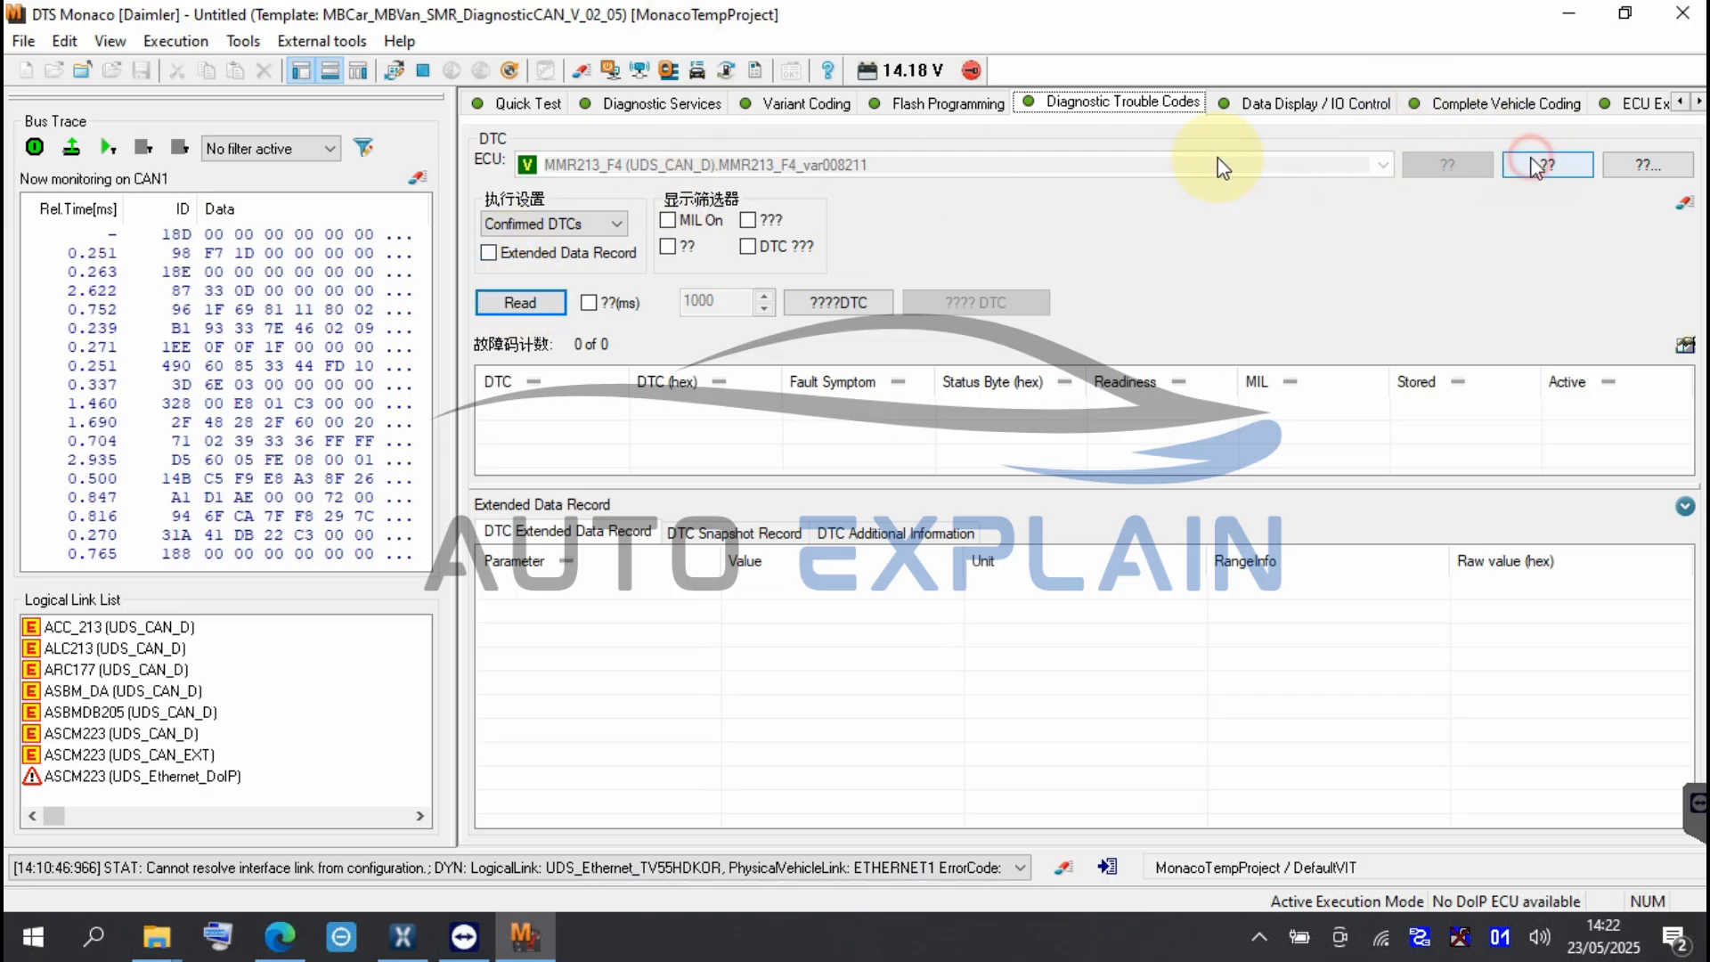
Read the MMR213_R3 radar's trouble codes, returning B220600 Variant coding VIN changed
{"action": "type", "text": "mm"}
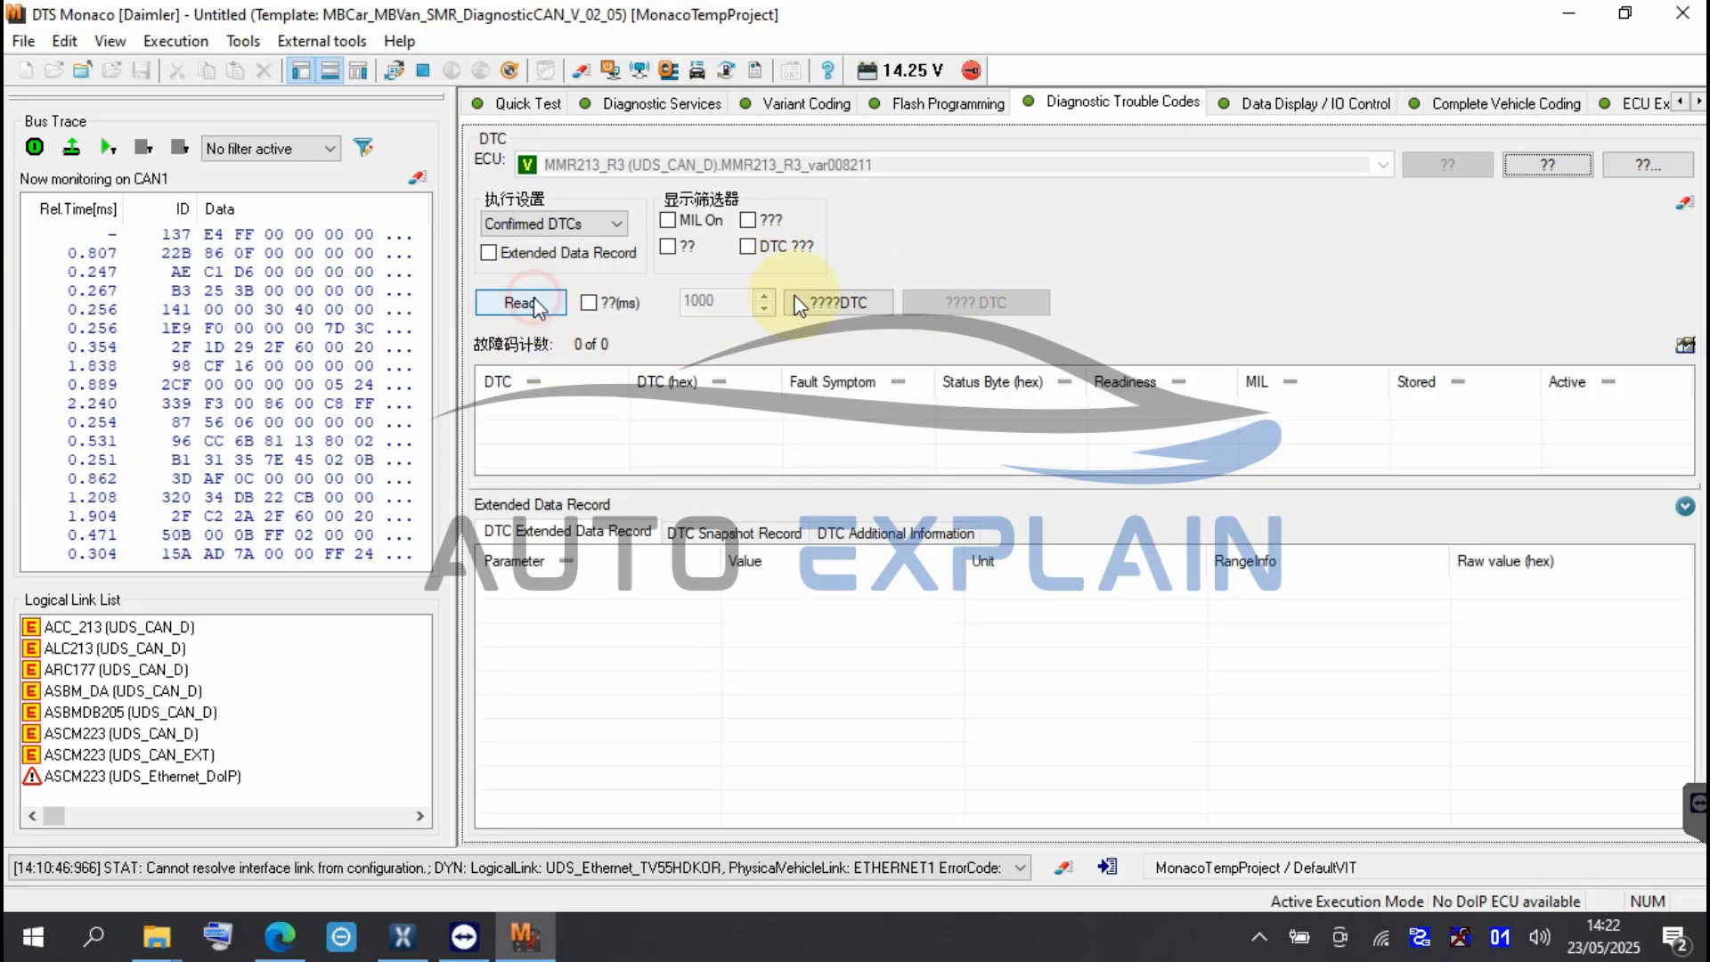
{"action": "left_click", "coordinate": [520, 303]}
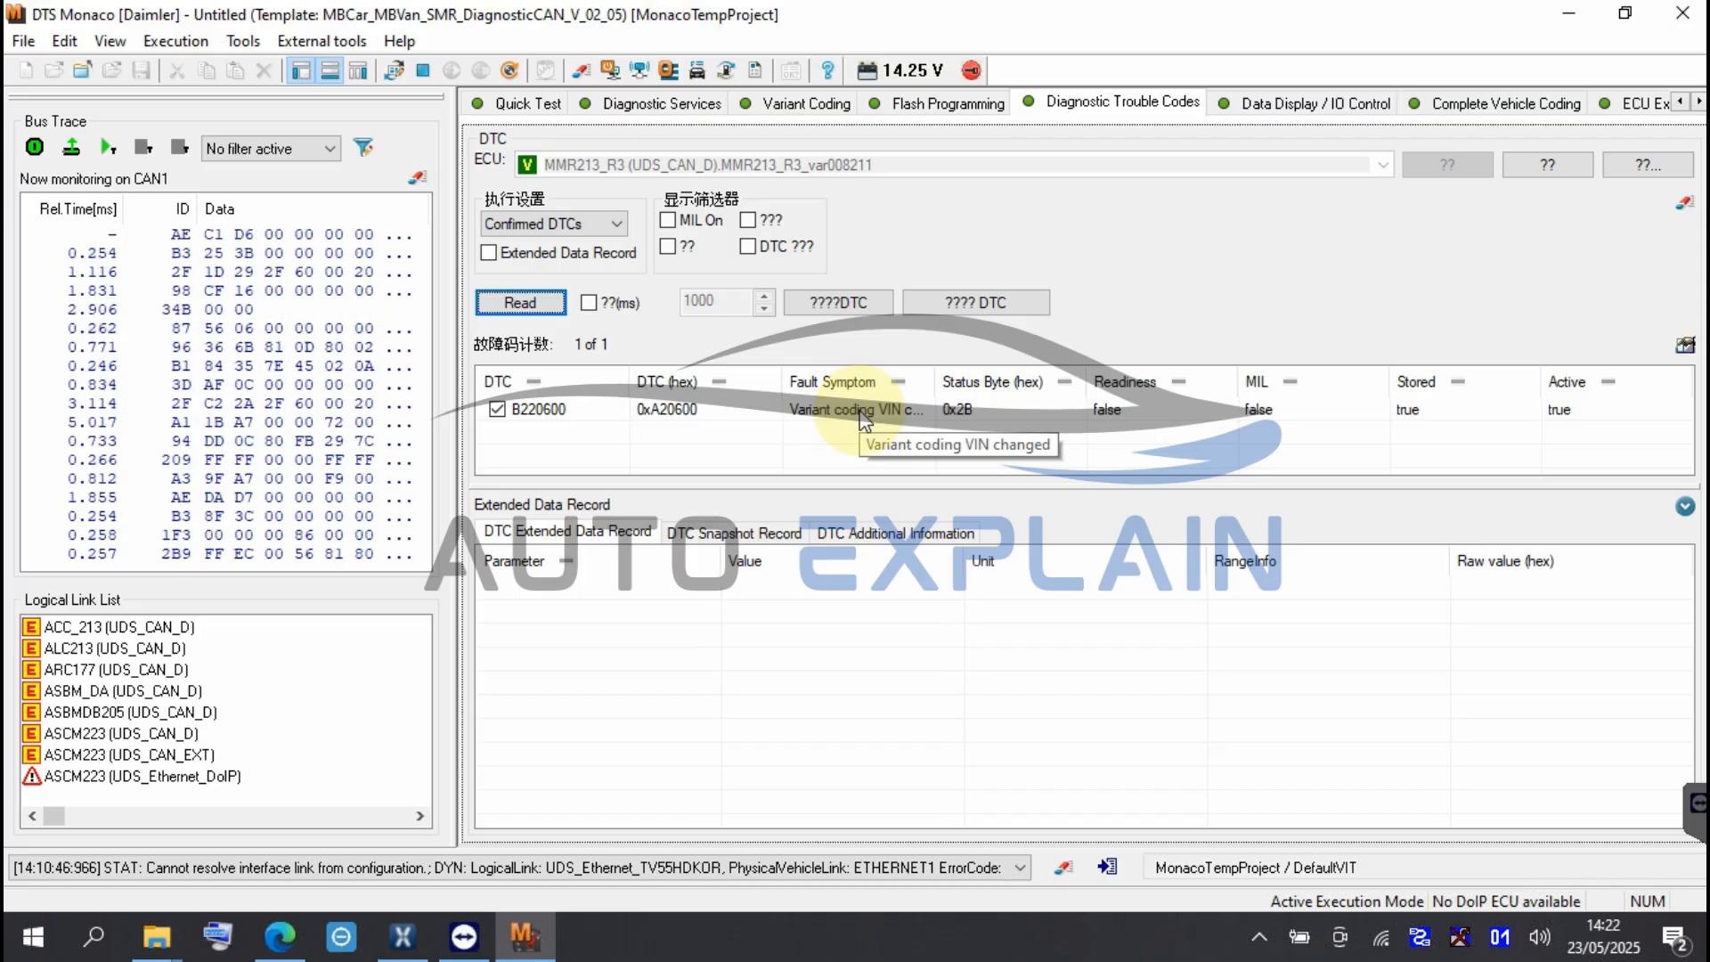
Disconnect the DTC and variant coding sessions and return to diagnostic services
{"action": "left_click", "coordinate": [812, 103]}
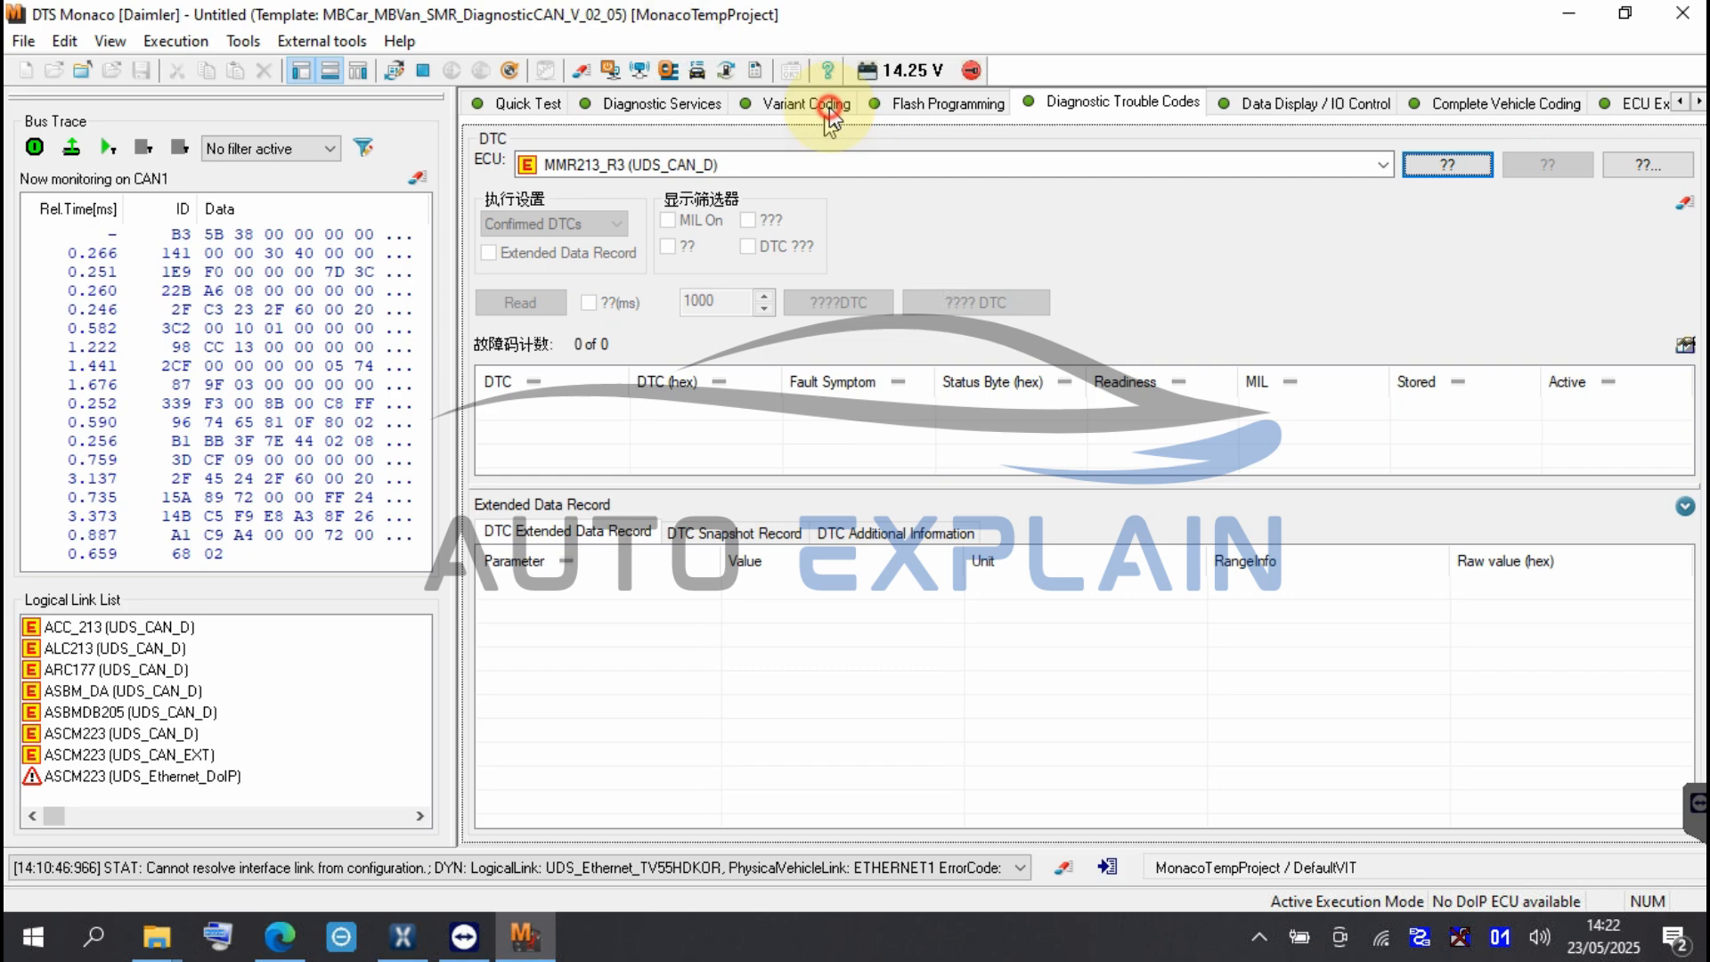
{"action": "left_click", "coordinate": [813, 103]}
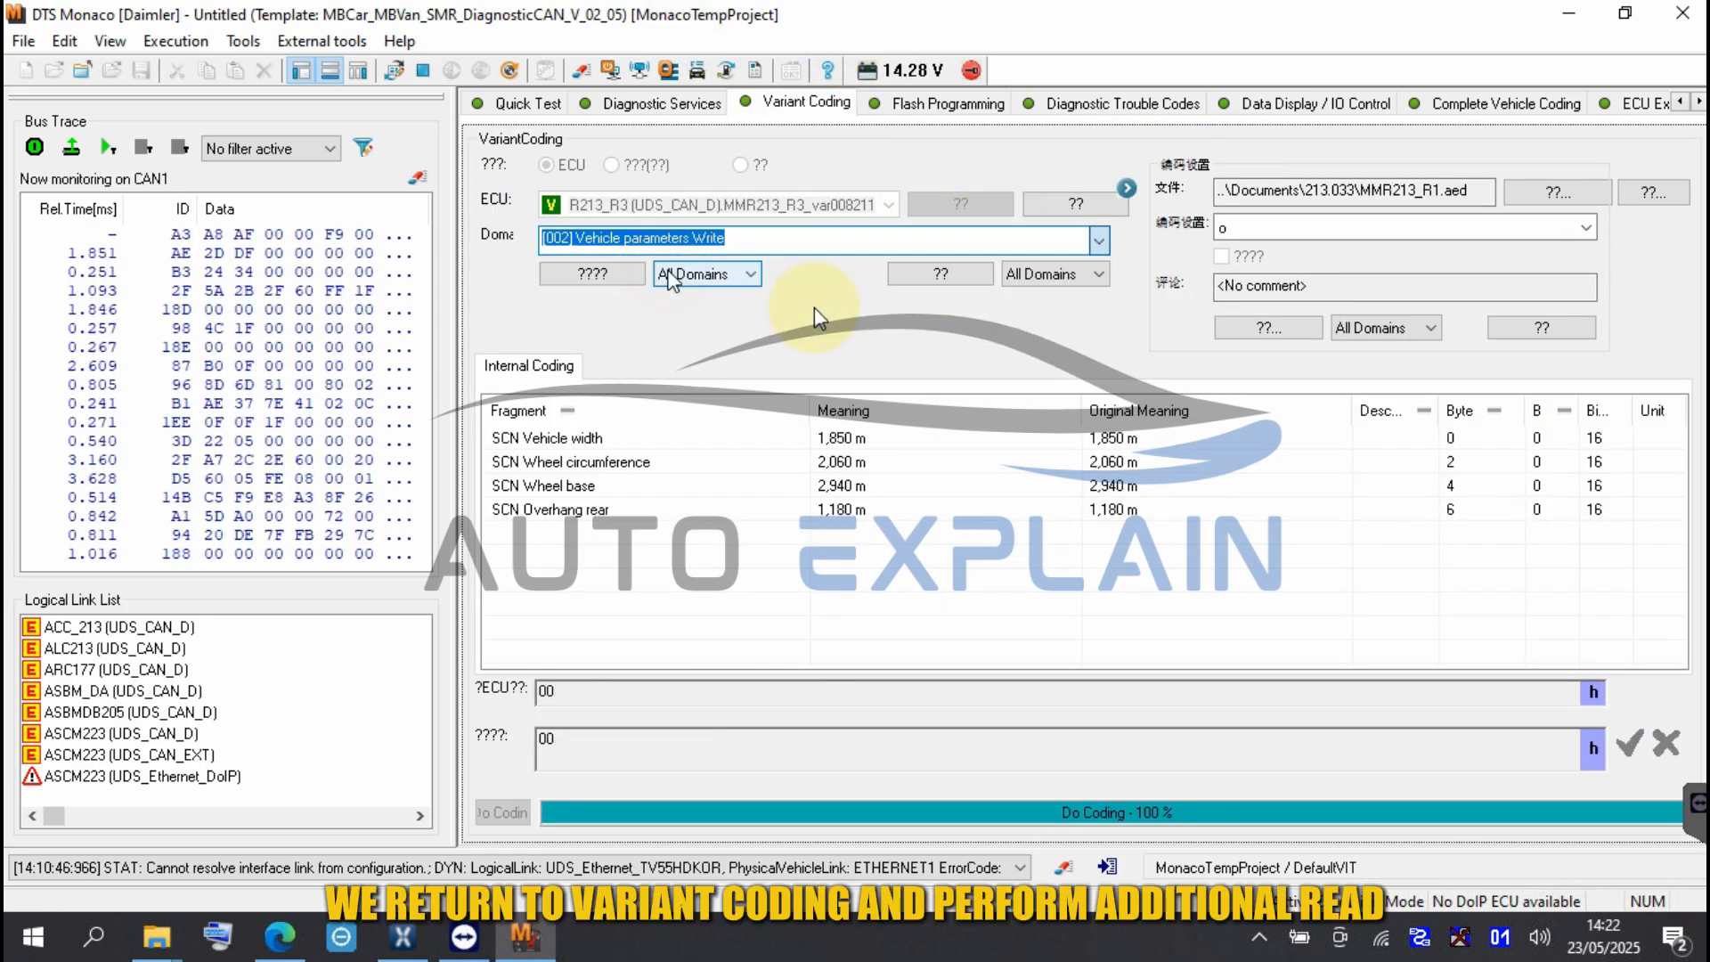
{"action": "left_click", "coordinate": [959, 203]}
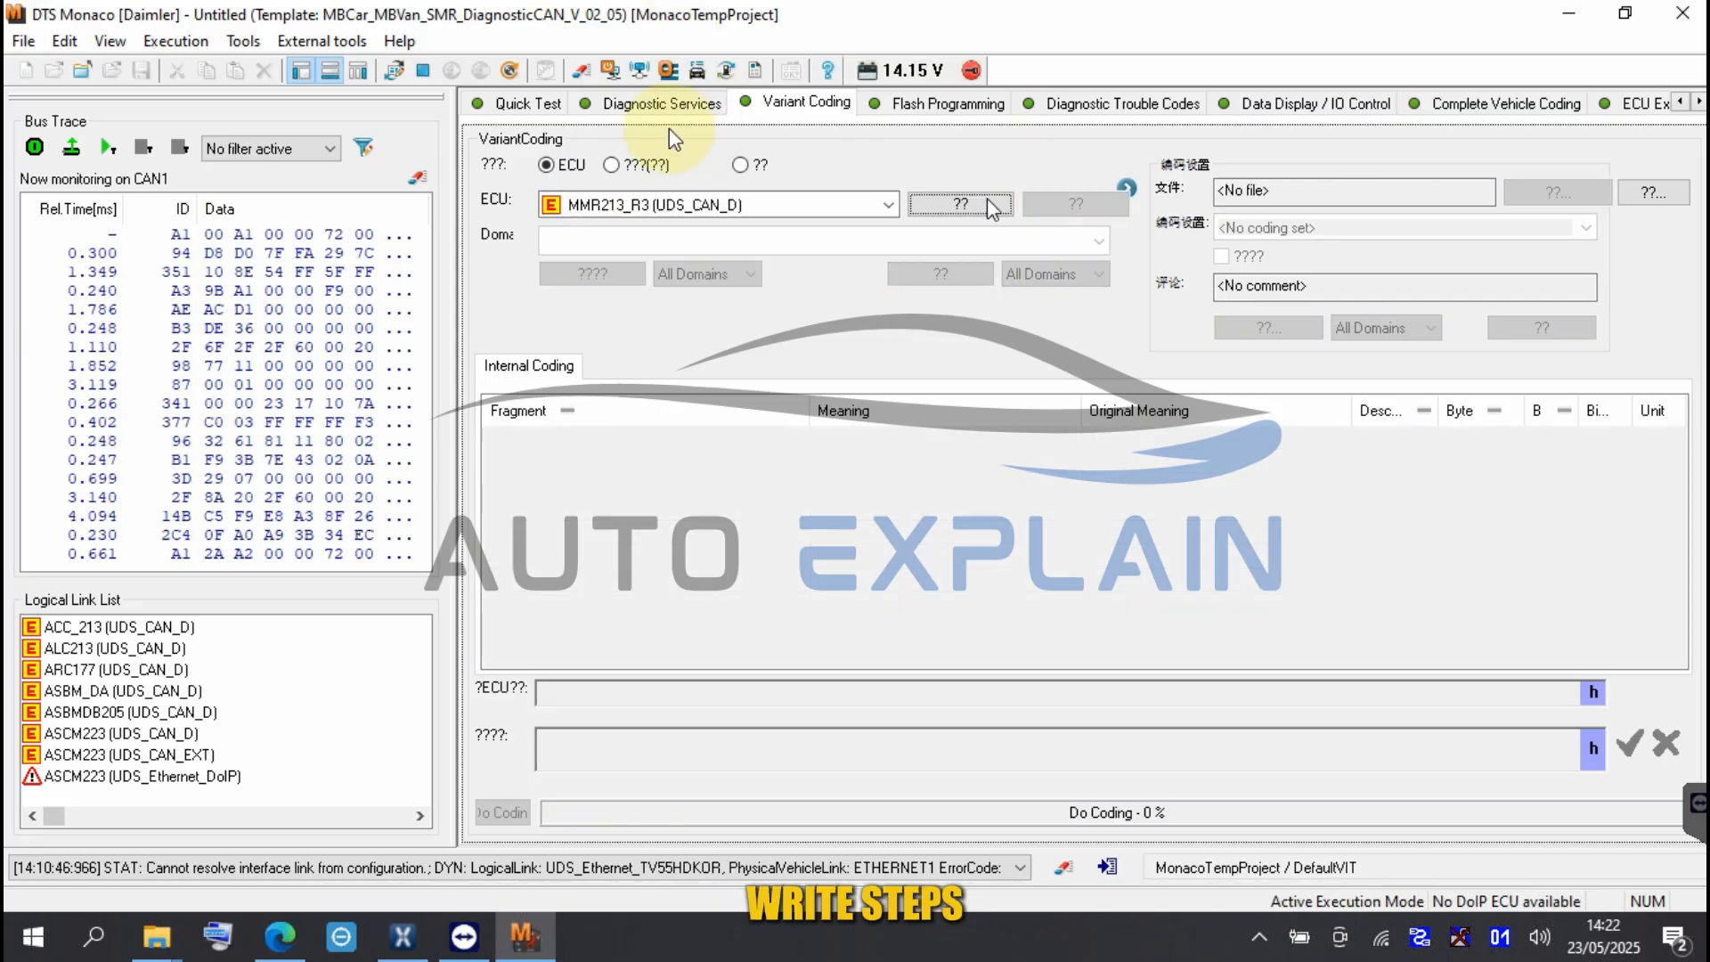
{"action": "left_click", "coordinate": [655, 103]}
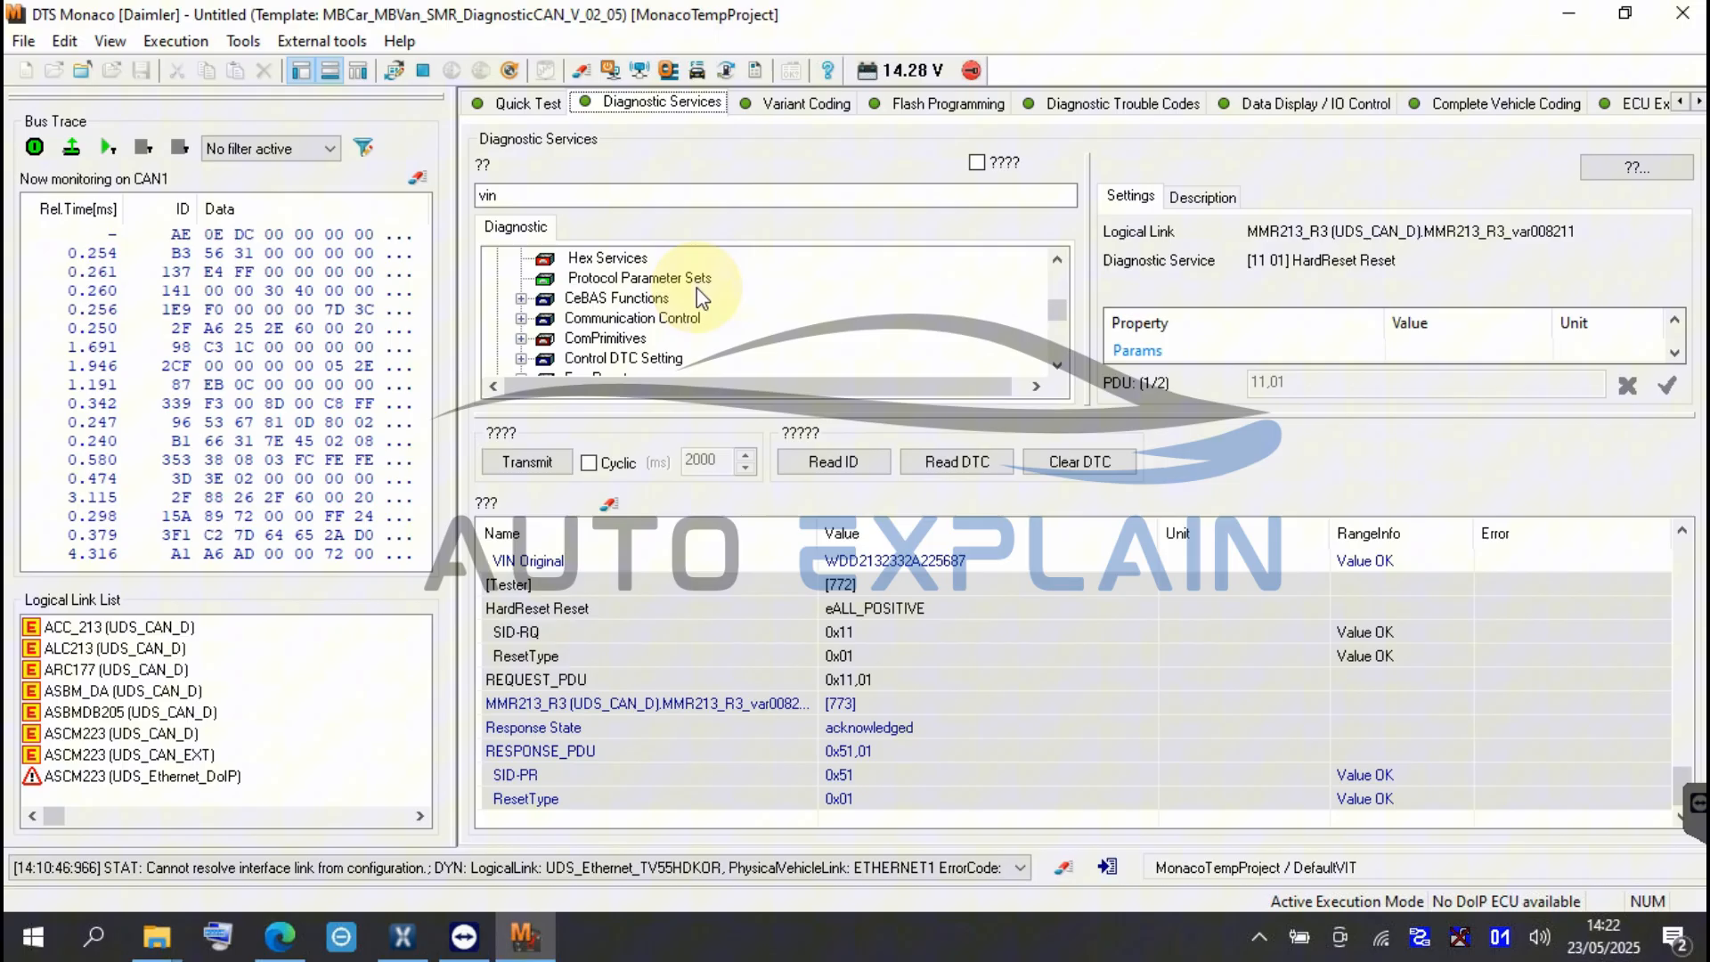
Search 'vin' and re-read the radar's original and current VINs after the reset
{"action": "left_click", "coordinate": [522, 317]}
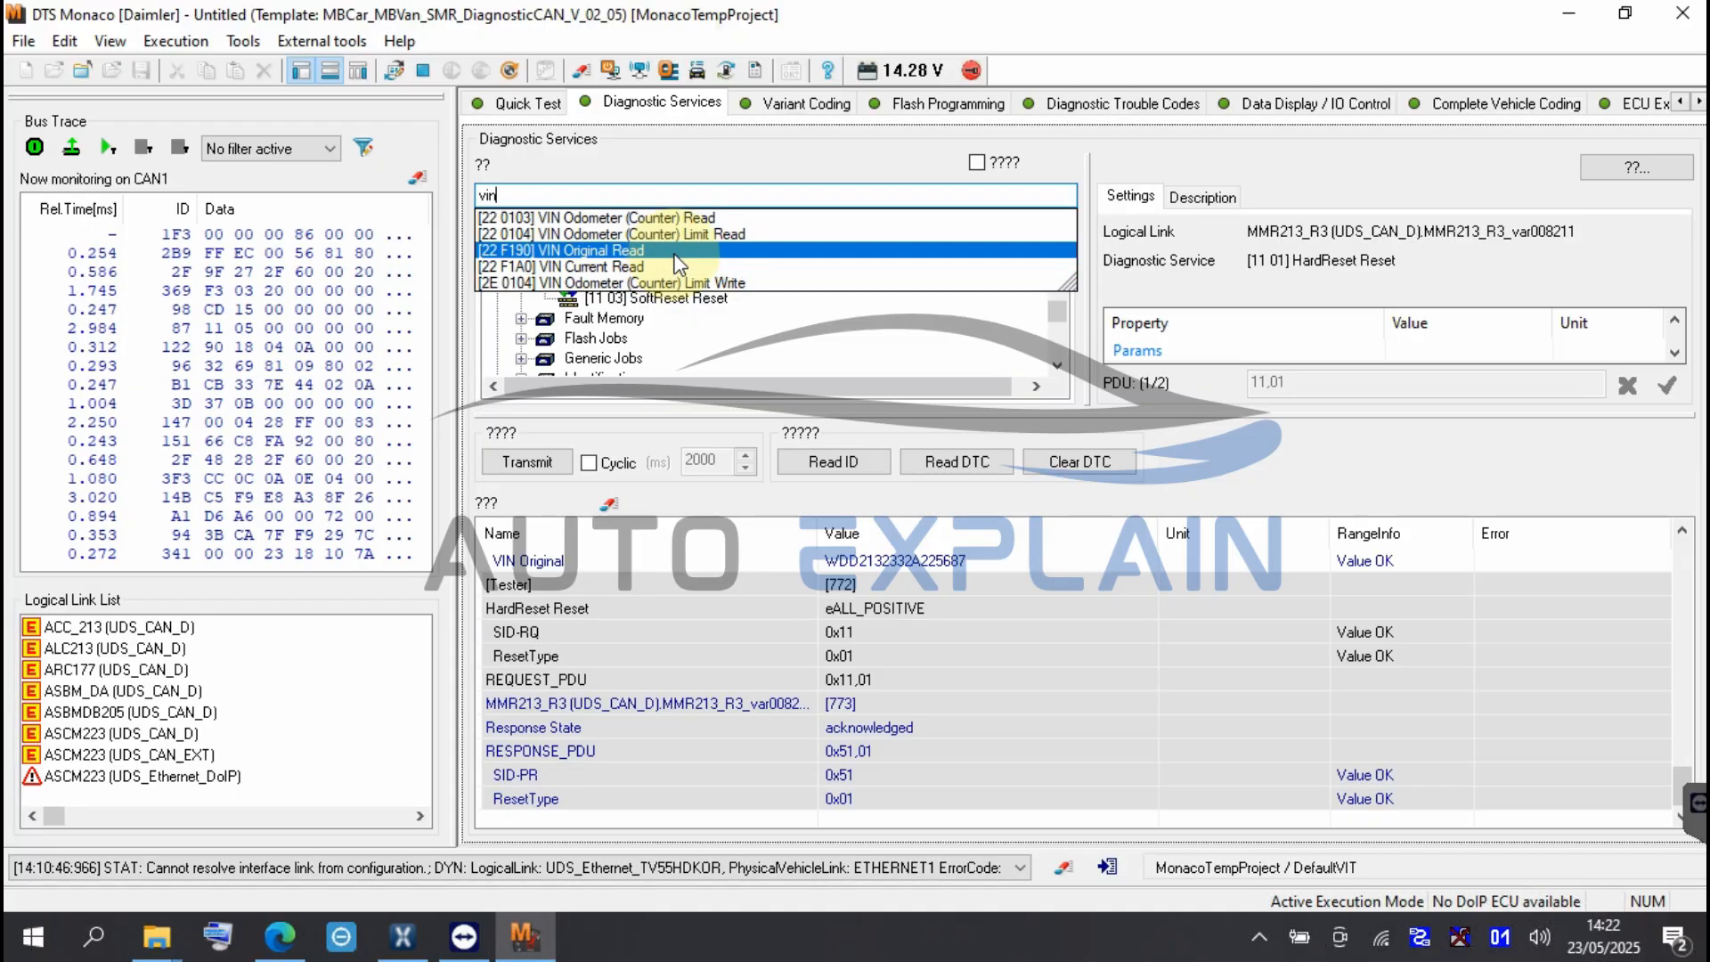
{"action": "left_click", "coordinate": [566, 249]}
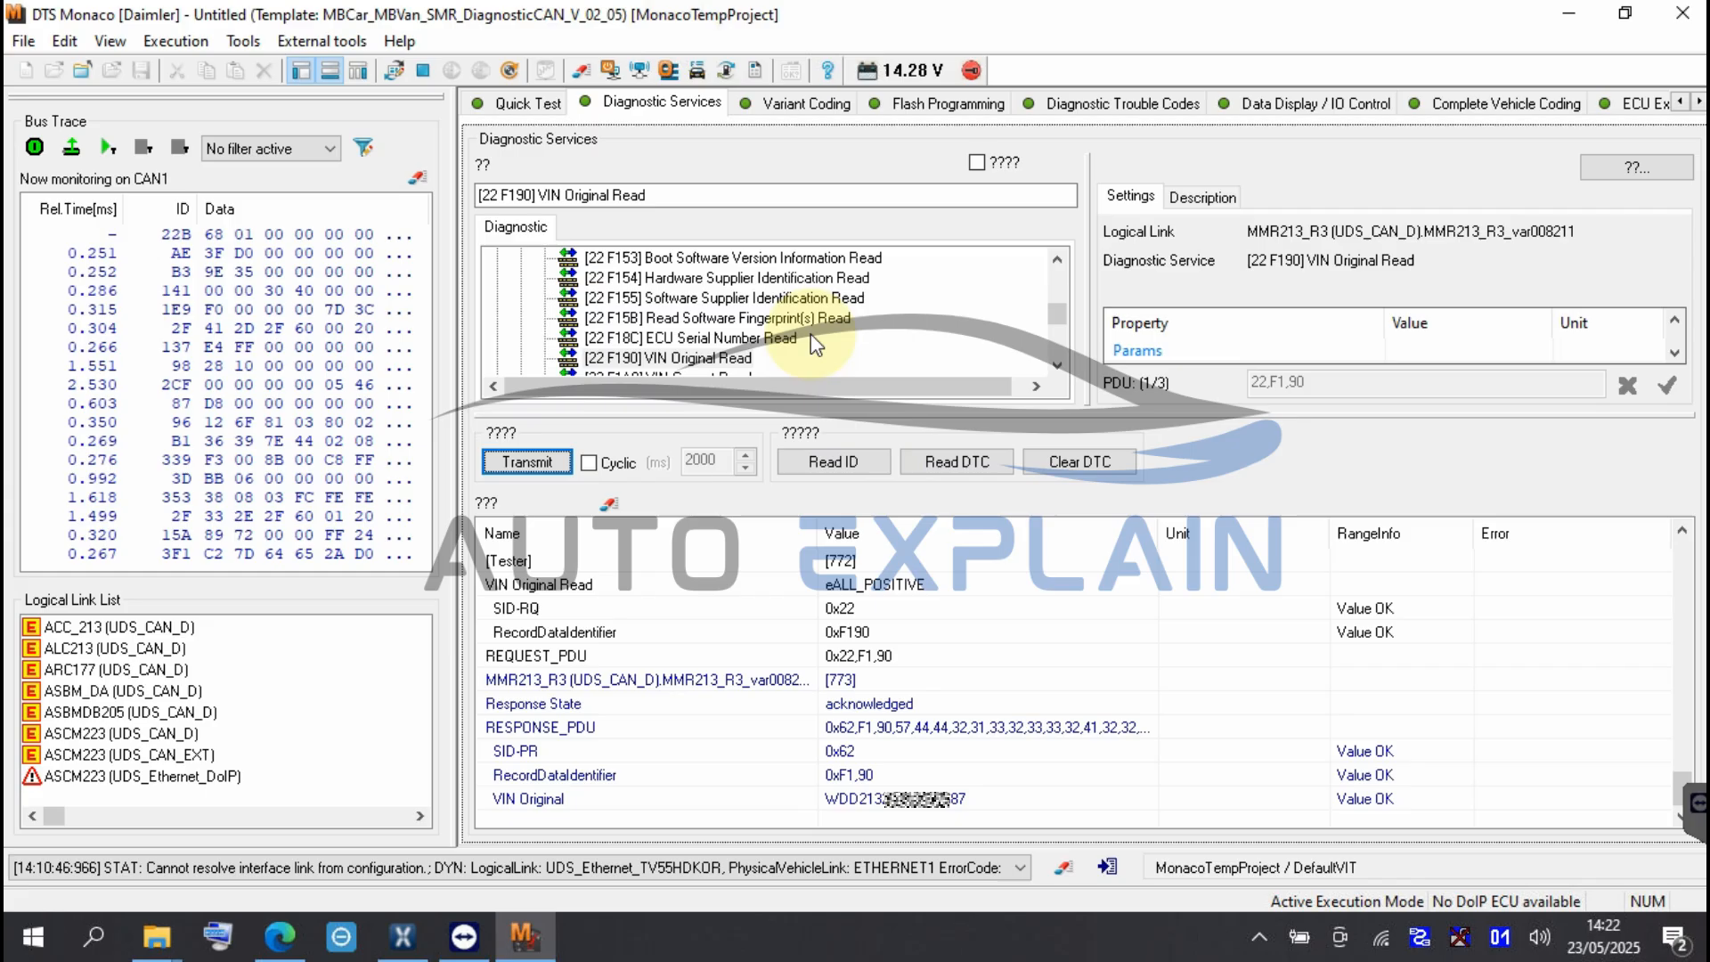
{"action": "left_click", "coordinate": [665, 317]}
{"action": "type", "text": "v"}
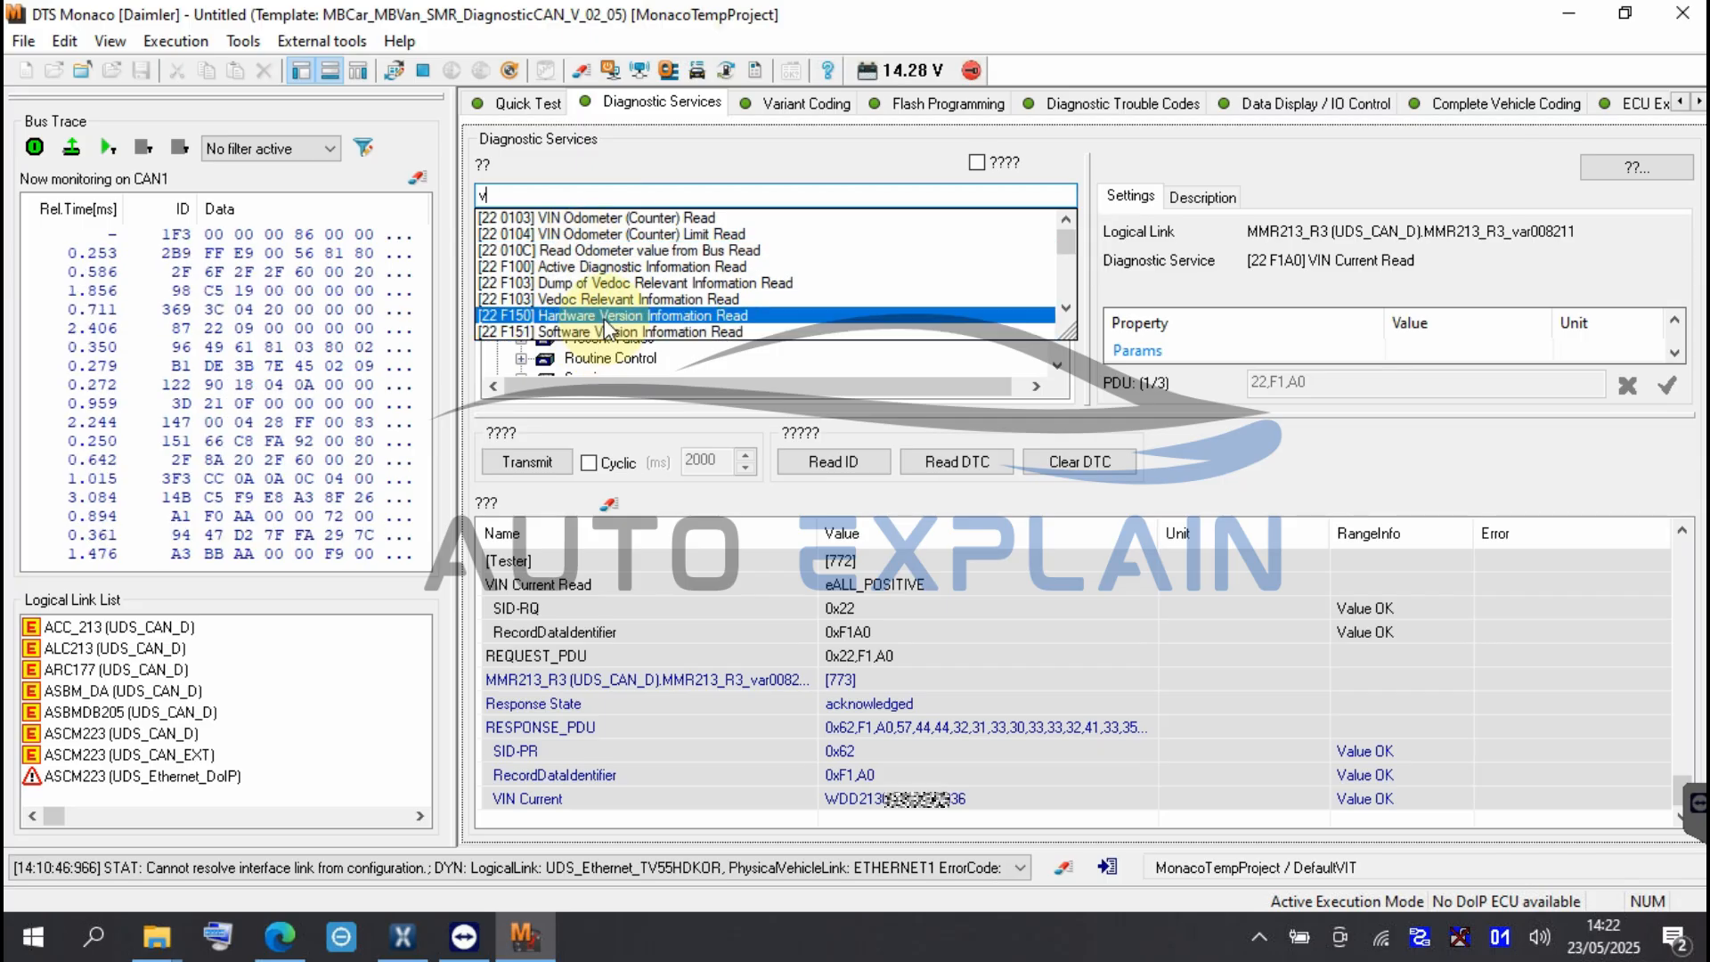
{"action": "type", "text": "in"}
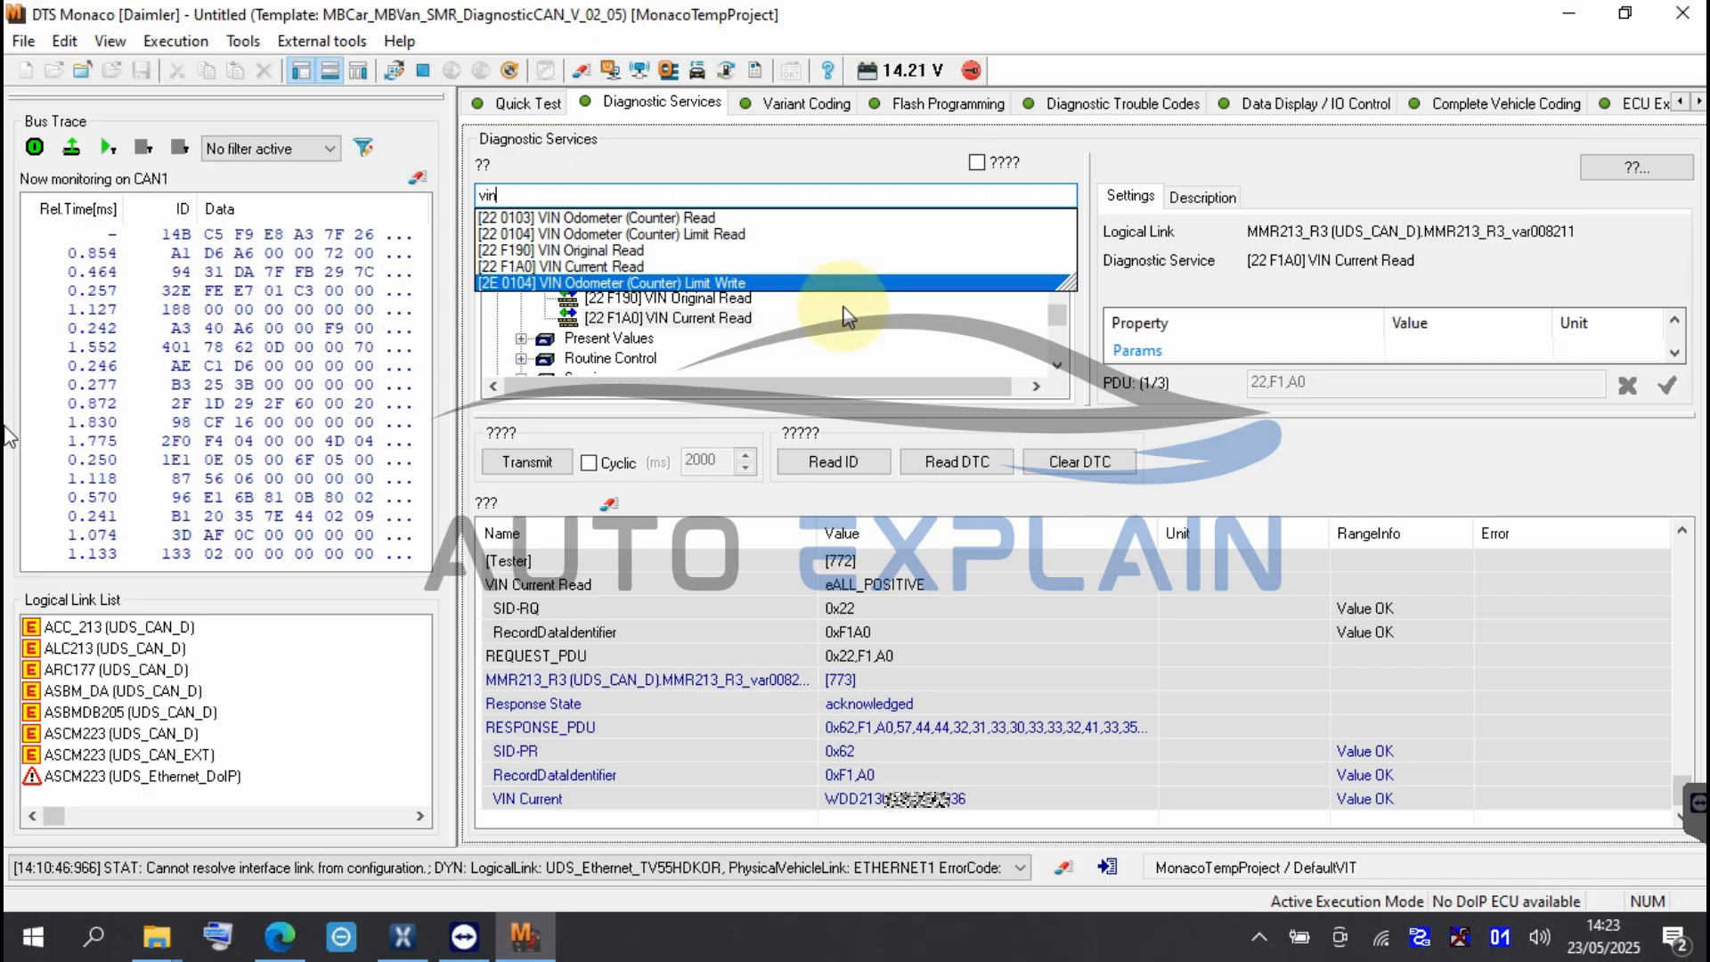
{"action": "left_click", "coordinate": [670, 317]}
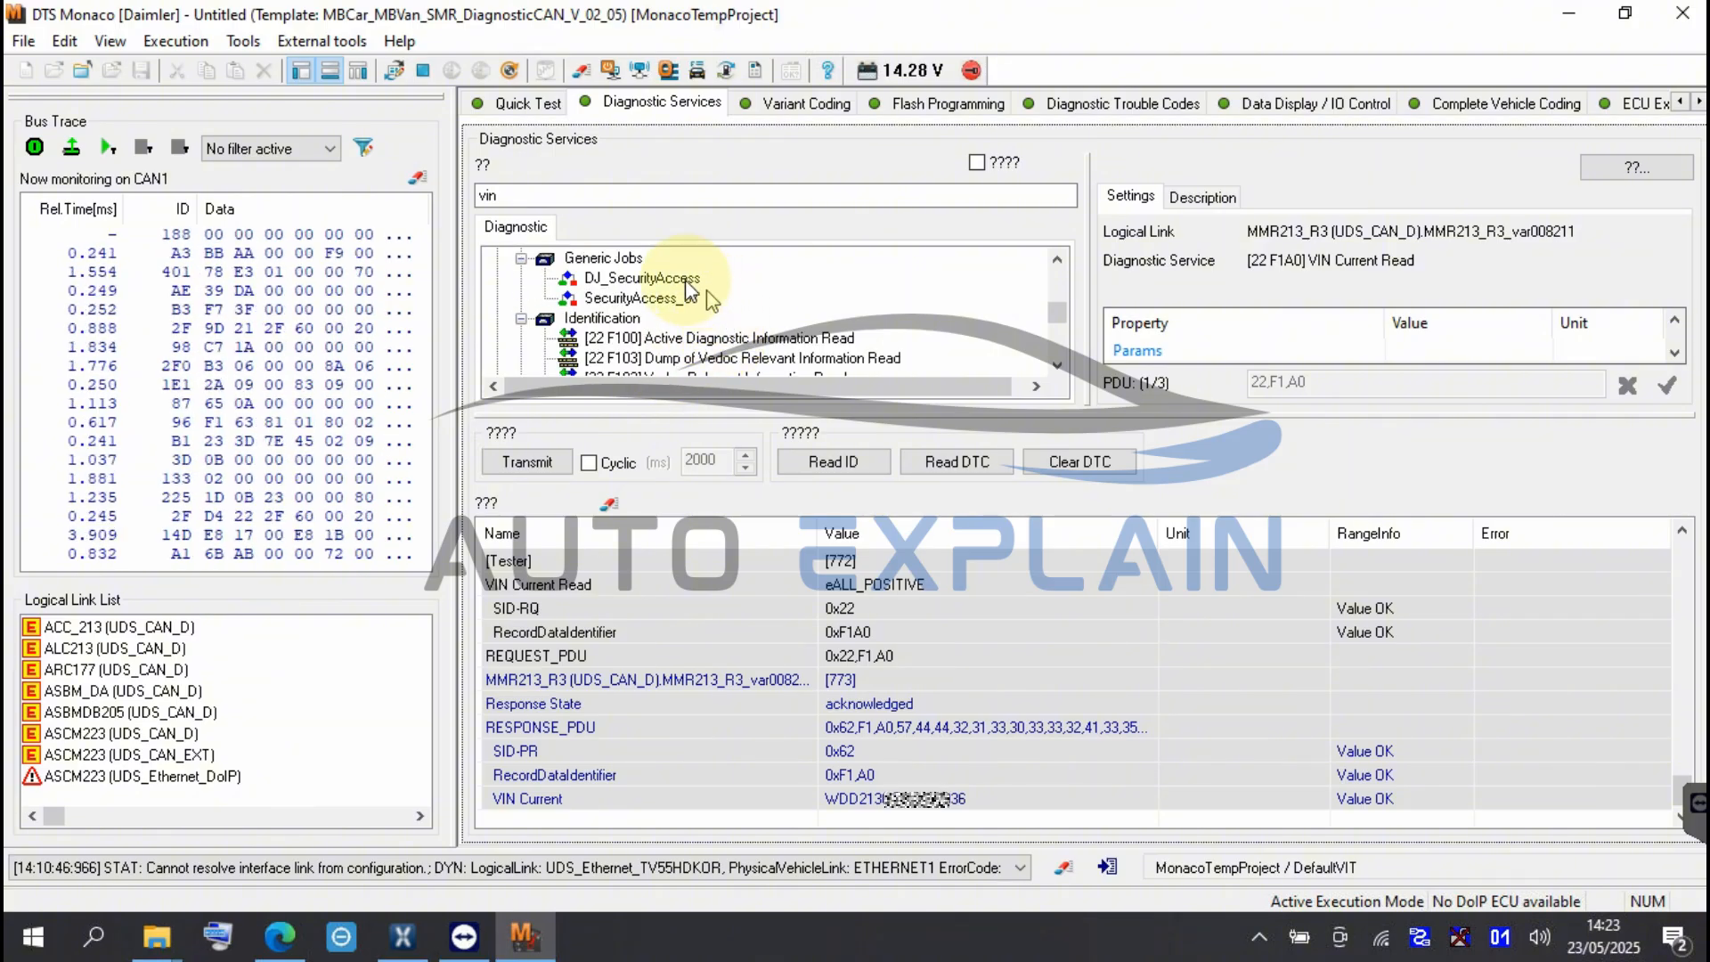
Run DJ_SecurityAccess on the radar, which reports a communication error
{"action": "left_click", "coordinate": [641, 278]}
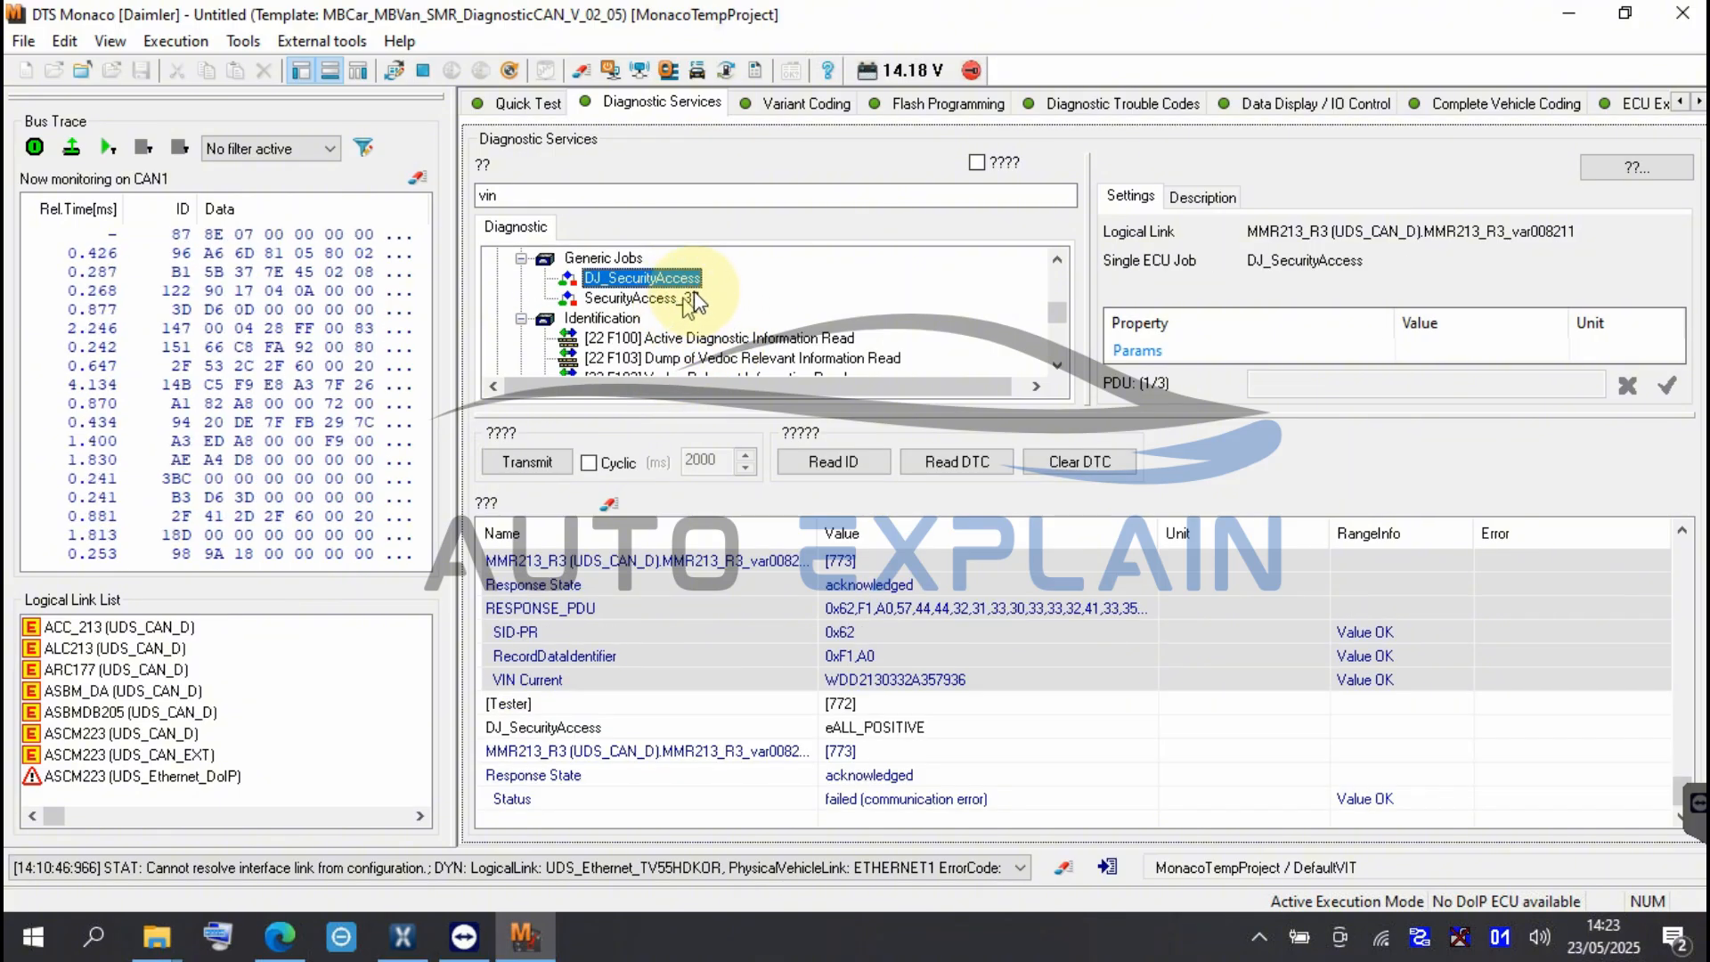
{"action": "left_click", "coordinate": [803, 104]}
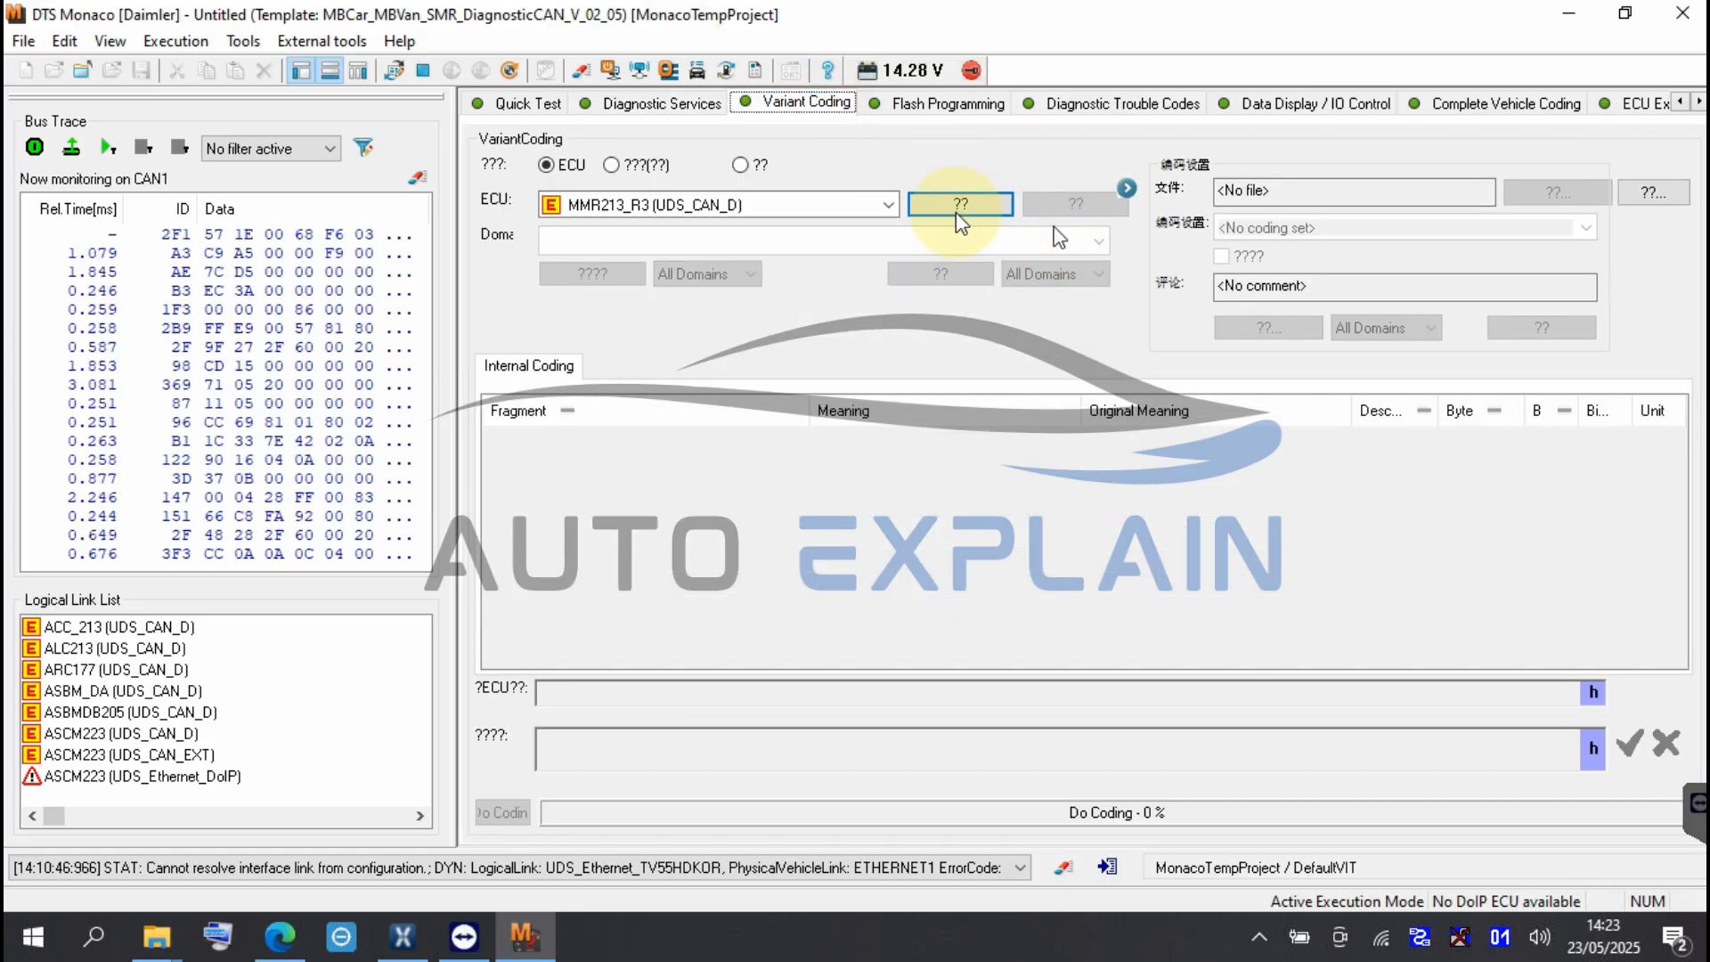
Connect MMR213_R3 variant coding and check its trouble codes, still showing B220600
{"action": "left_click", "coordinate": [960, 203]}
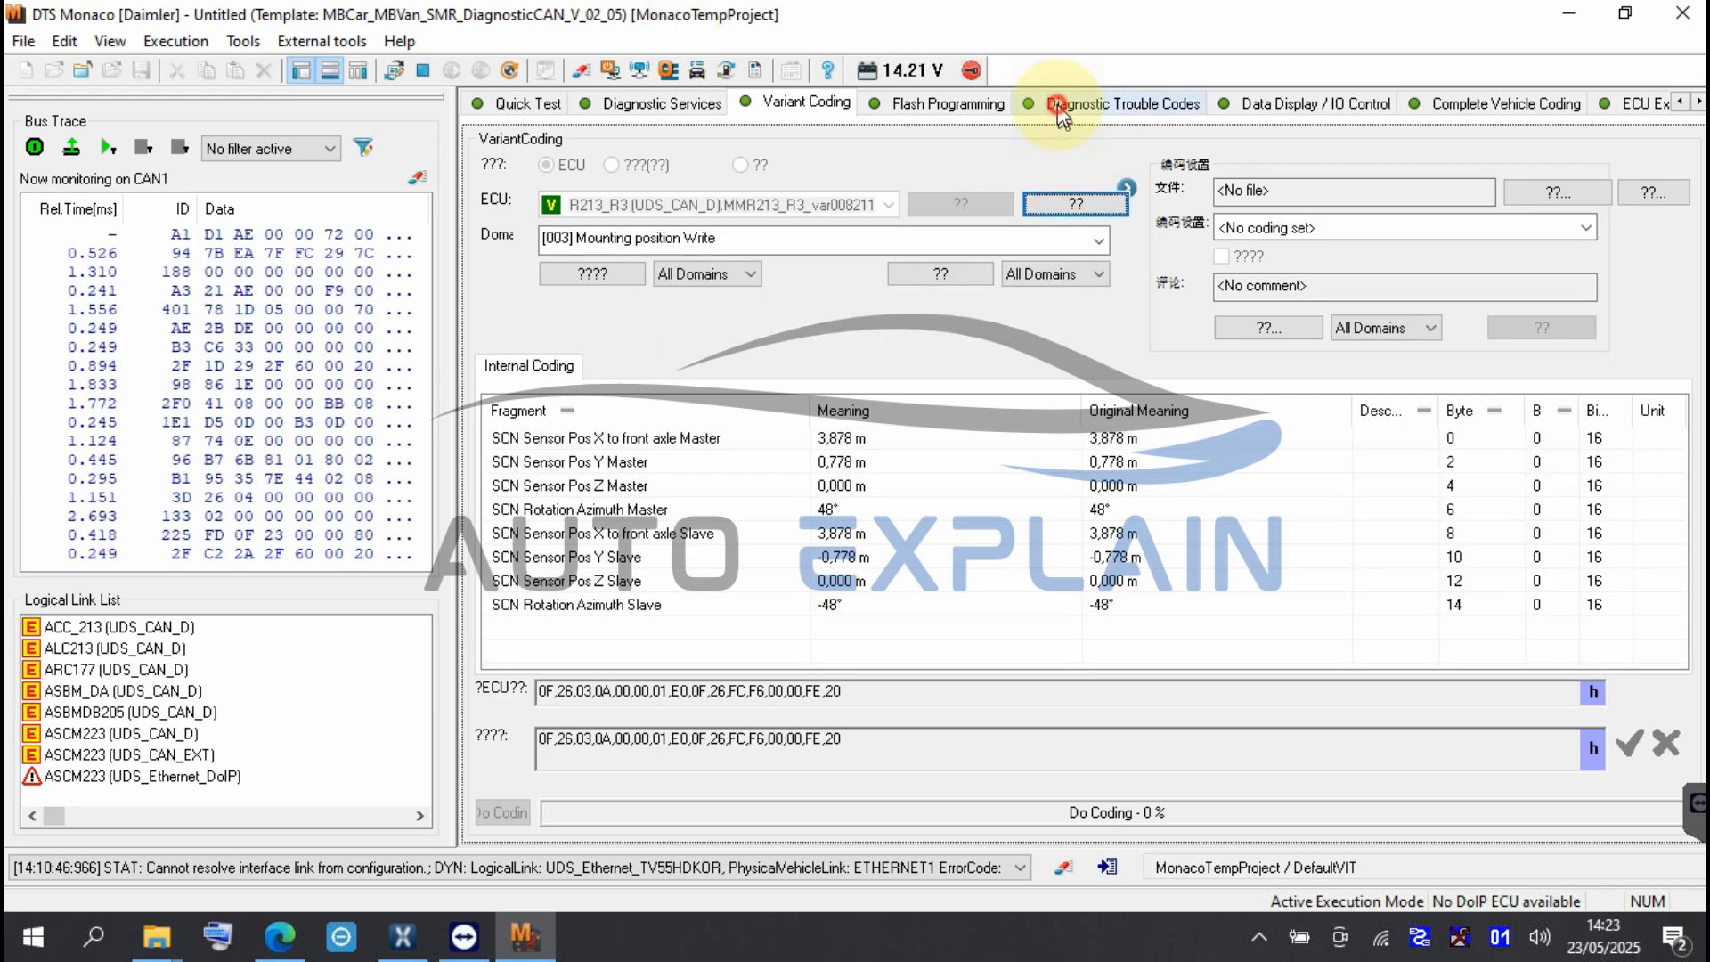
{"action": "left_click", "coordinate": [1131, 103]}
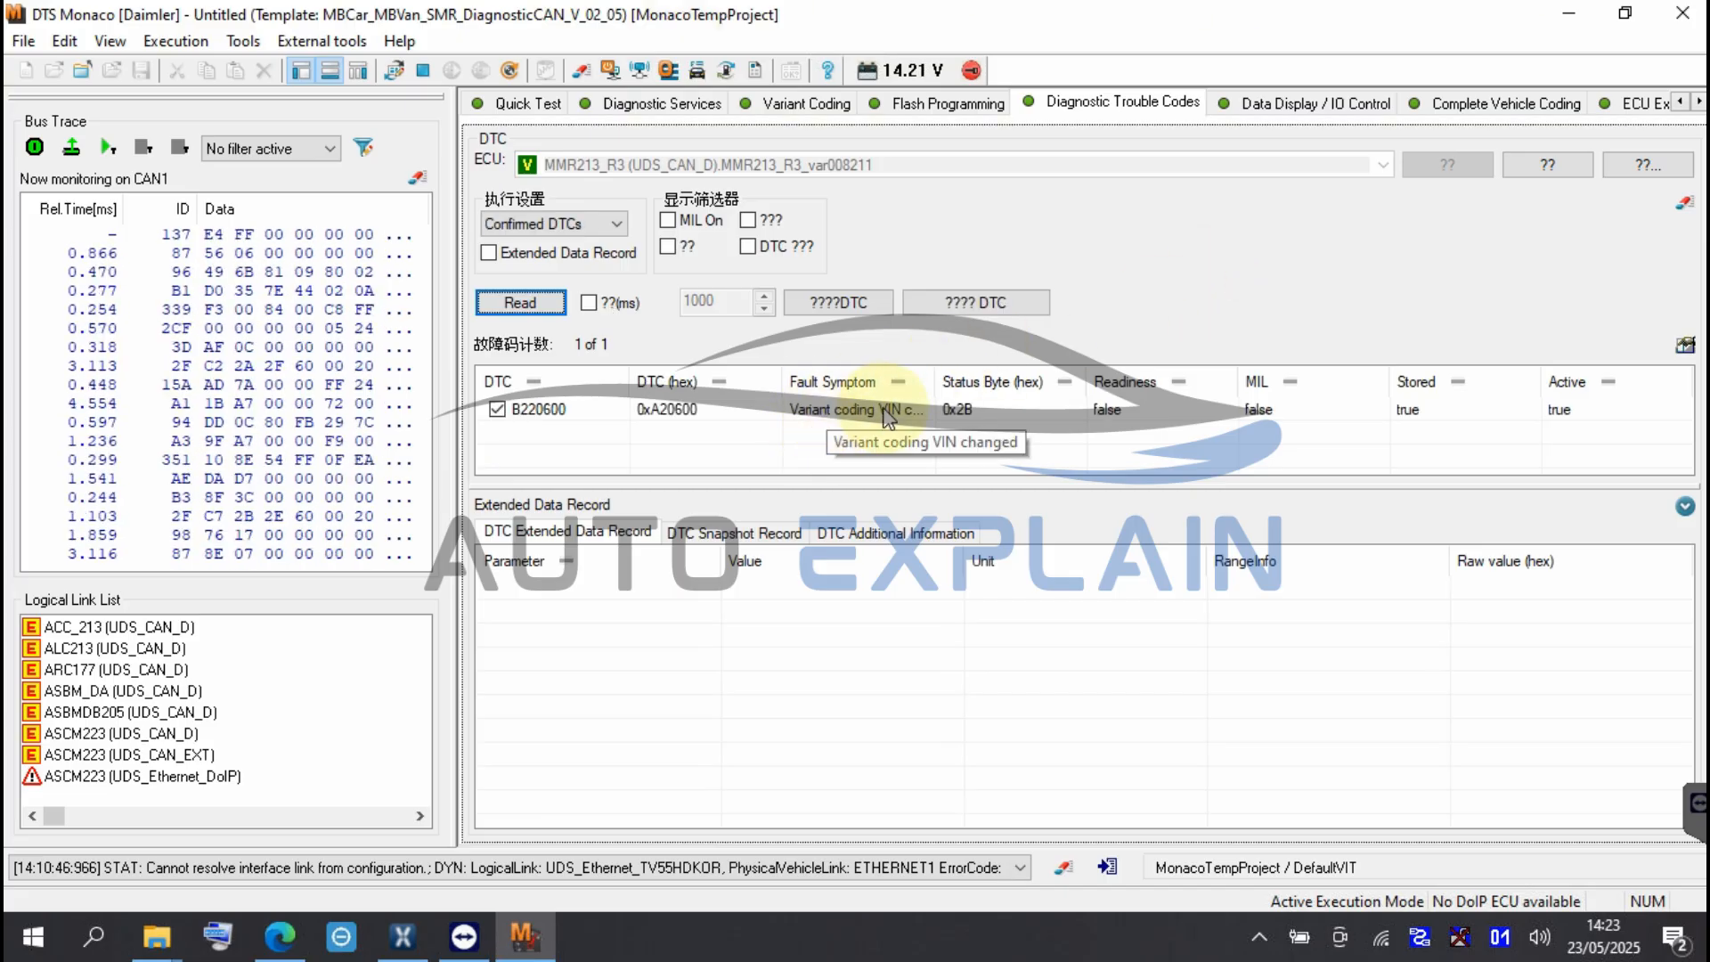
Switch from DTS Monaco to XENTRY Diagnosis at its Diagnosis start screen
{"action": "left_click", "coordinate": [805, 104]}
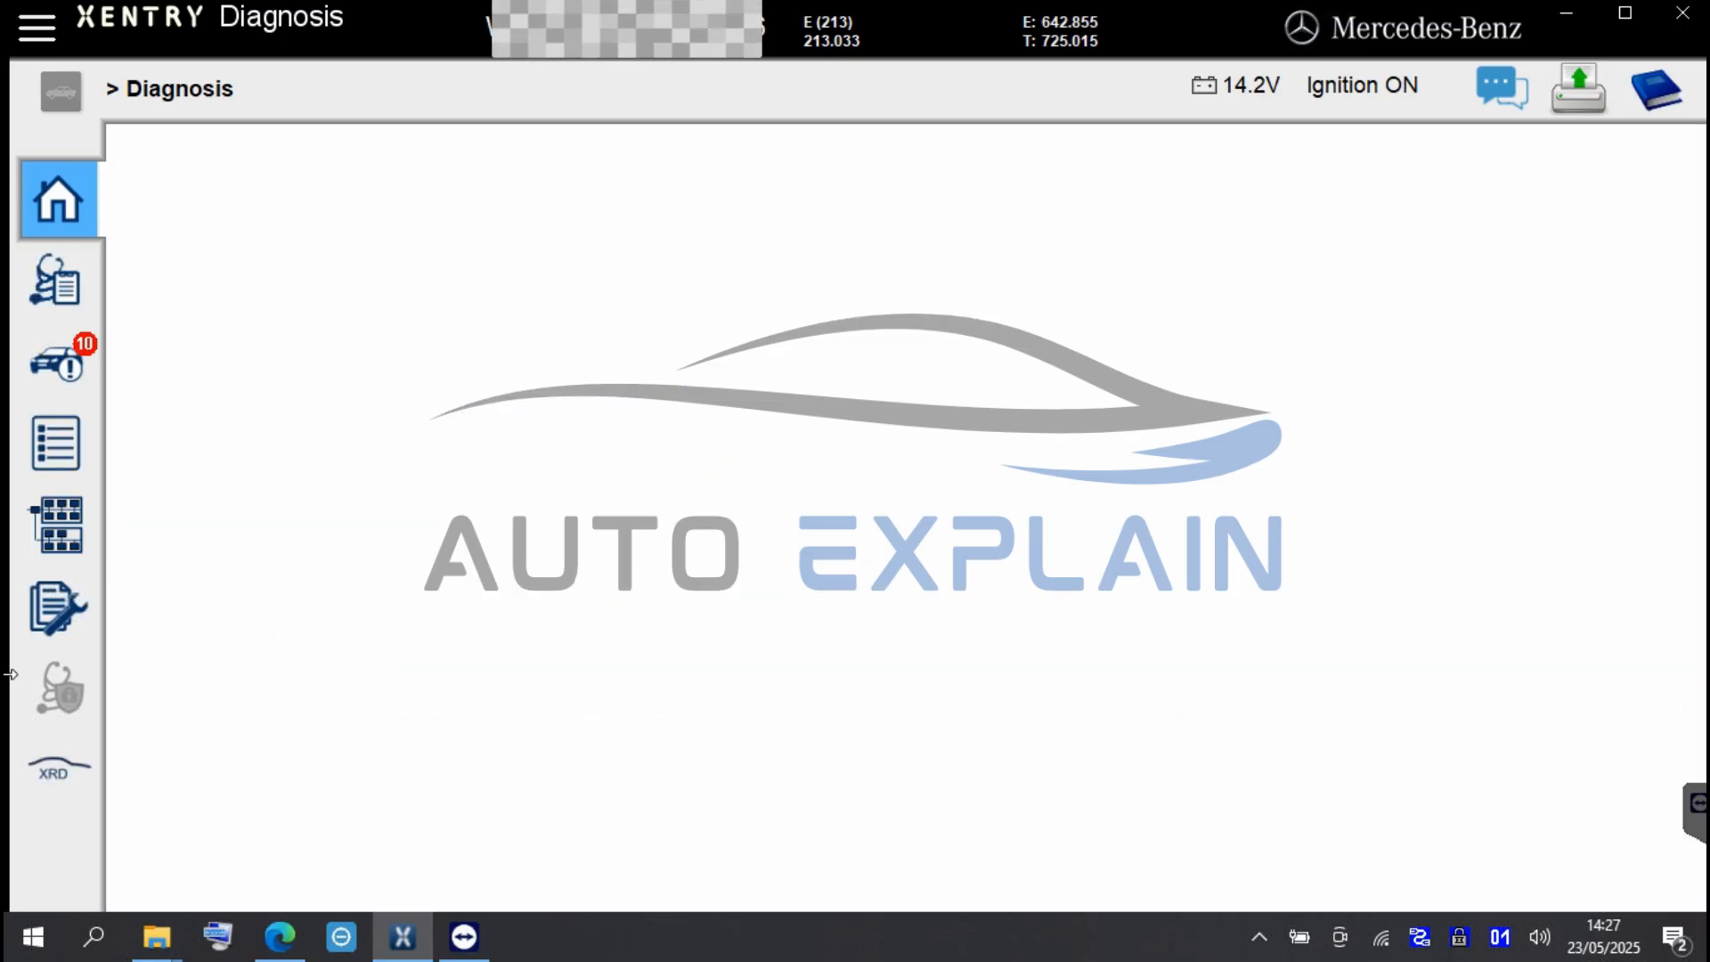
Run the quick test and view the Version data of radar control unit B92/10
{"action": "left_click", "coordinate": [59, 198]}
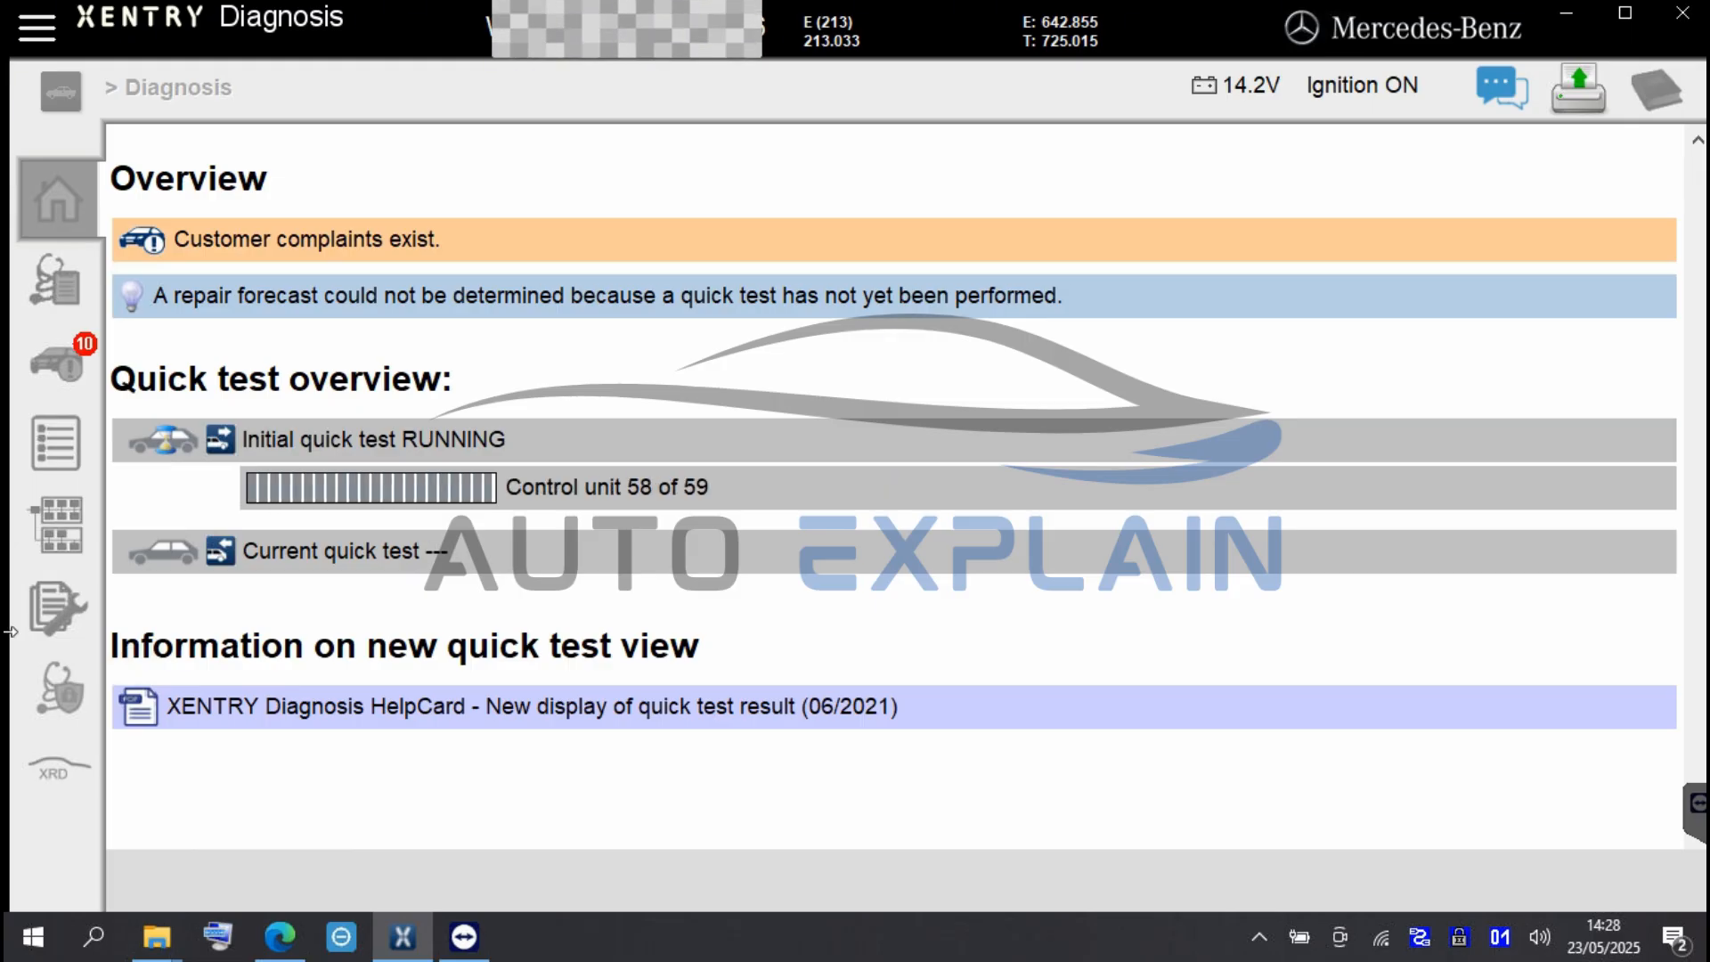
{"action": "left_click", "coordinate": [57, 280]}
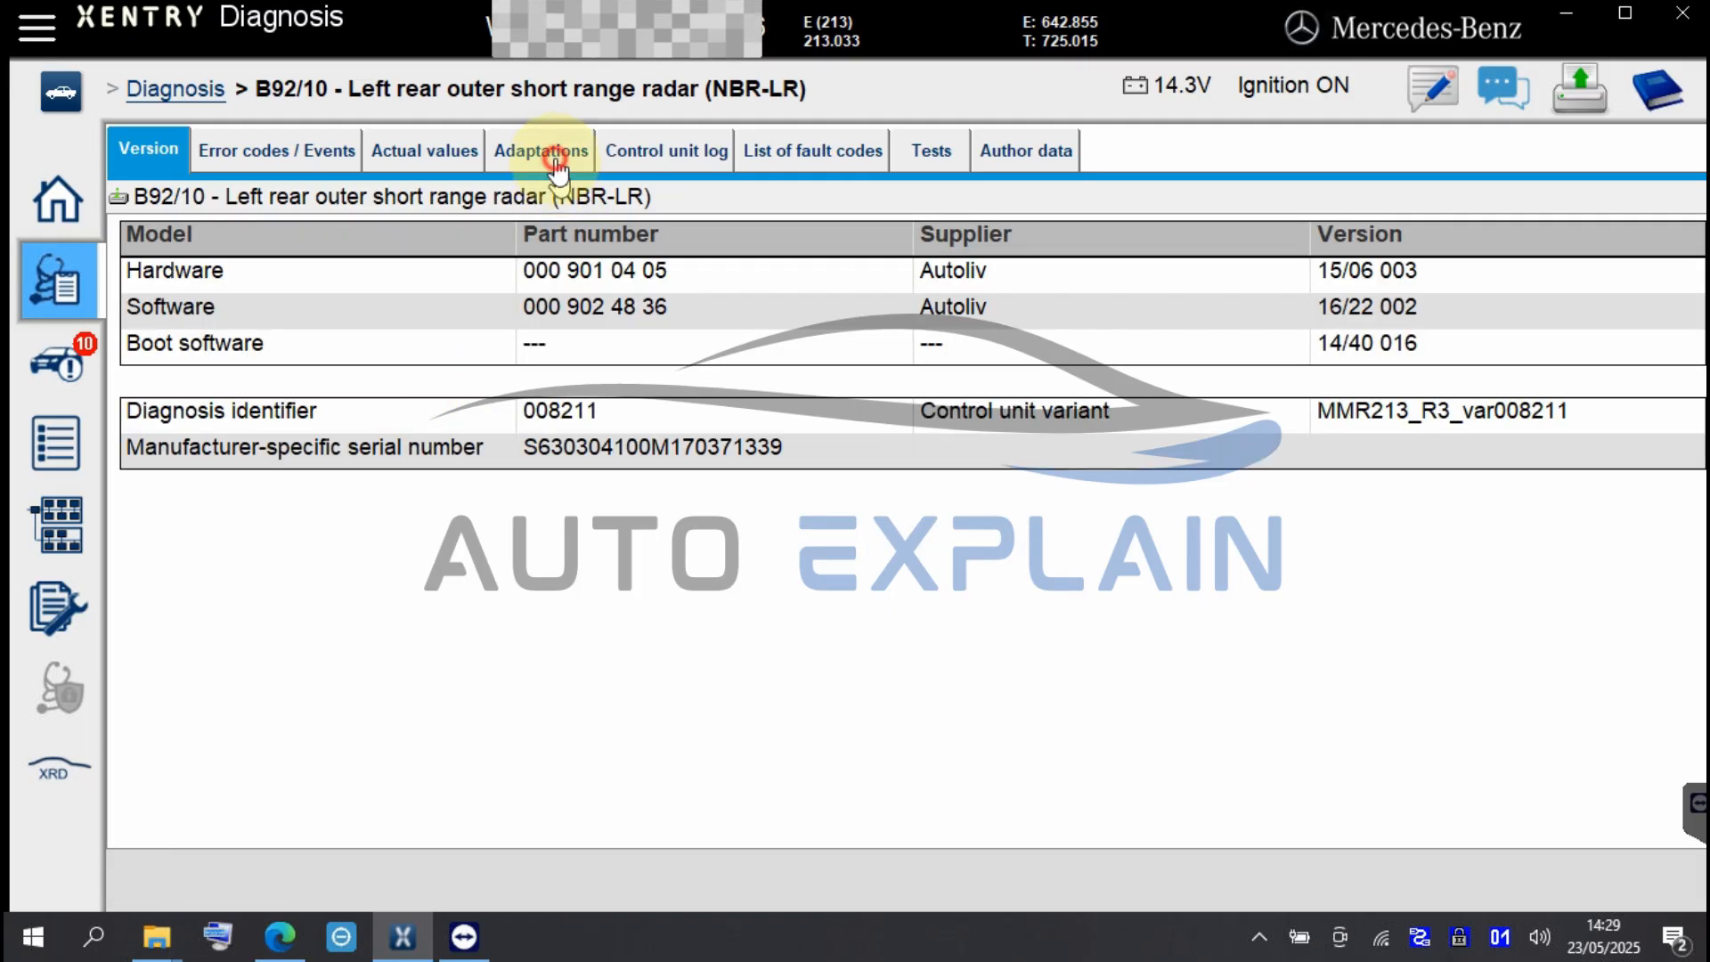
Review B92/10 adaptations under Control unit update and its Error codes / Events guidance
{"action": "left_click", "coordinate": [540, 150]}
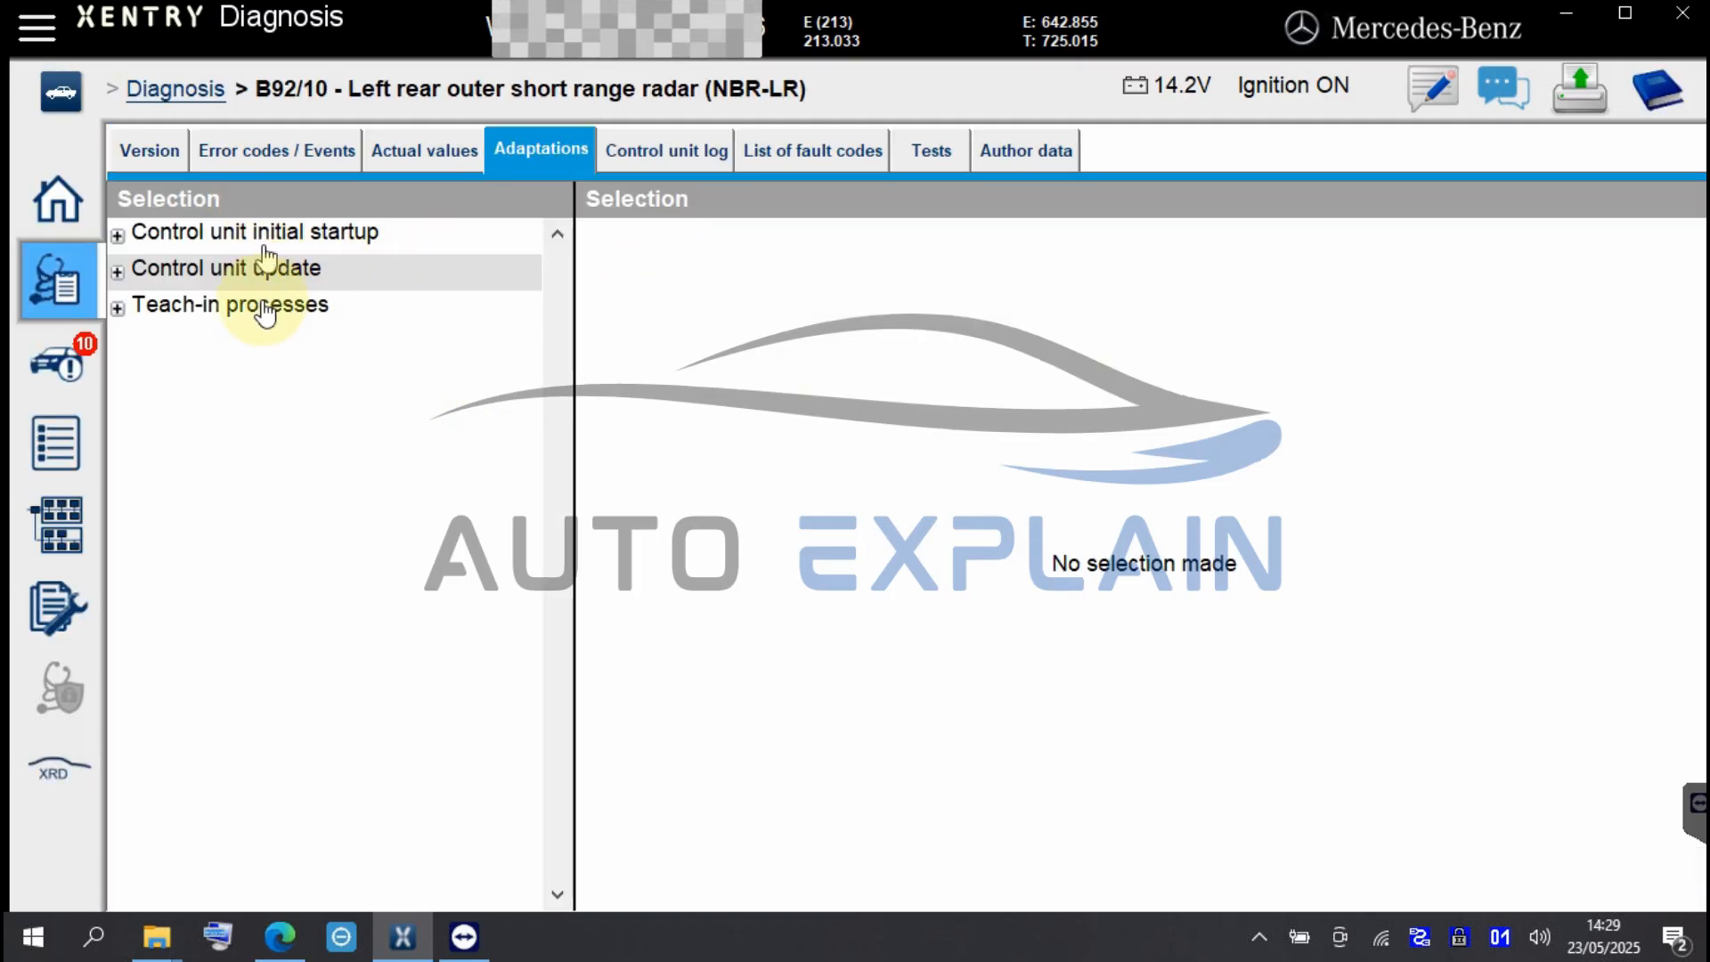
{"action": "left_click", "coordinate": [117, 269]}
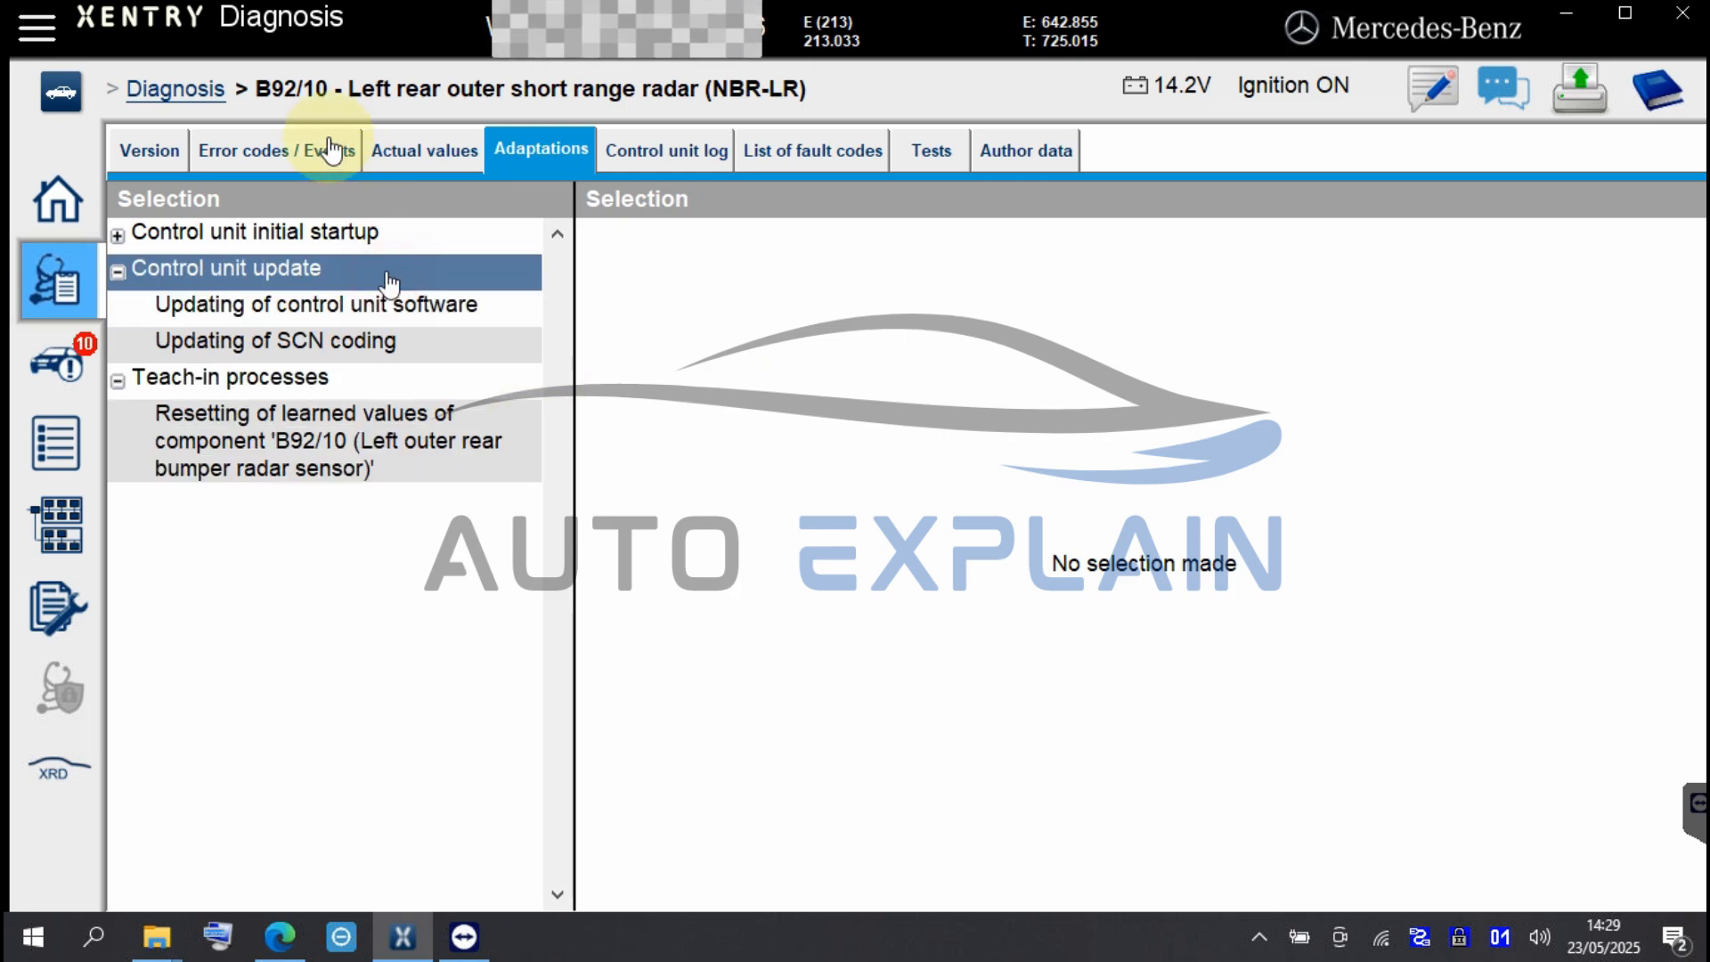
{"action": "left_click", "coordinate": [274, 150]}
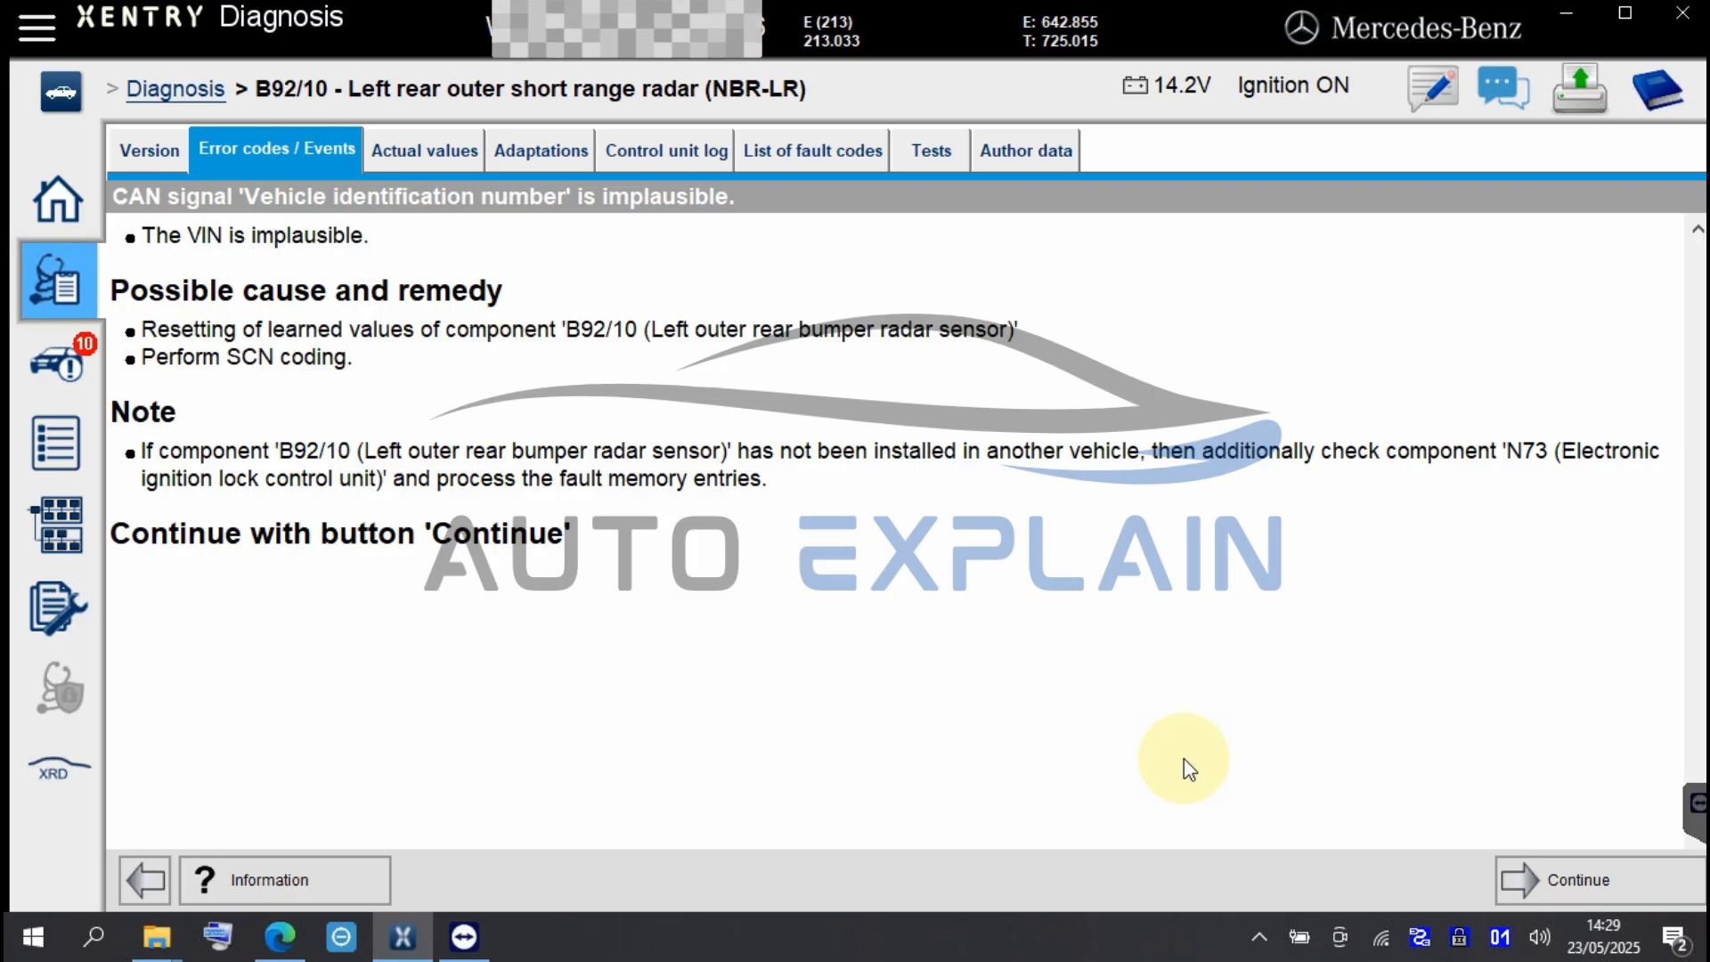
{"action": "mouse_move", "coordinate": [240, 376]}
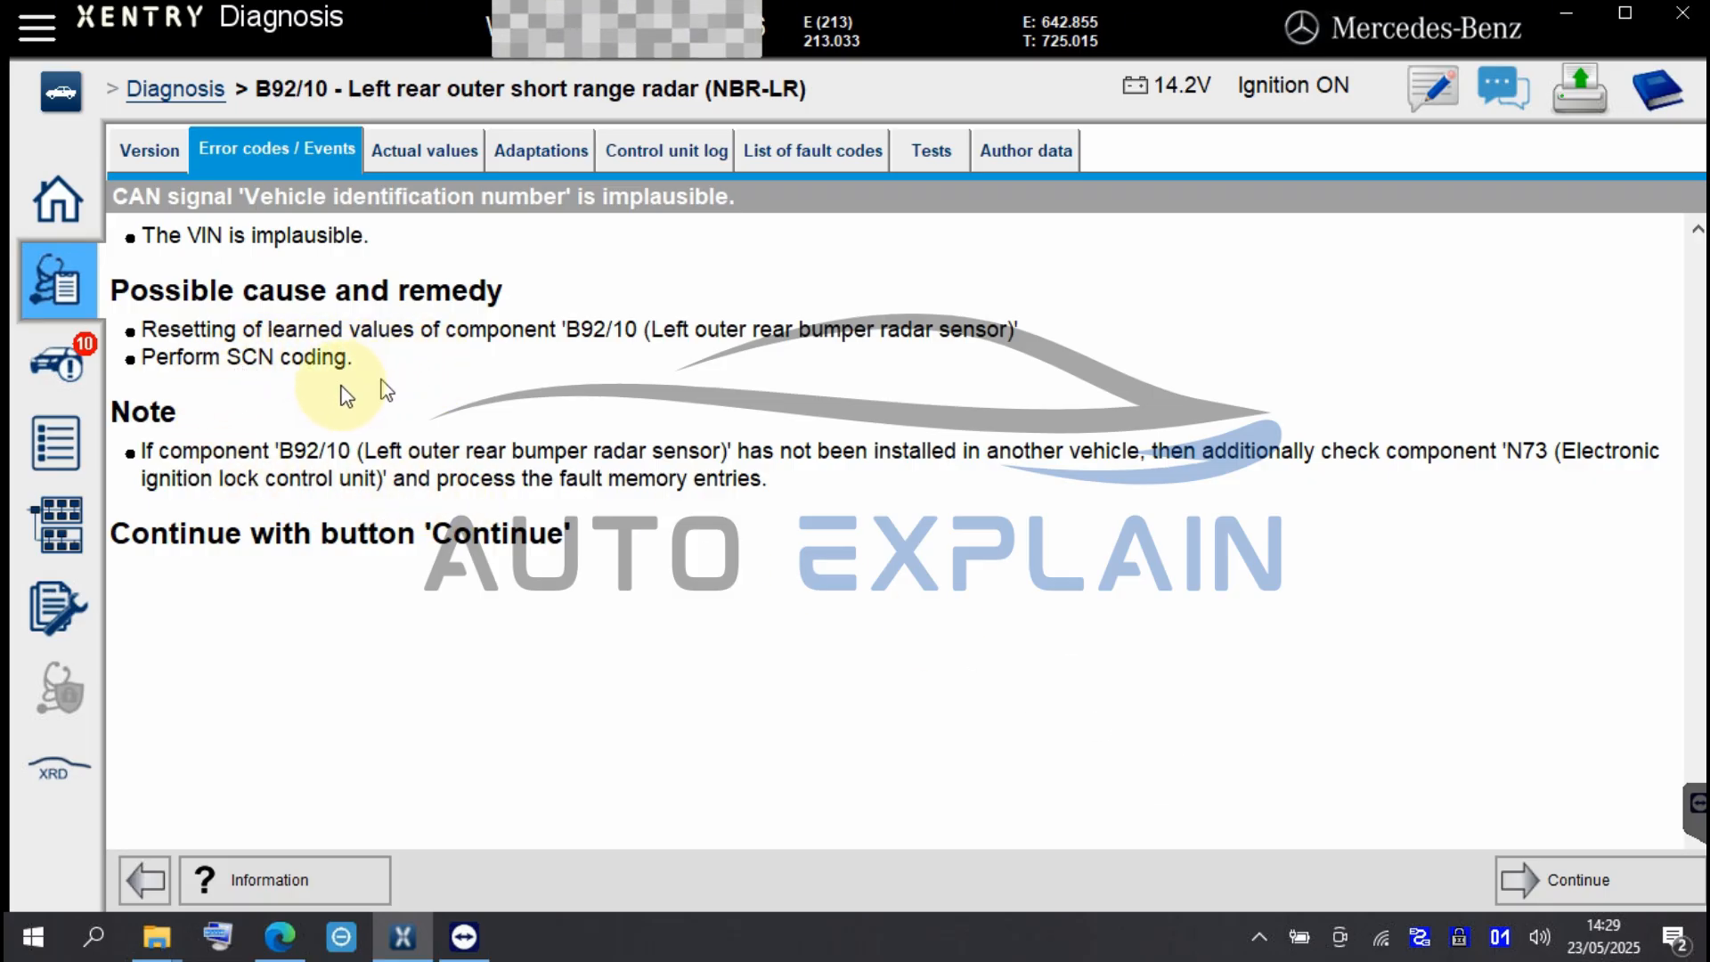
{"action": "mouse_move", "coordinate": [714, 390]}
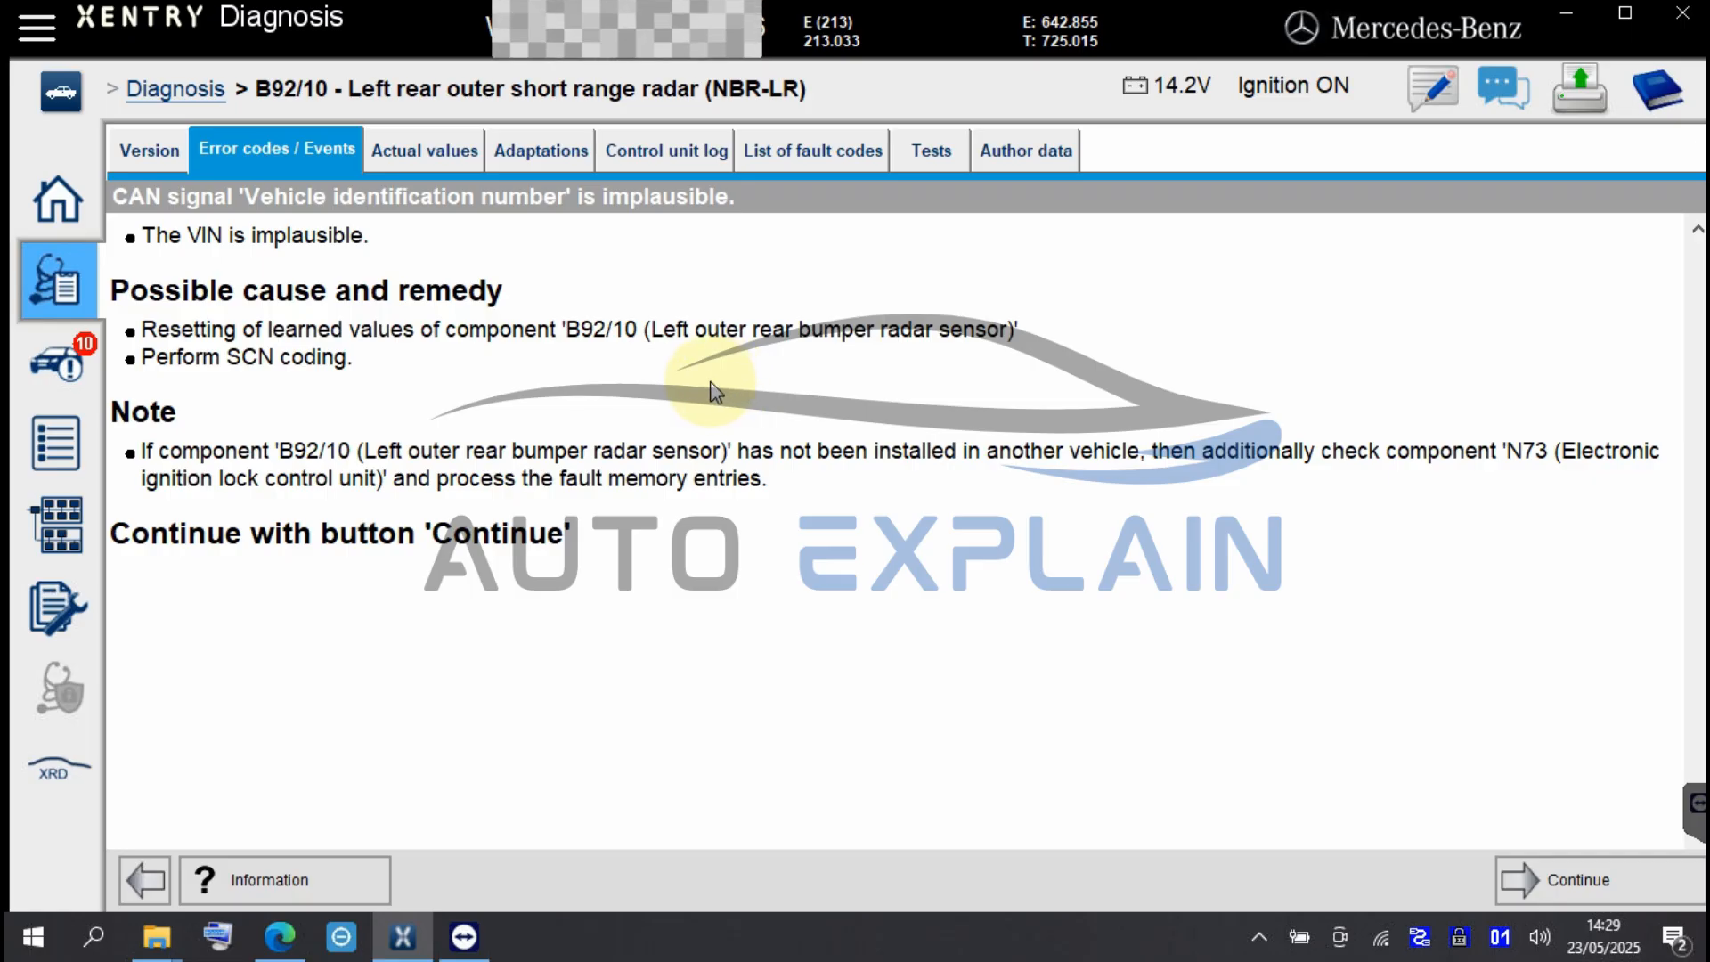
Show the Author data procedures for radar B92/10, including the learned-value reset
{"action": "left_click", "coordinate": [1023, 149]}
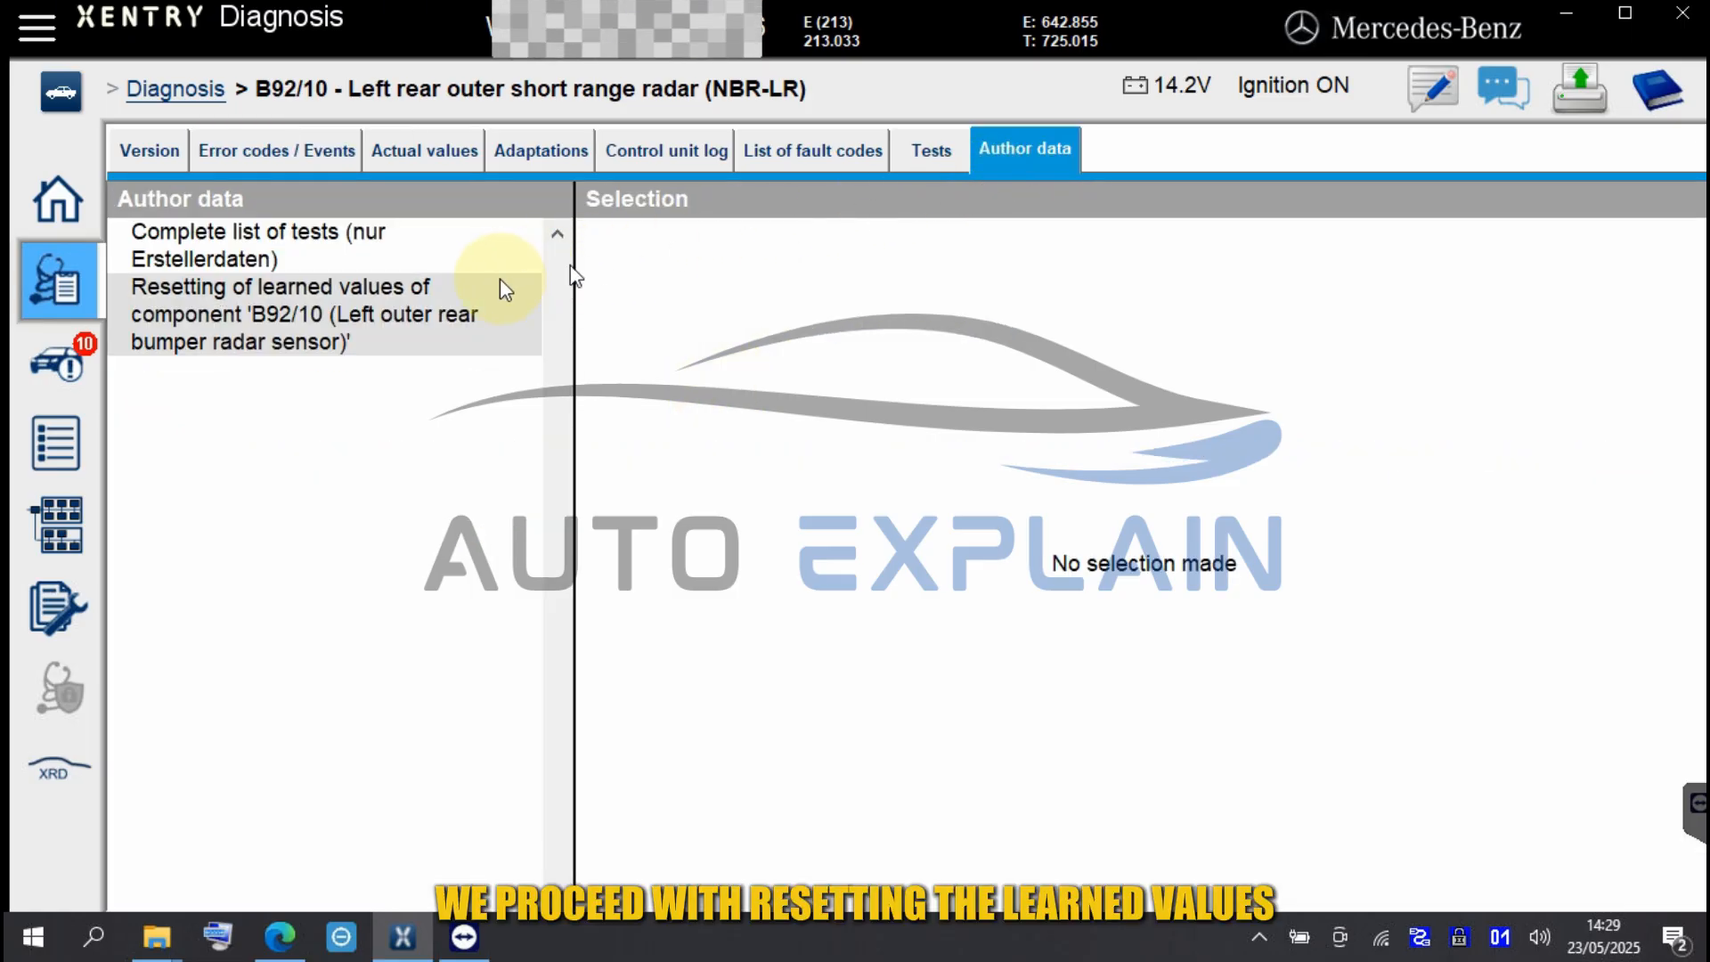
Run Resetting of learned values for B92/10, continuing through and answering Yes to the caution
{"action": "left_click", "coordinate": [303, 314]}
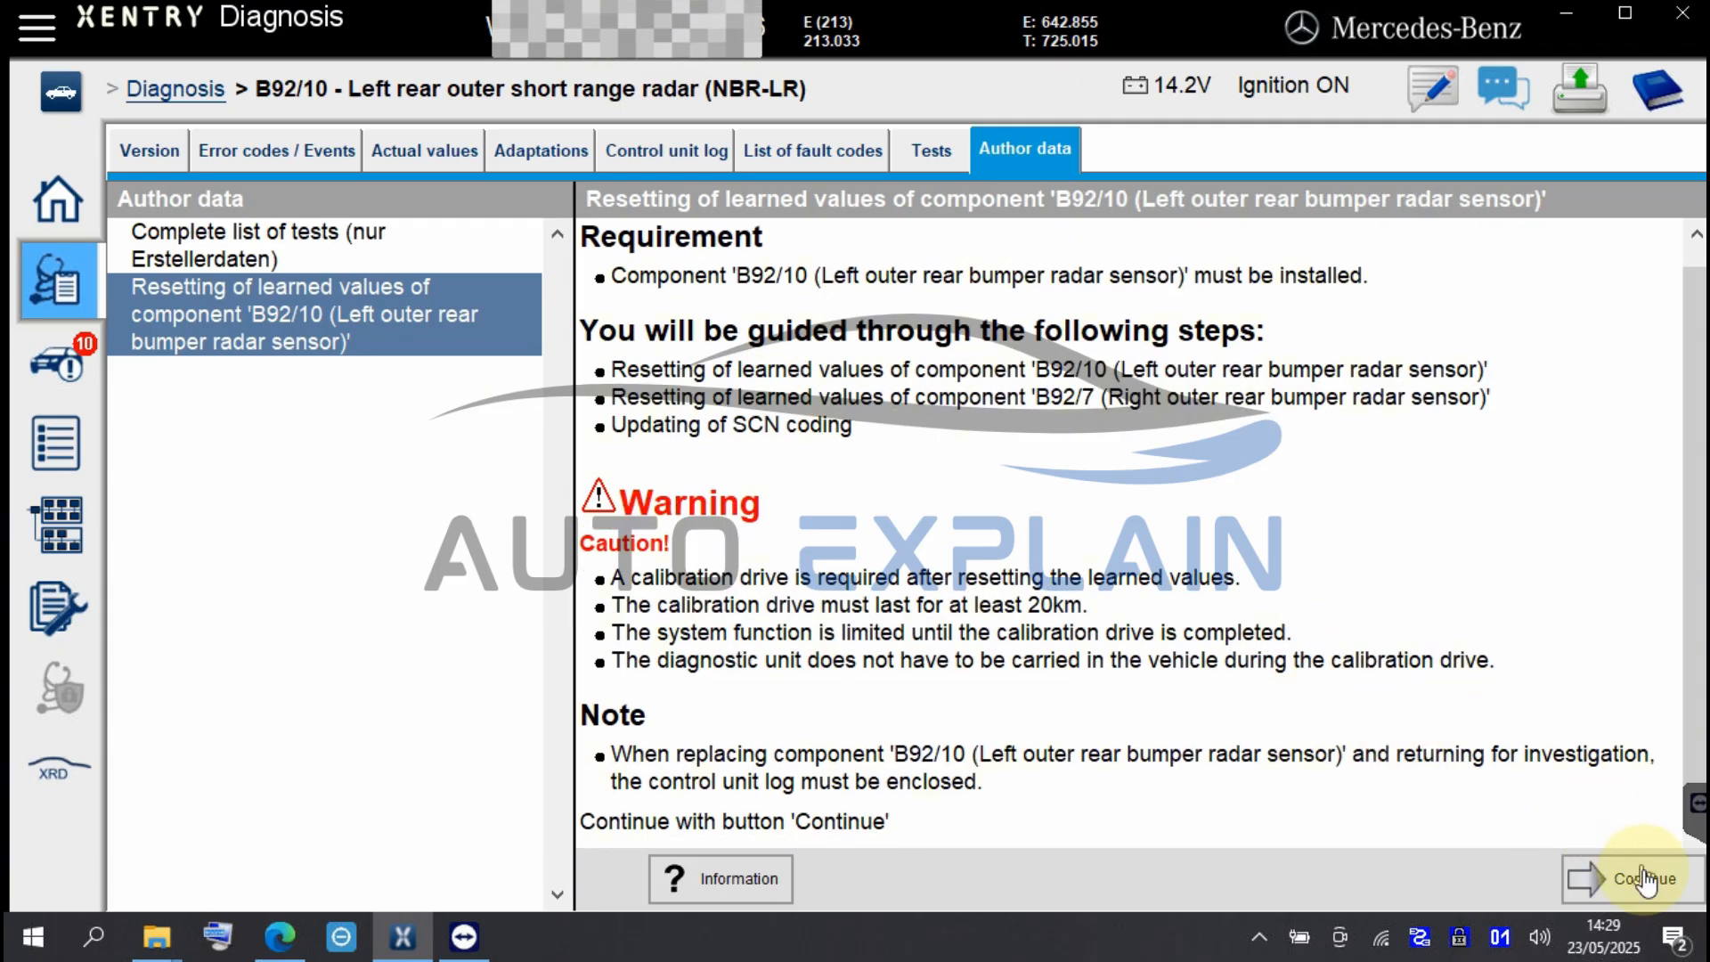
{"action": "left_click", "coordinate": [1648, 878]}
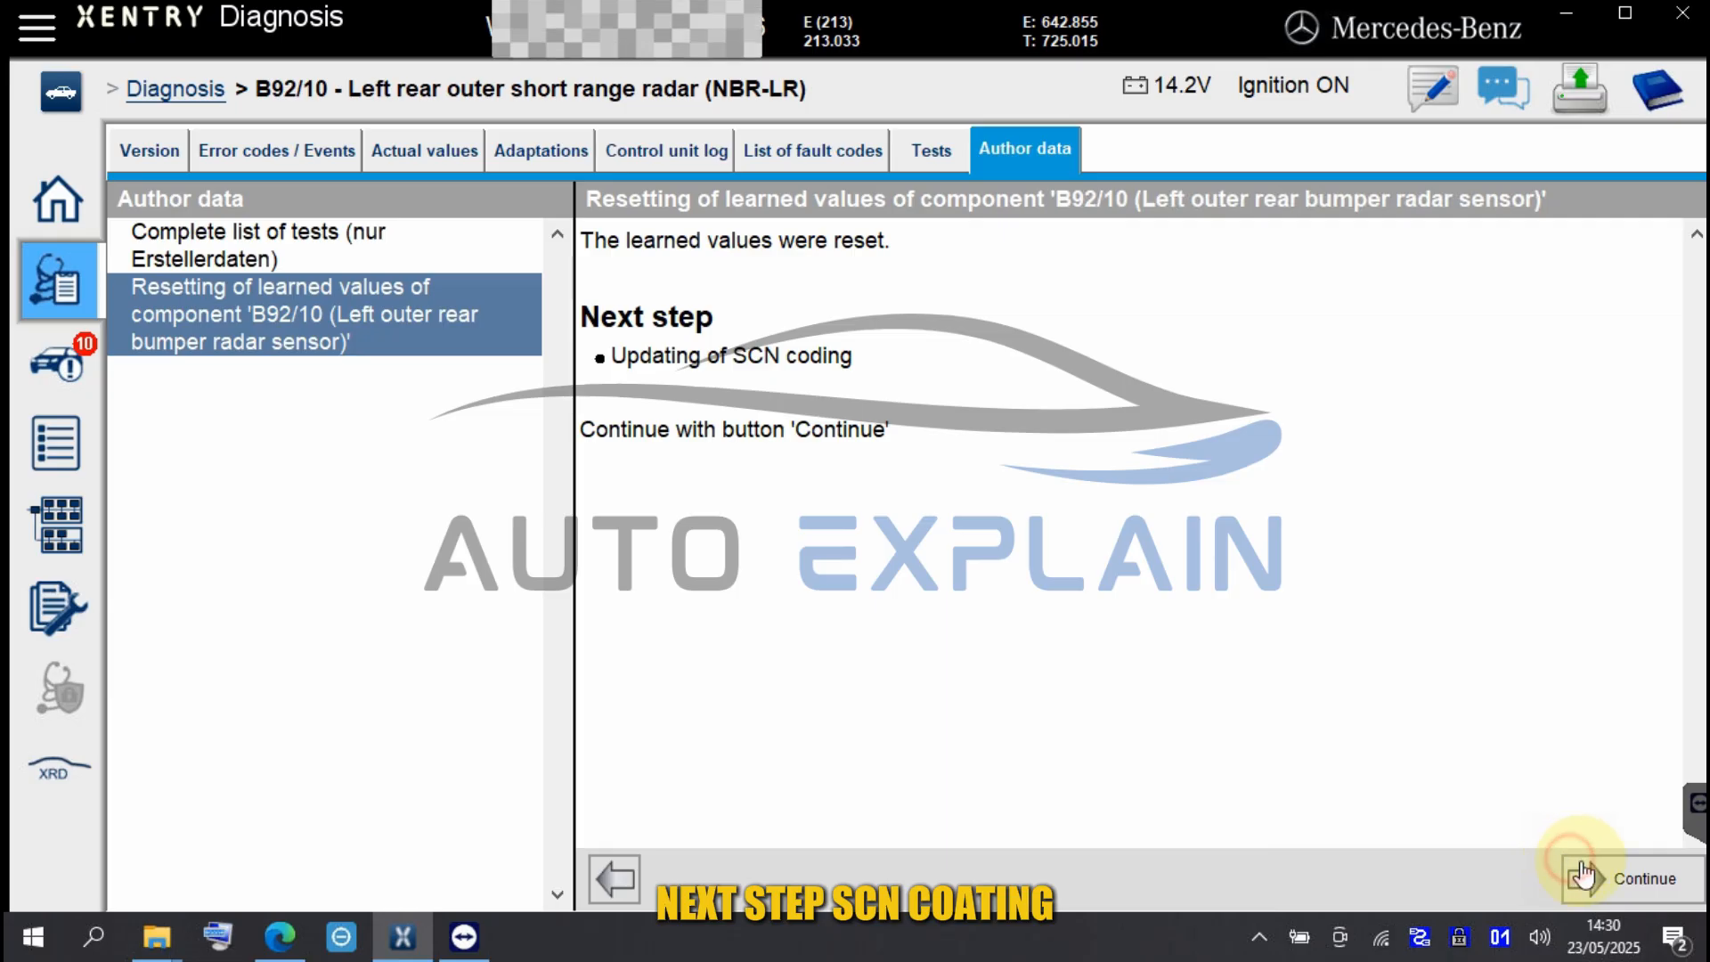
{"action": "left_click", "coordinate": [1645, 878]}
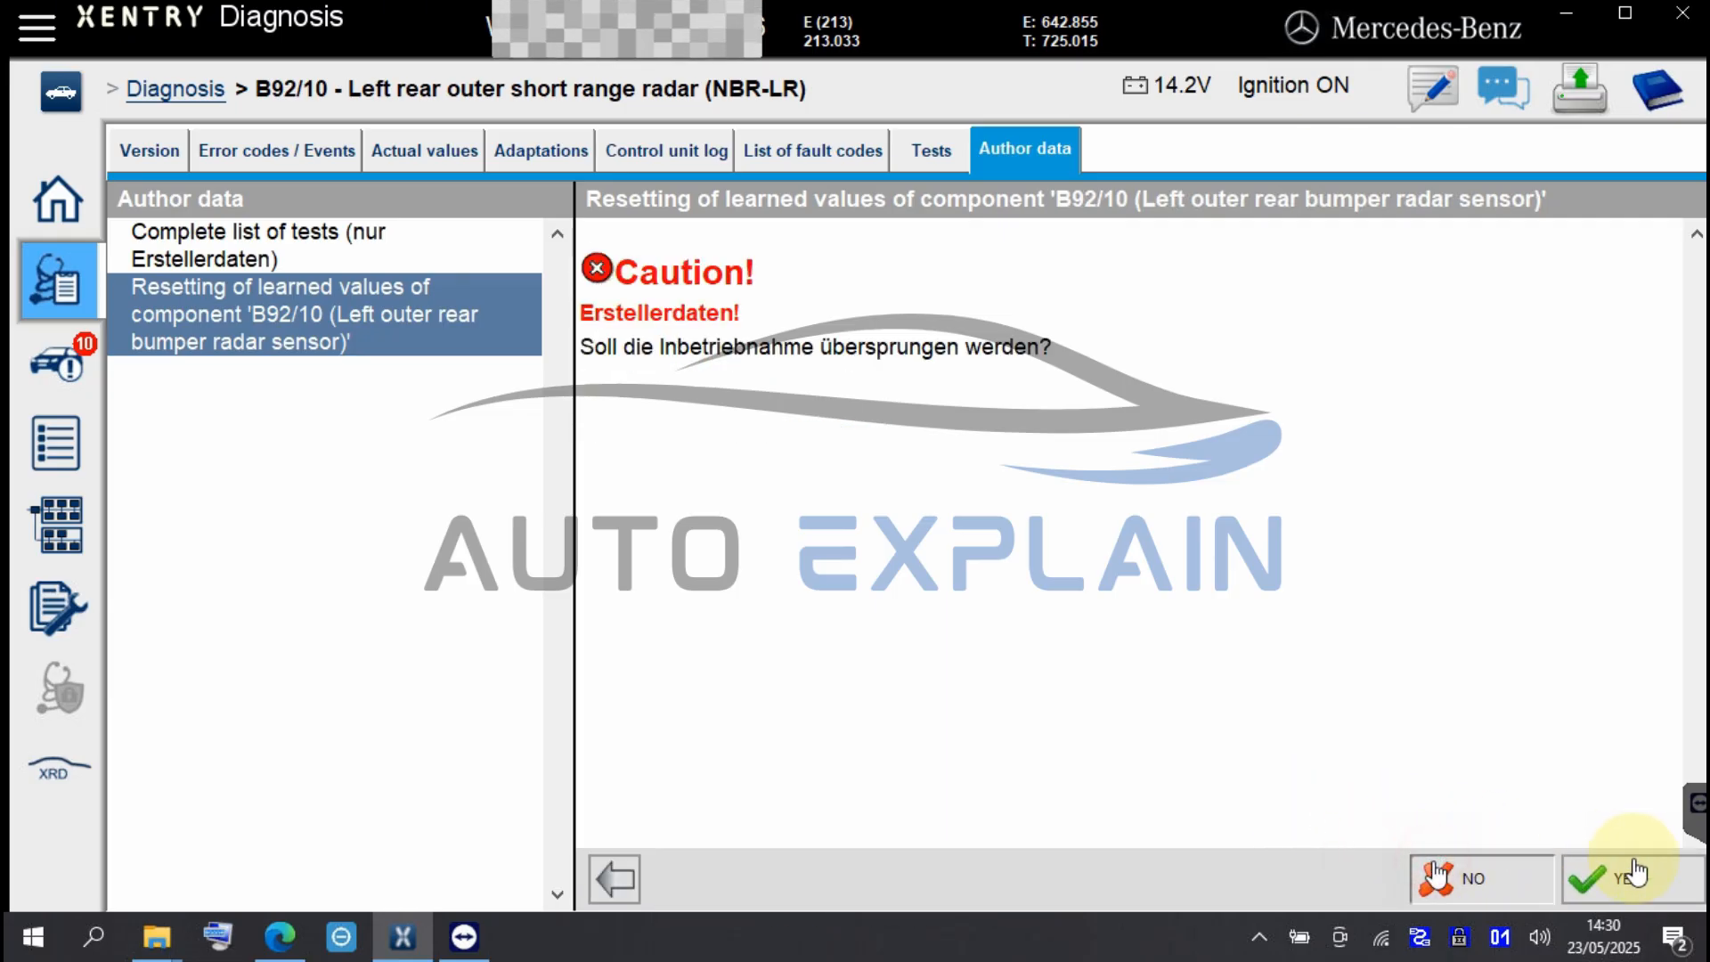
{"action": "left_click", "coordinate": [1629, 879]}
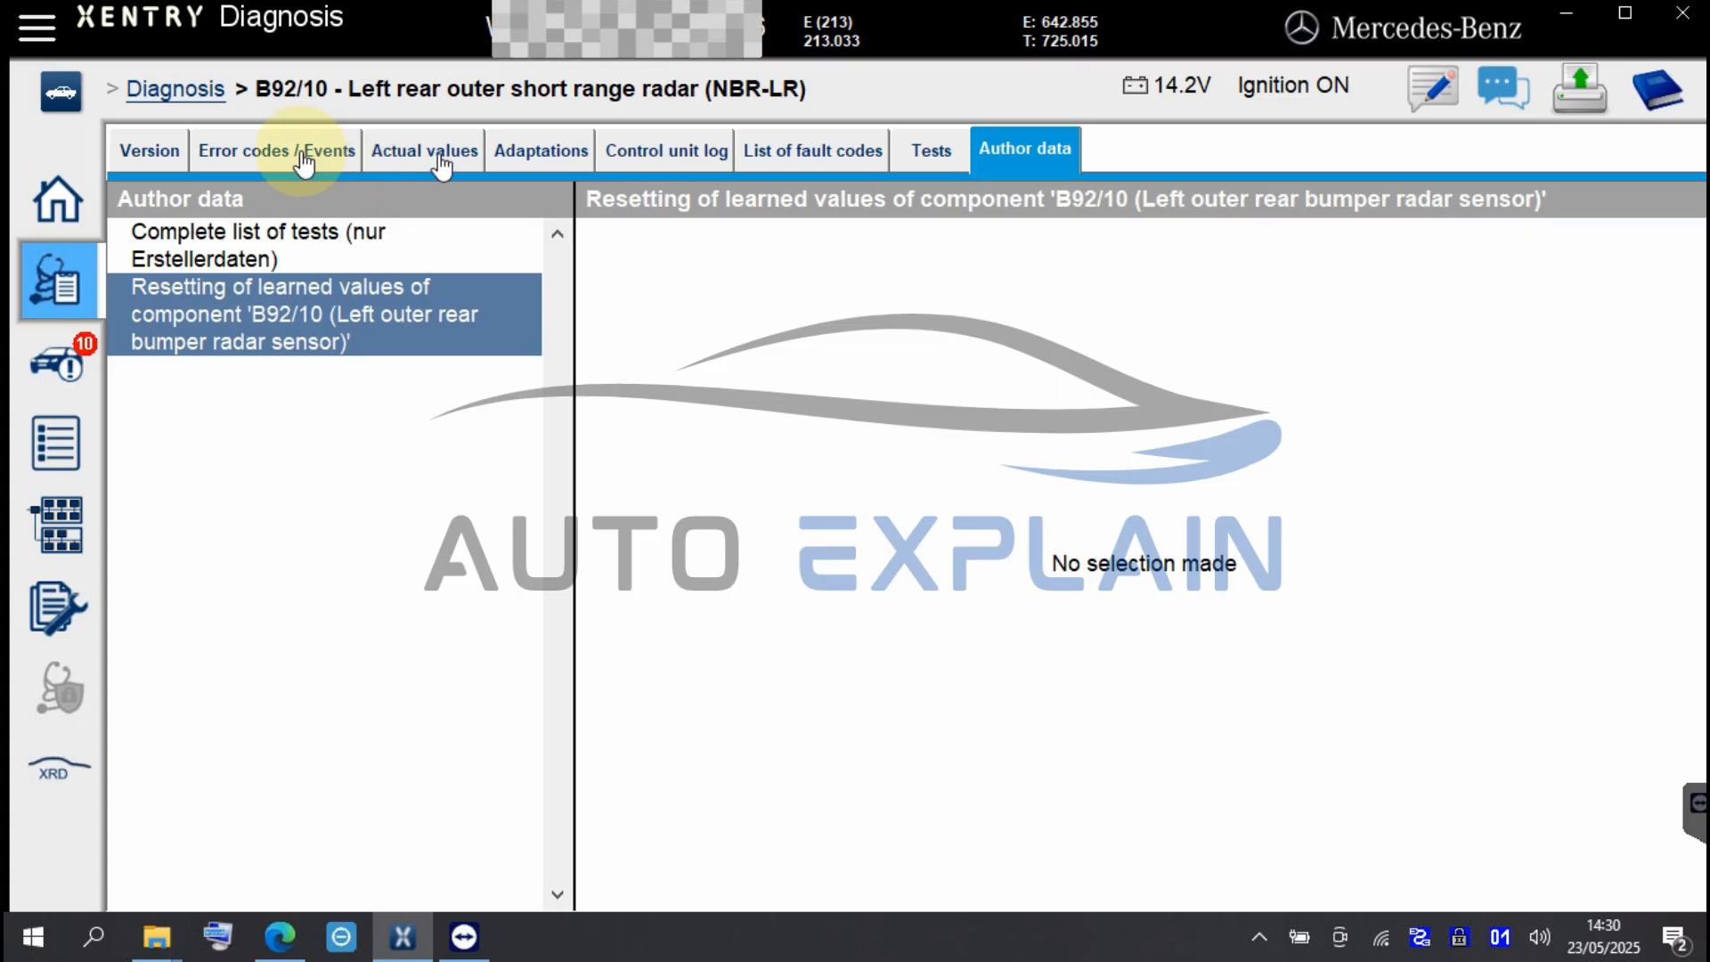
Show the B92/10 fault memory listing stored fault B220600, VIN incorrect or missing
{"action": "left_click", "coordinate": [276, 150]}
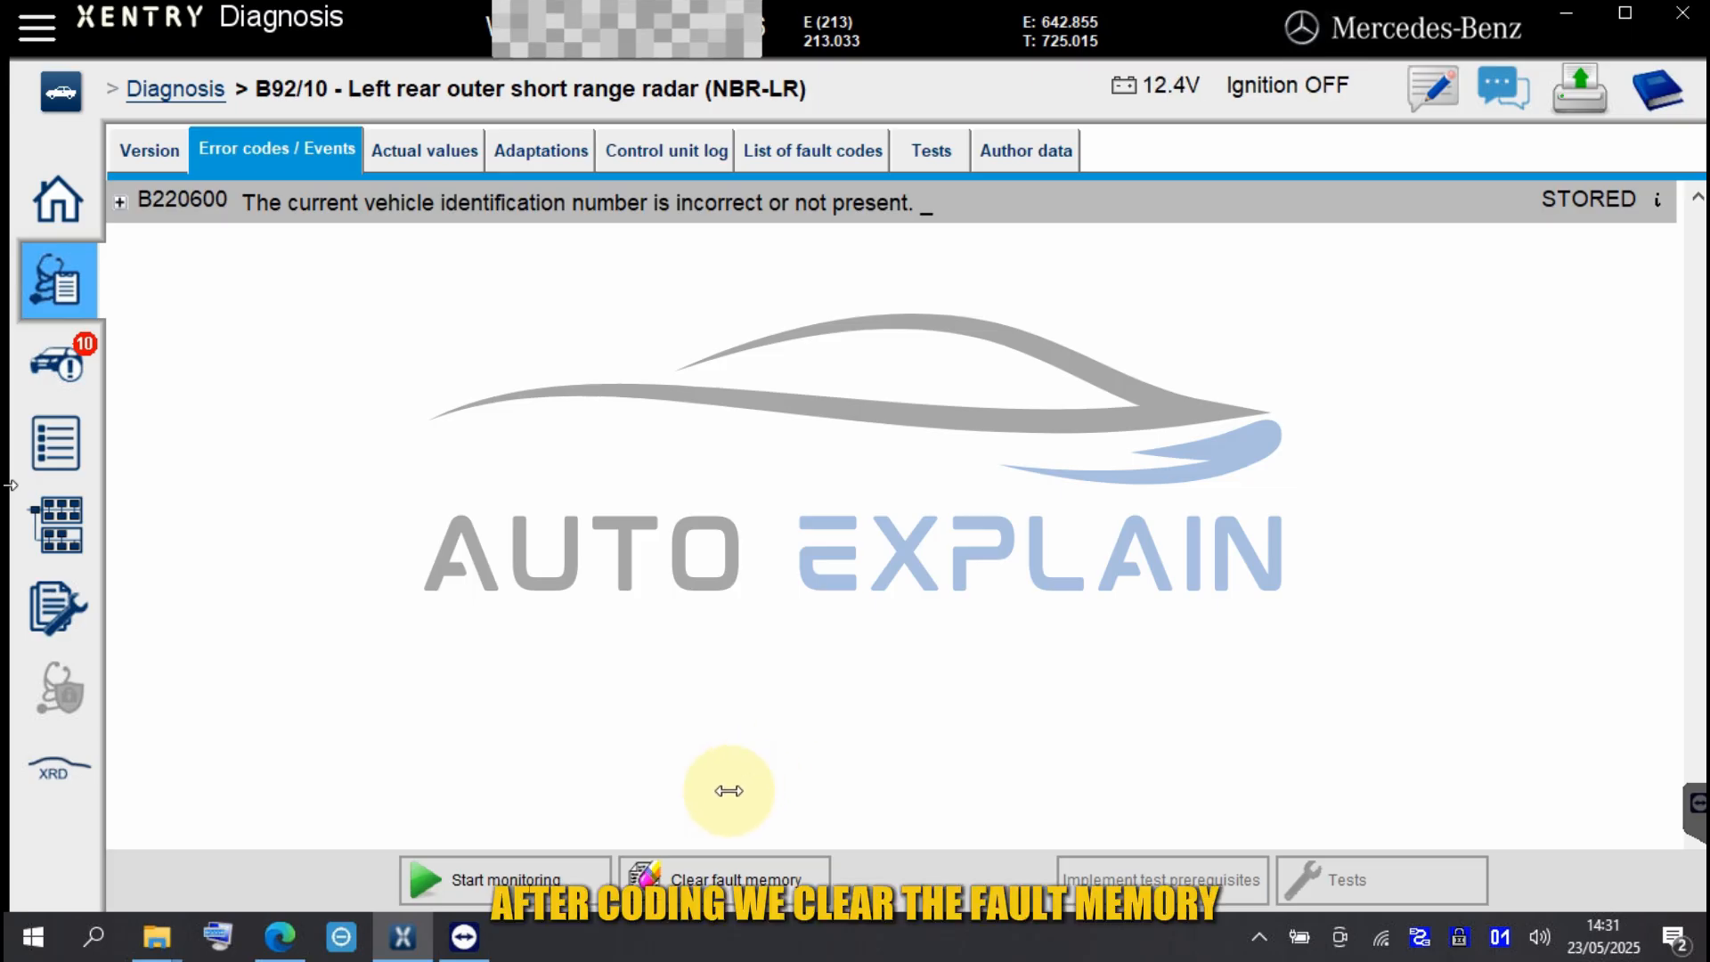
Clear the fault memory of radar B92/10
{"action": "left_click", "coordinate": [725, 880]}
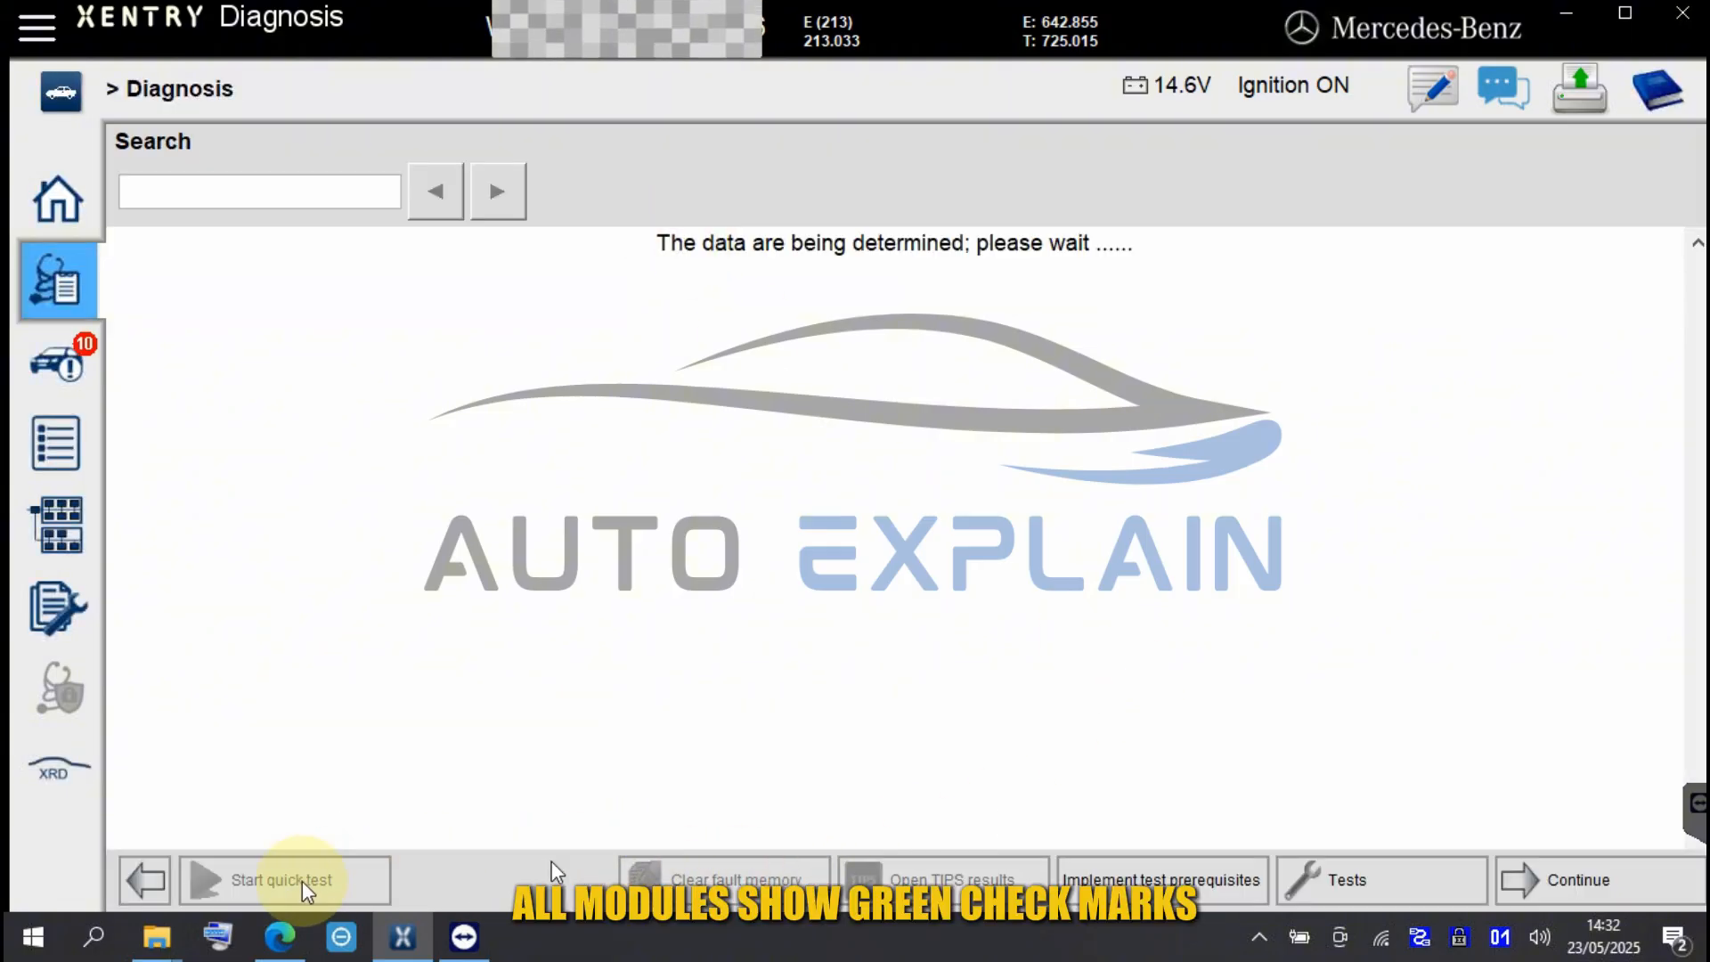
Run a fresh quick test, review the control unit results, and start another run
{"action": "left_click", "coordinate": [282, 880]}
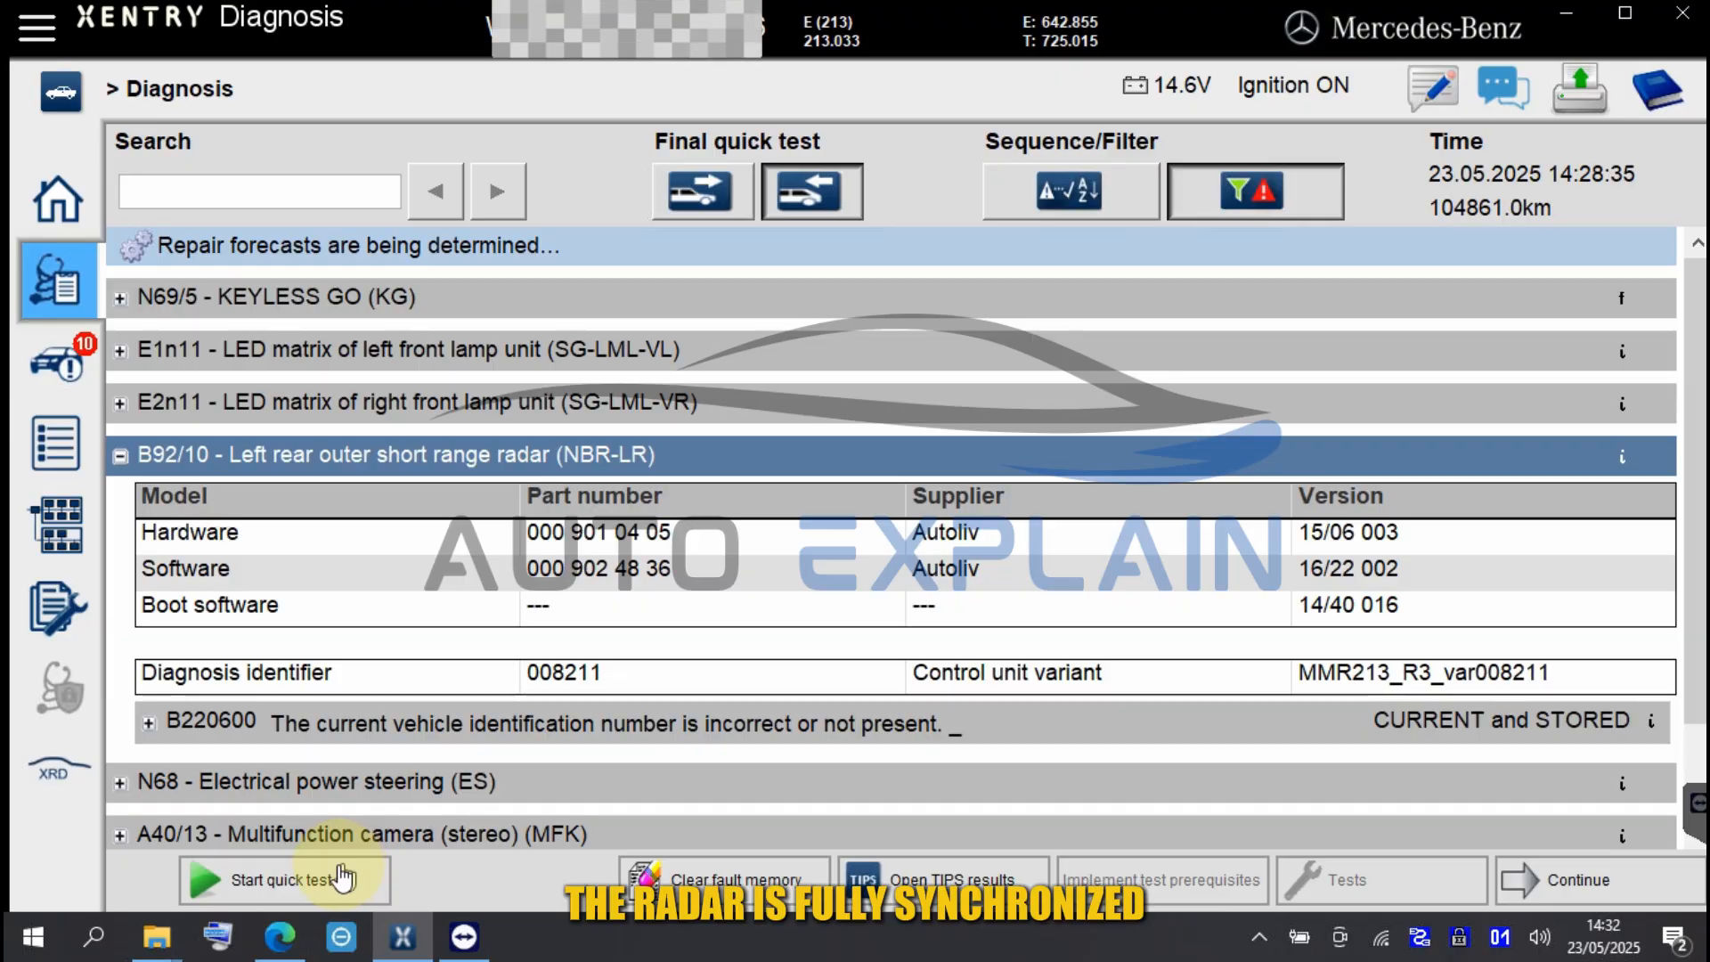
{"action": "left_click", "coordinate": [283, 880]}
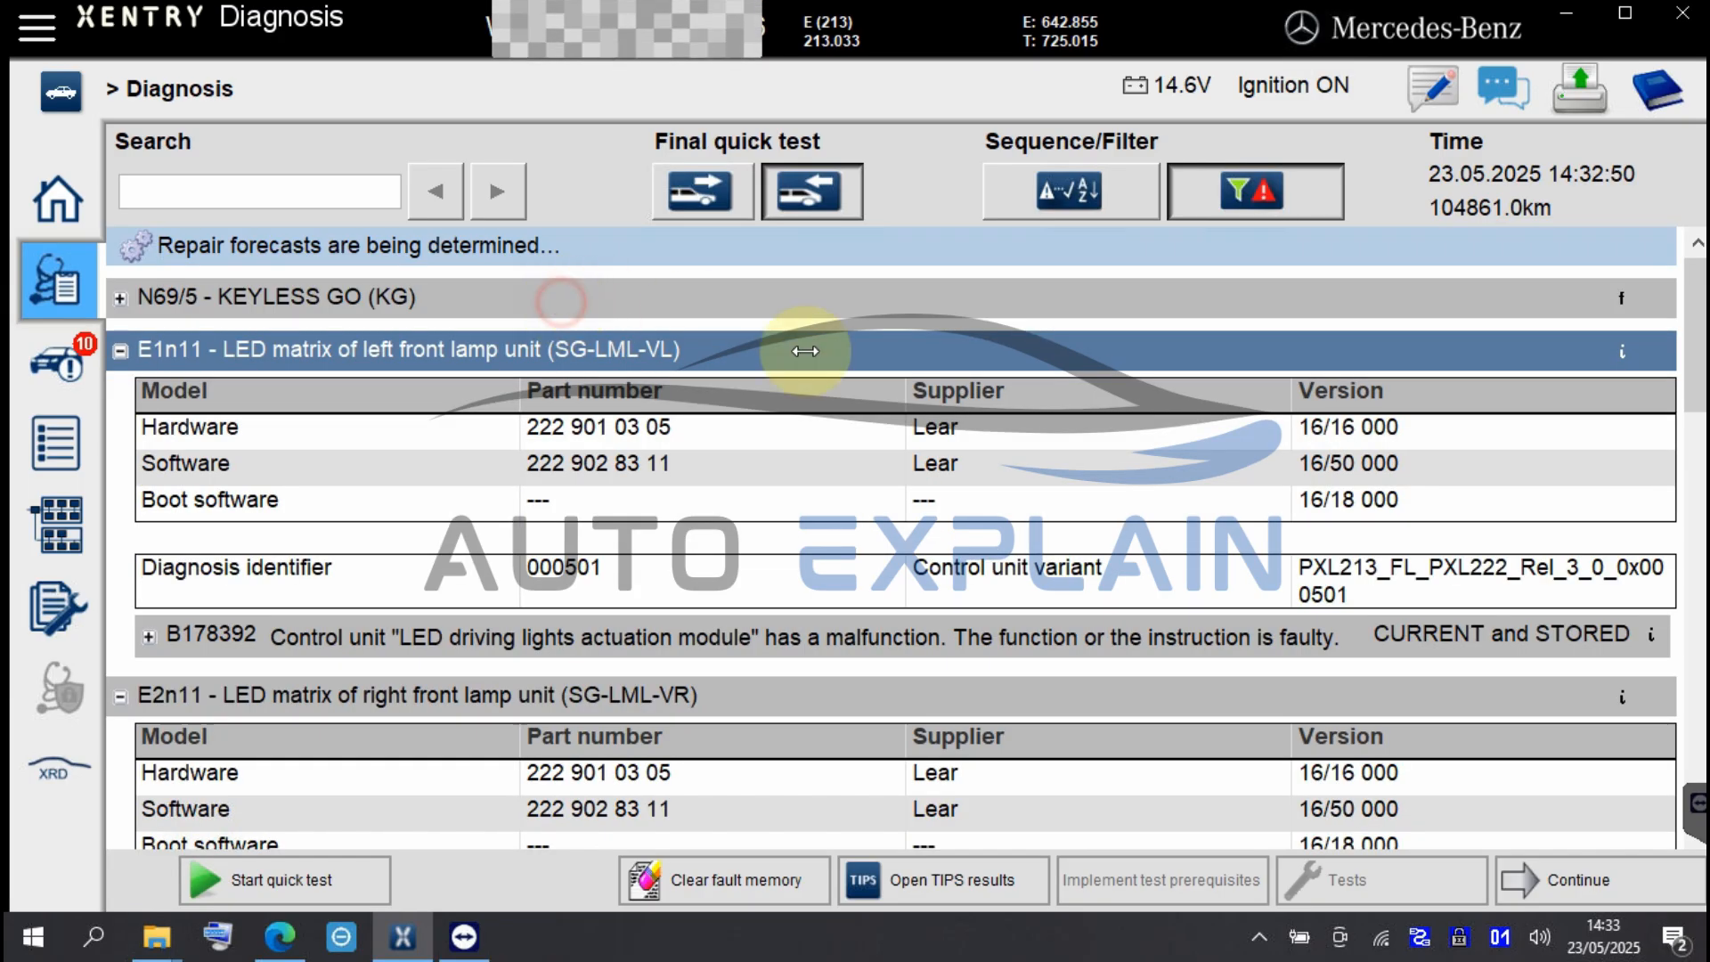
{"action": "scroll", "scroll_direction": "down", "scroll_amount": 3}
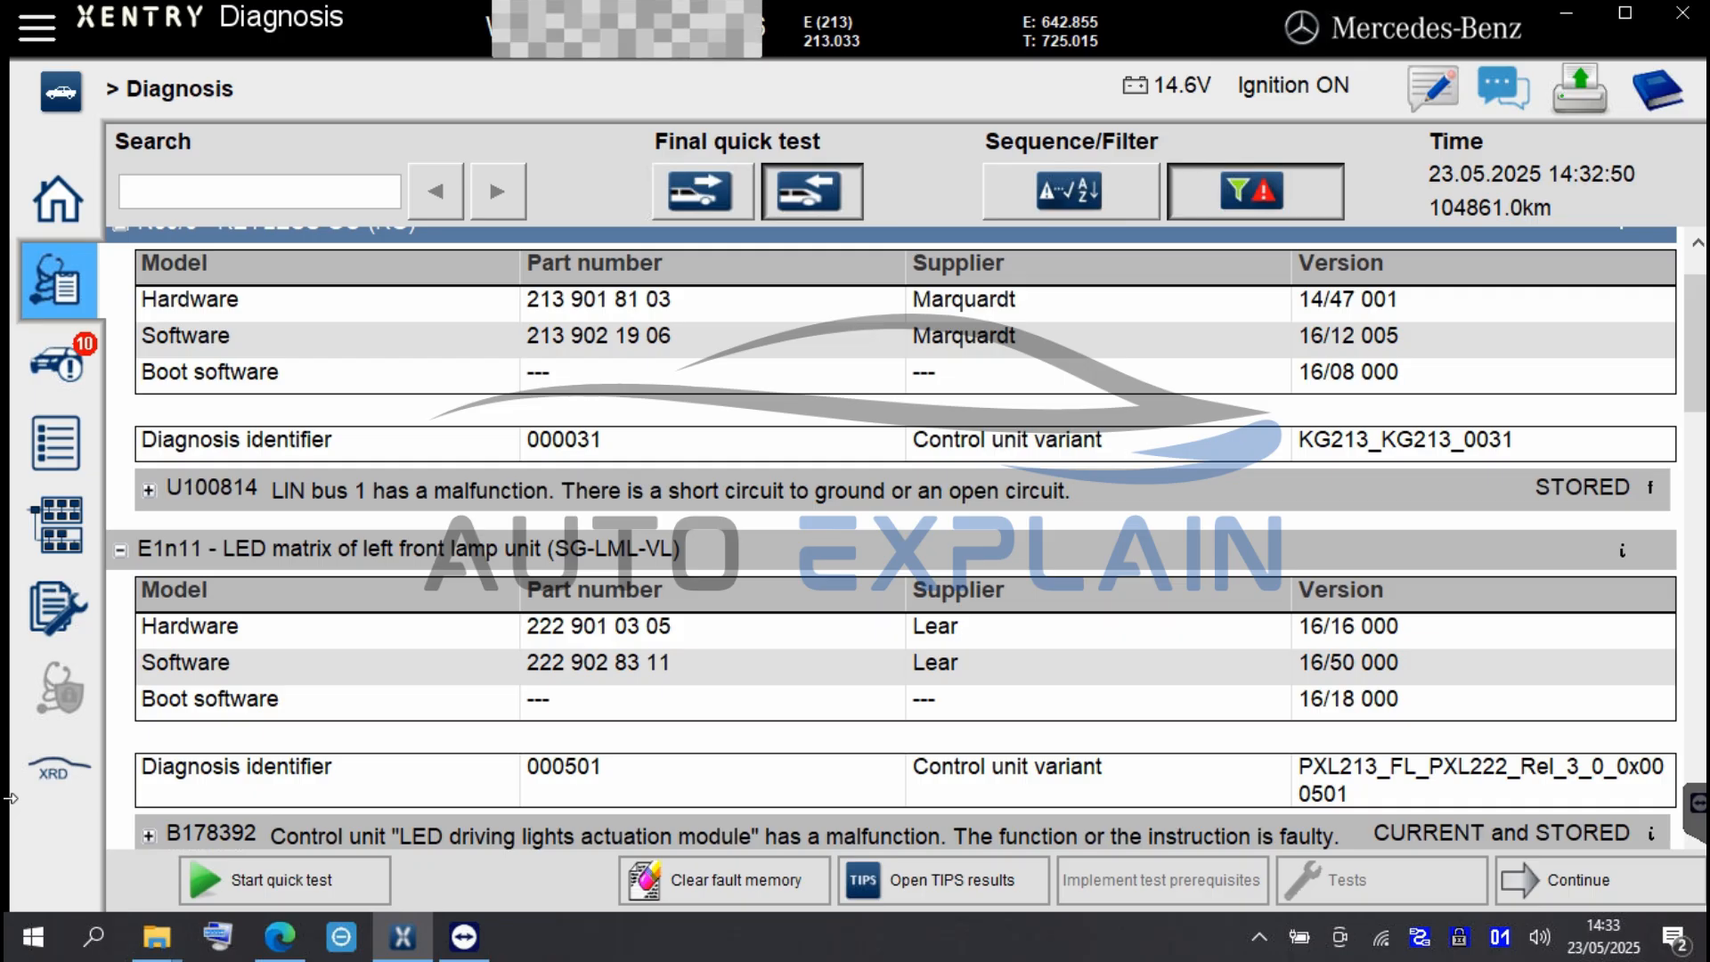
{"action": "left_click", "coordinate": [724, 880]}
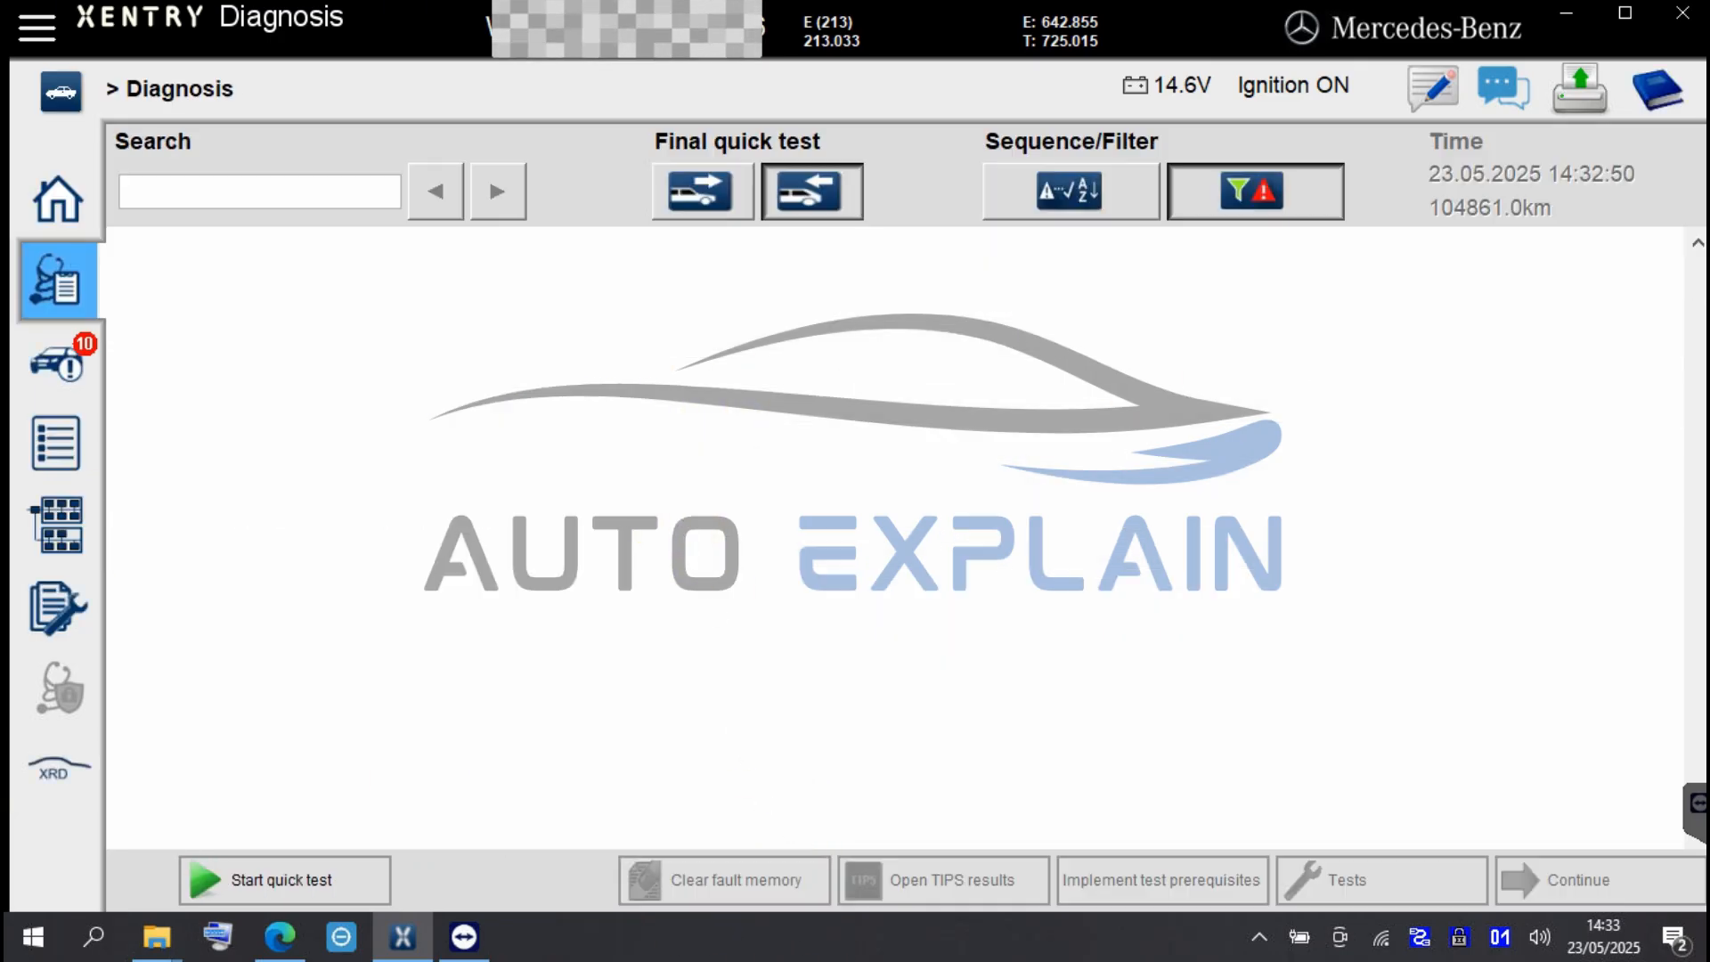
Let the quick test finish and turn the fault filter off so all control units list with OK status
{"action": "left_click", "coordinate": [280, 880]}
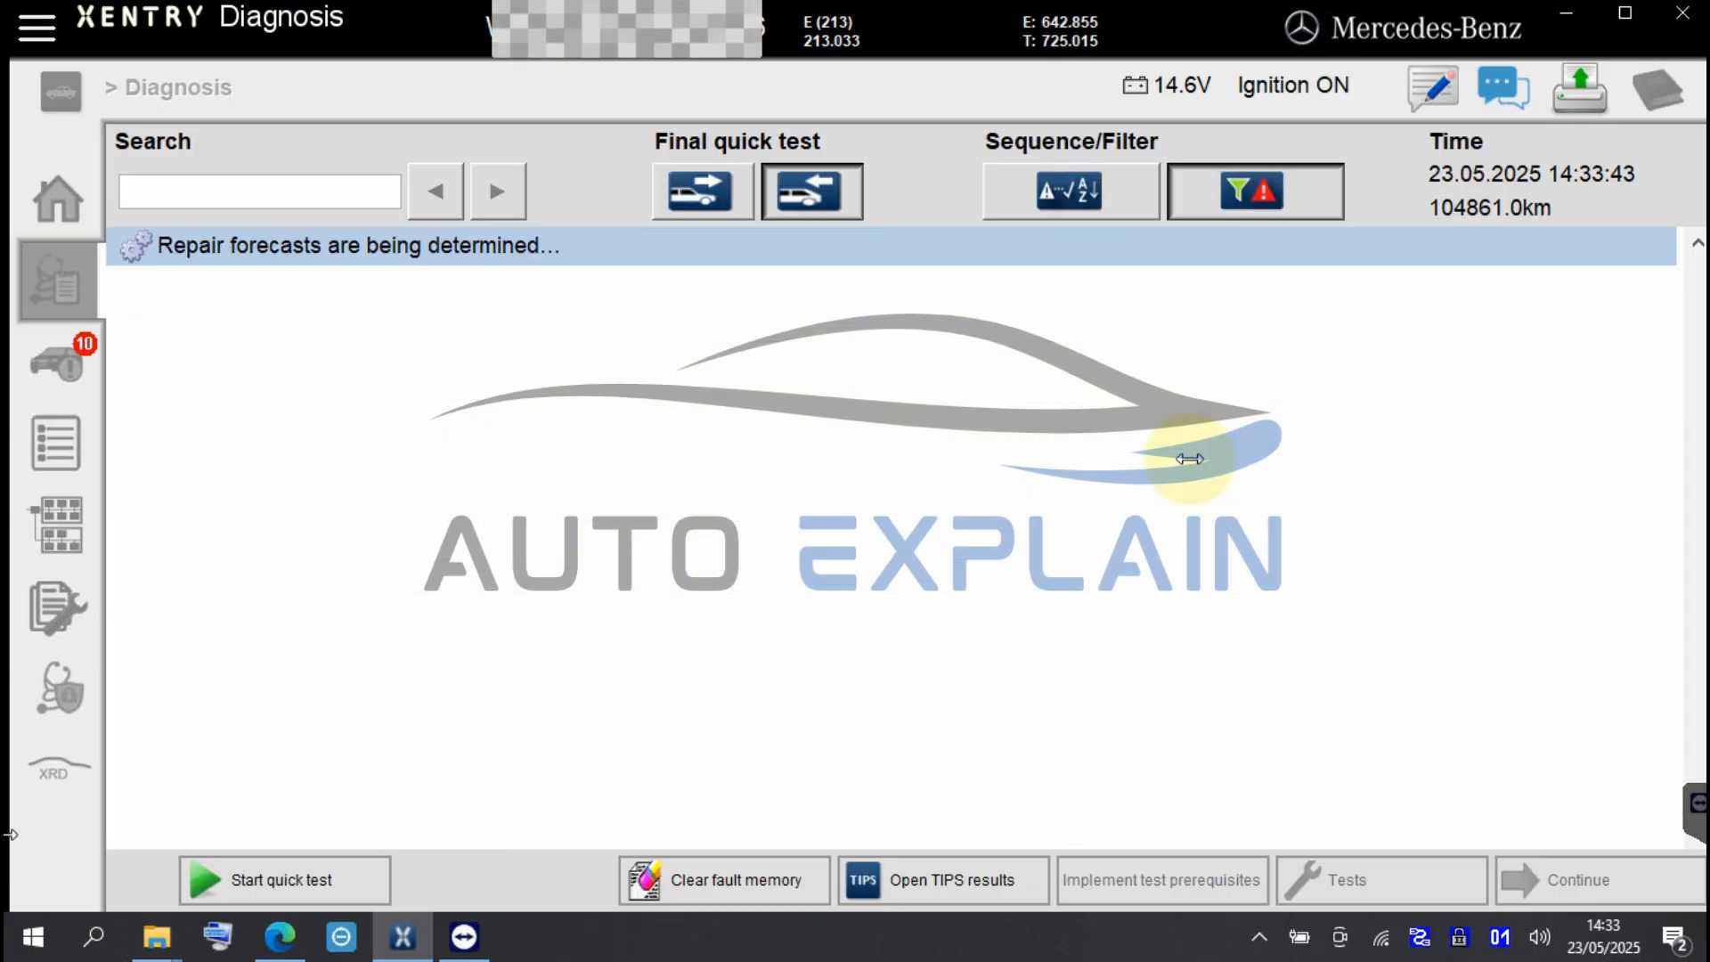
{"action": "left_click", "coordinate": [1253, 191]}
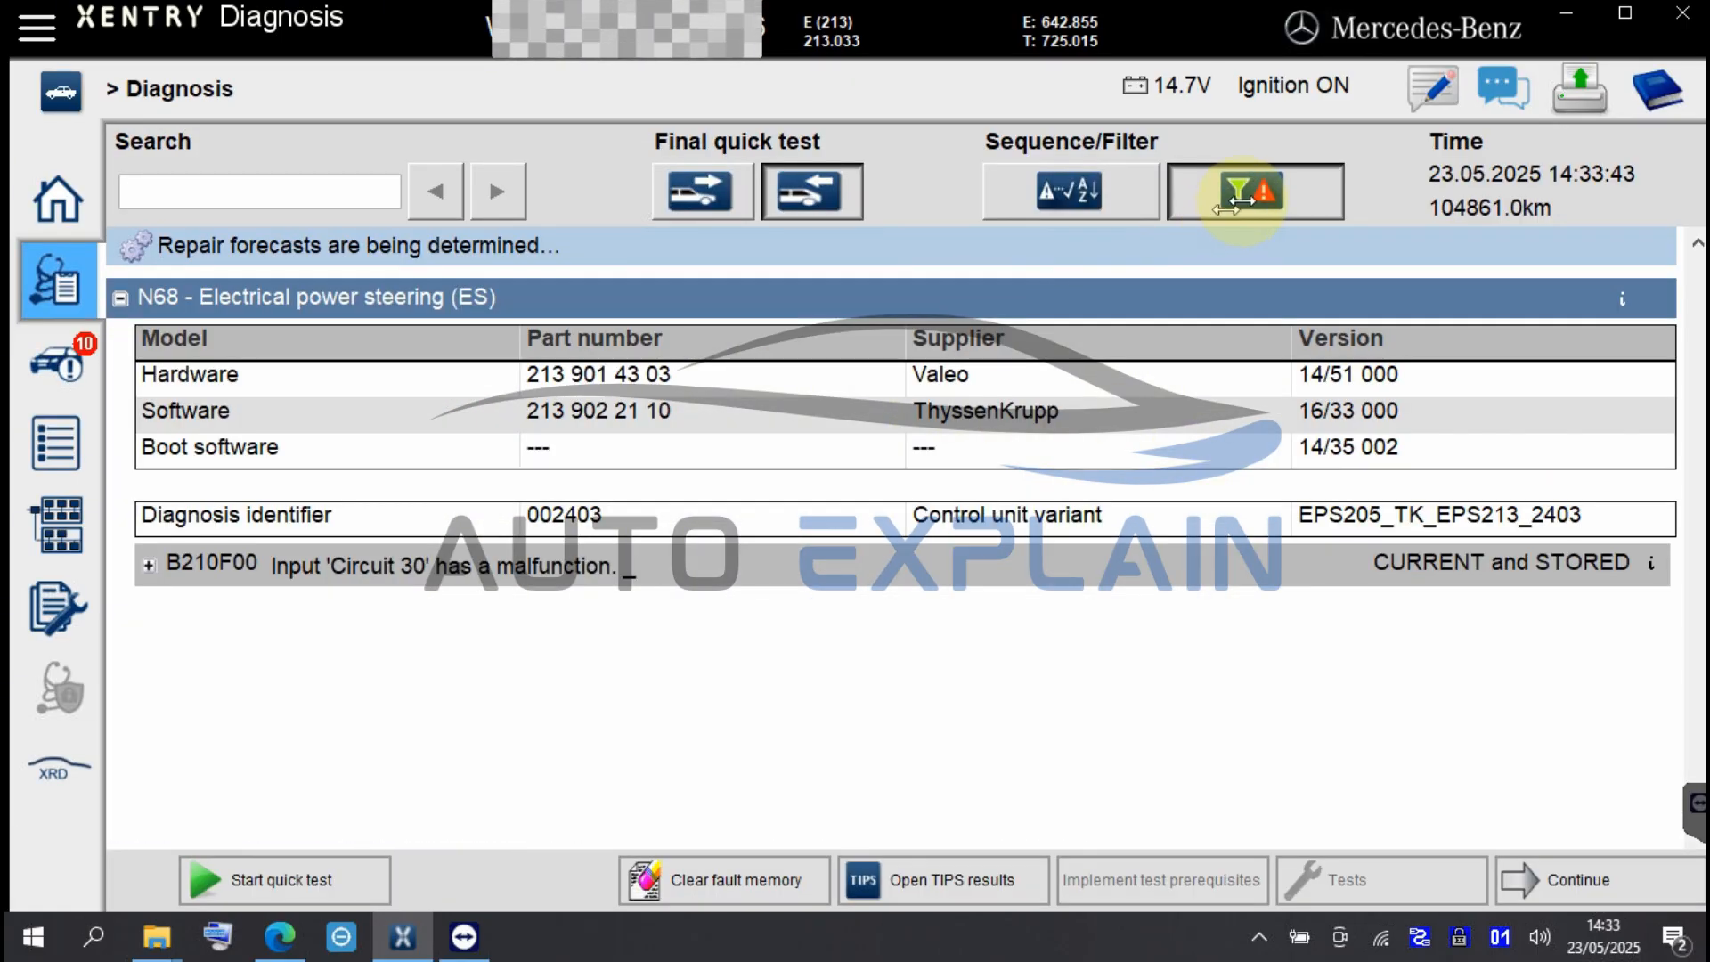
{"action": "left_click", "coordinate": [1253, 191]}
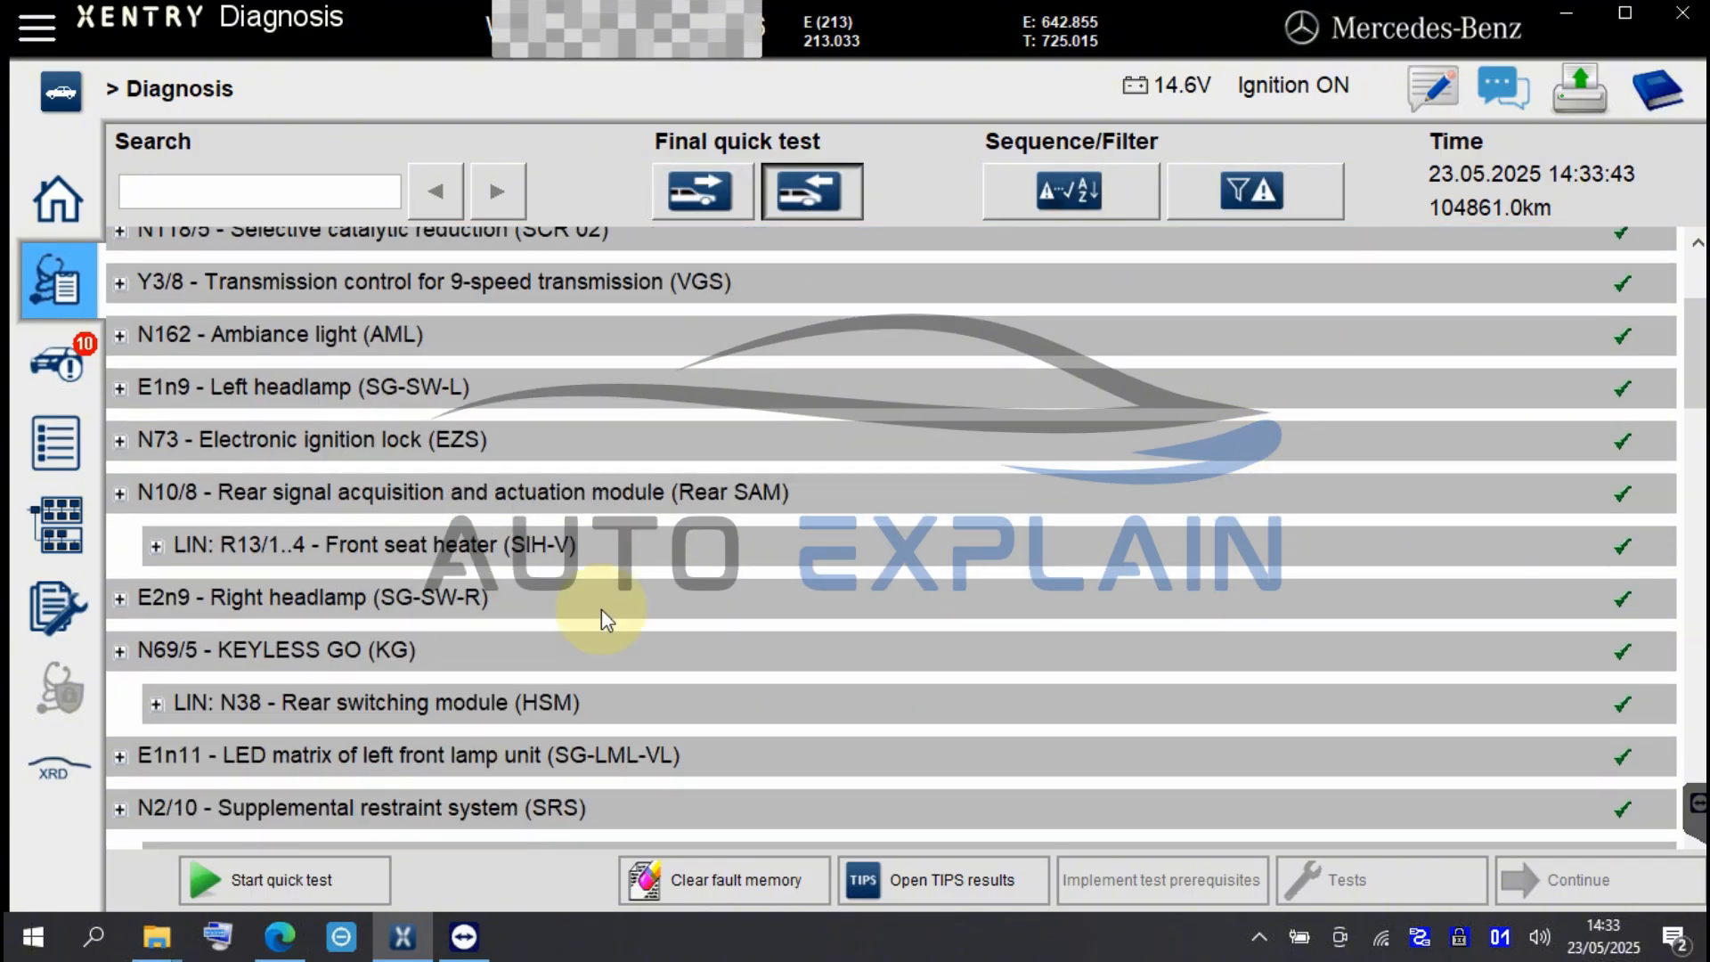
{"action": "mouse_move", "coordinate": [1324, 203]}
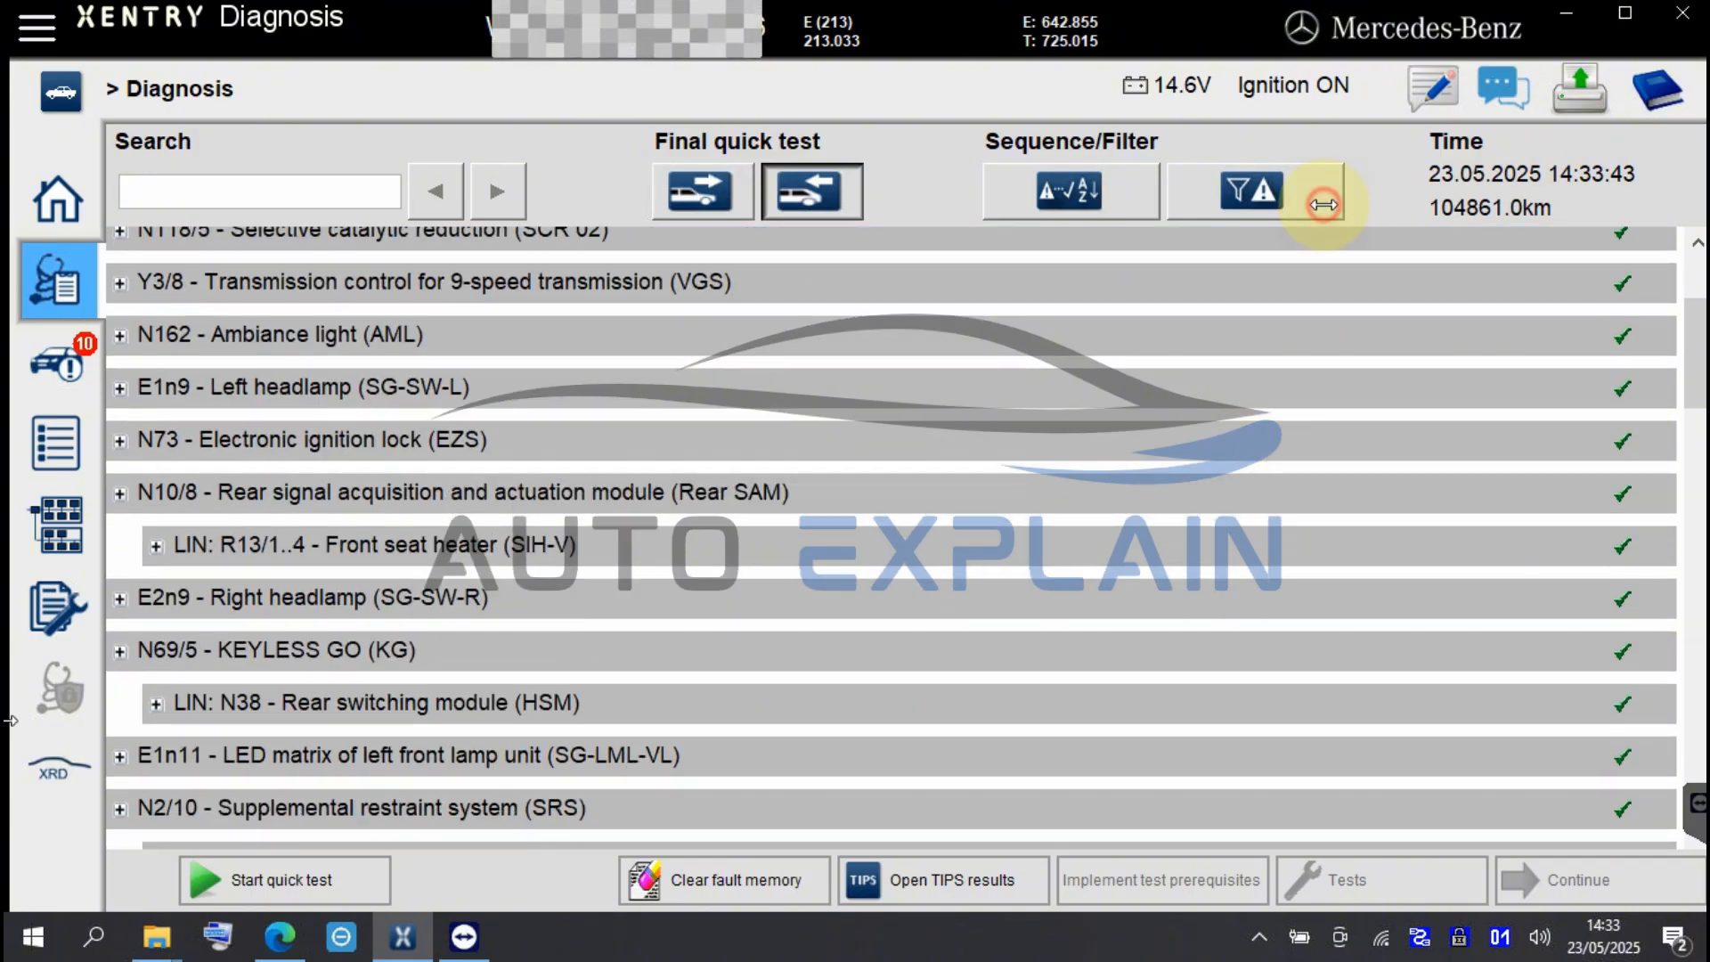